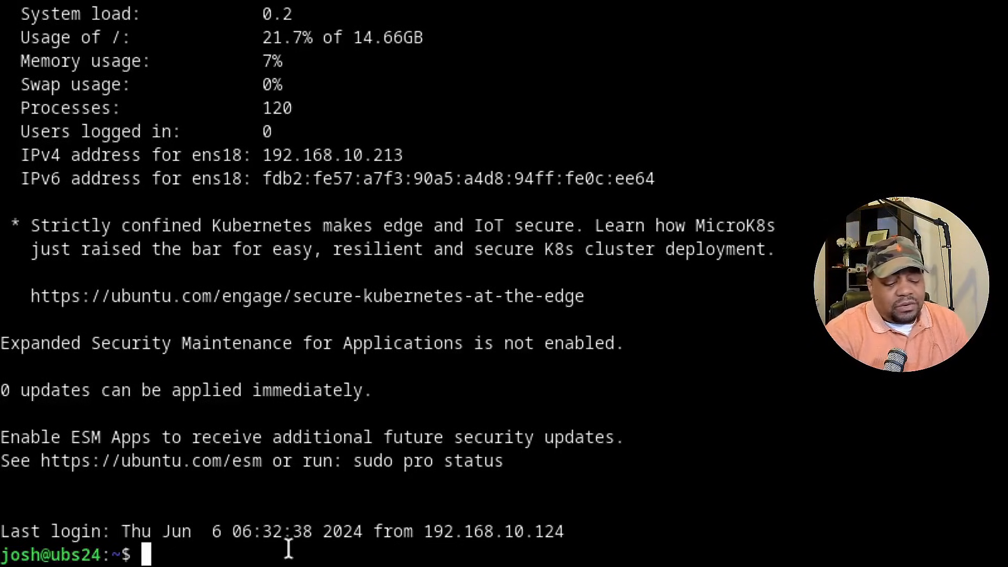
- Refresh the package lists with sudo apt update, showing 14 upgradable packages
{"action": "type", "text": "sudo apt update"}
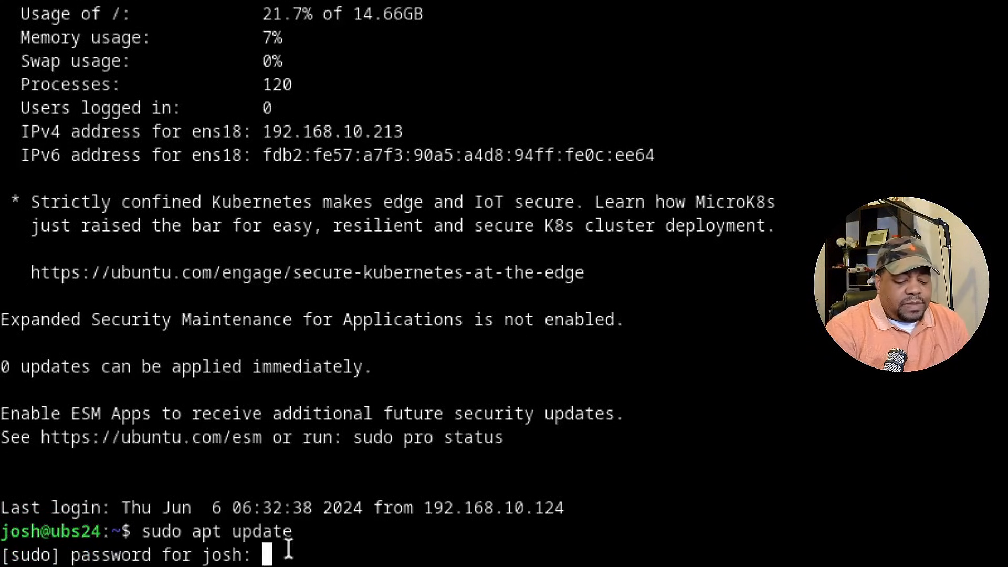
{"action": "key", "text": "Return"}
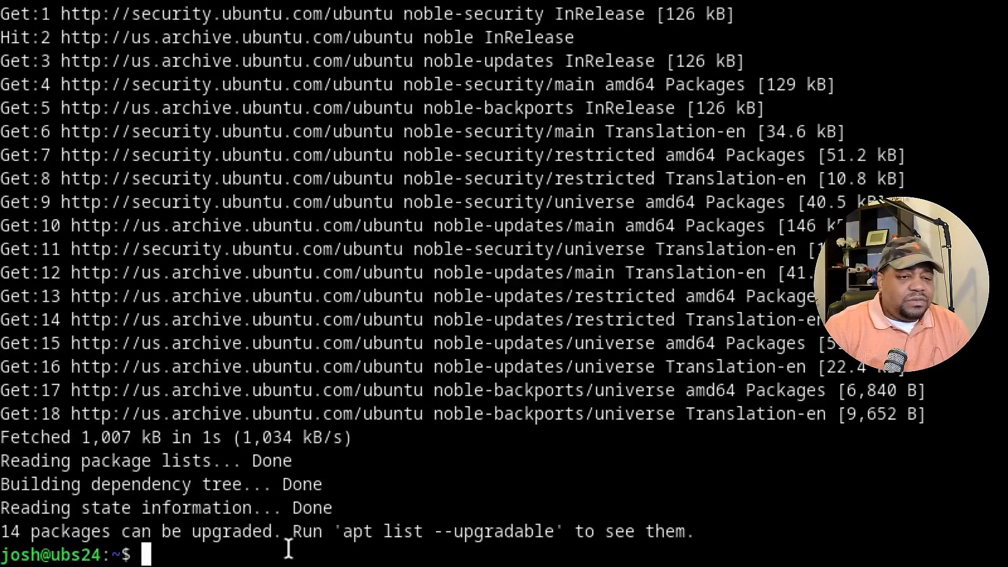
- Apply upgrades with sudo apt upgrade -y, installing the libaom3 security update
{"action": "type", "text": "sudo apt up"}
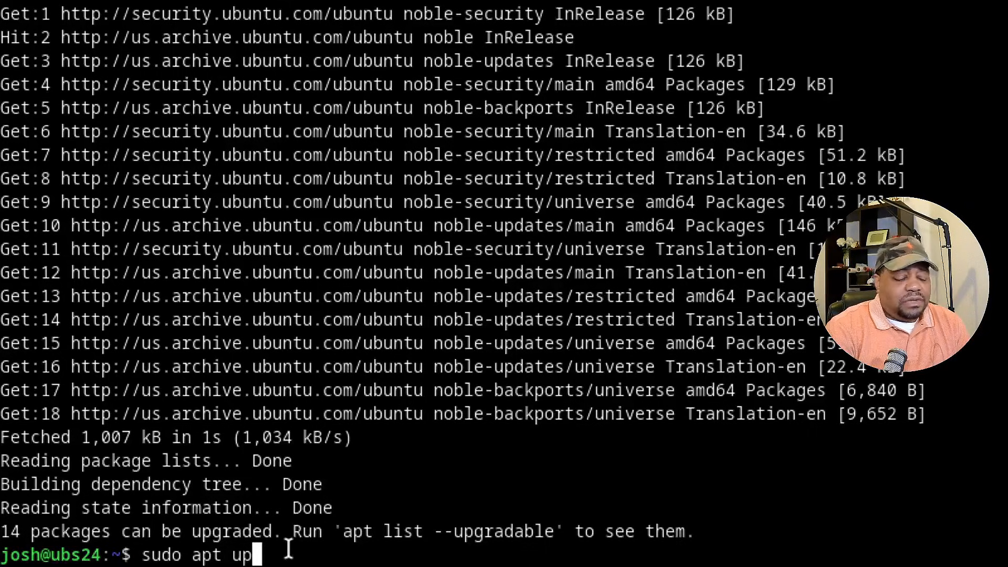
{"action": "type", "text": "grade"}
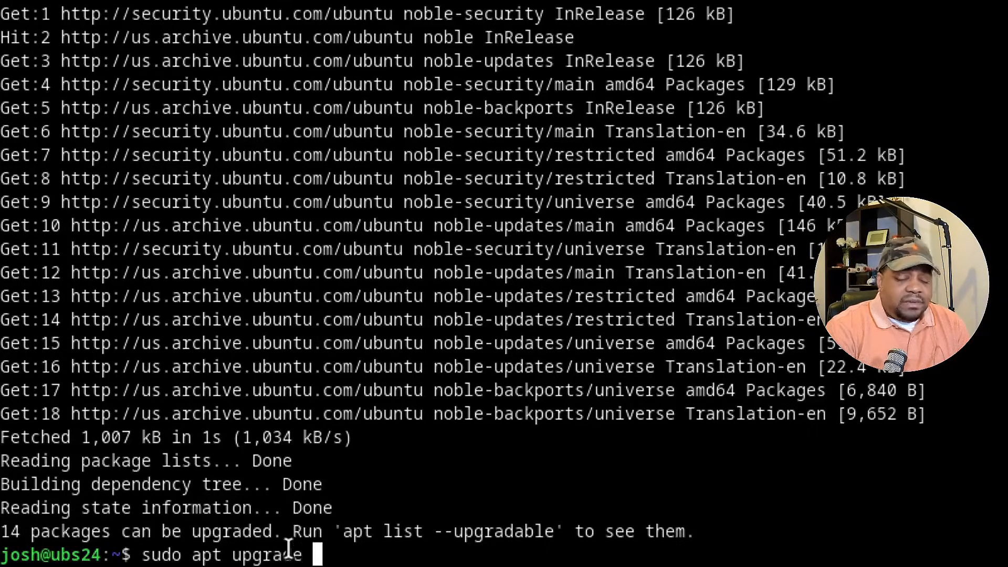
{"action": "type", "text": "-y"}
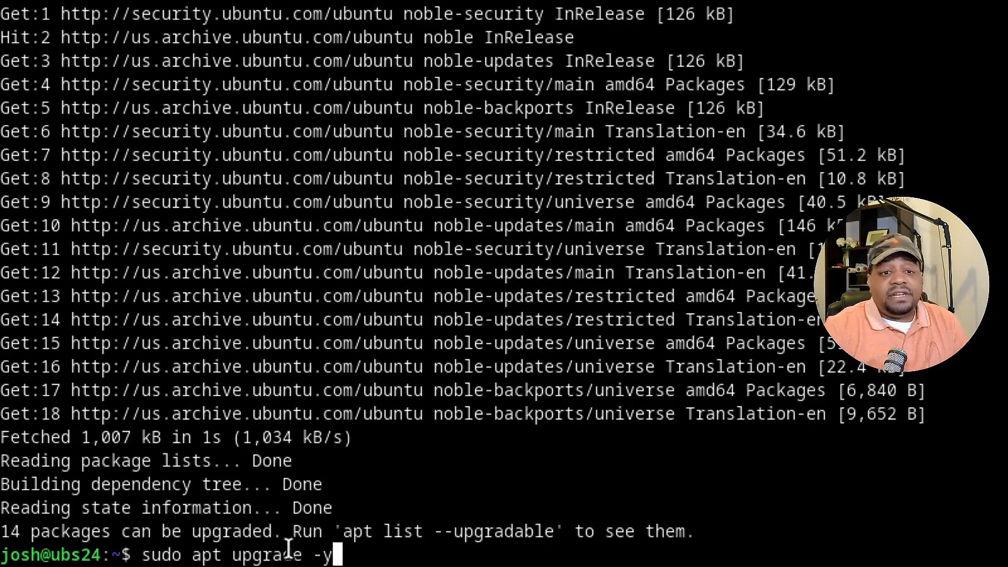
{"action": "mouse_move", "coordinate": [546, 224]}
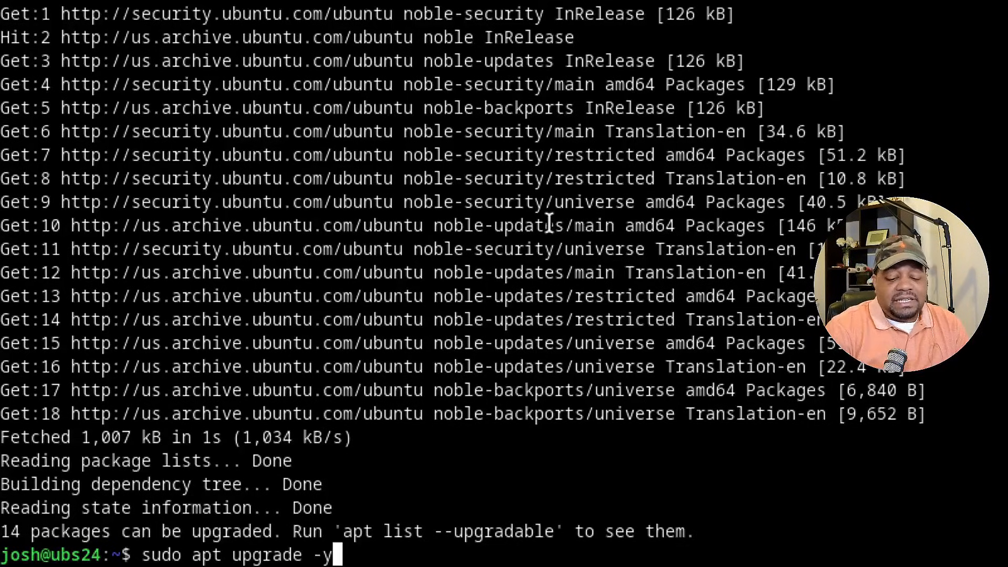
{"action": "key", "text": "Return"}
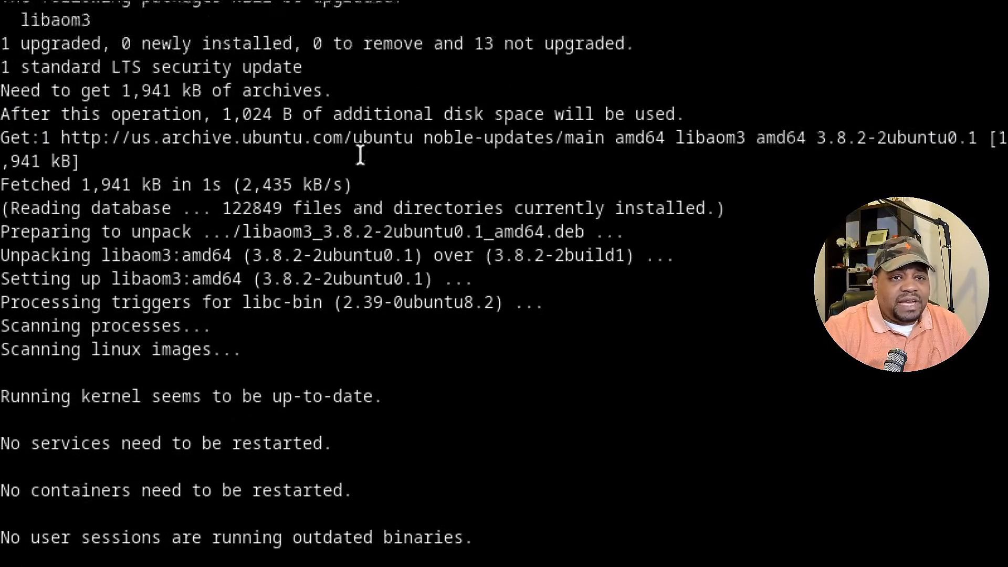
{"action": "scroll", "scroll_direction": "up", "scroll_amount": 3}
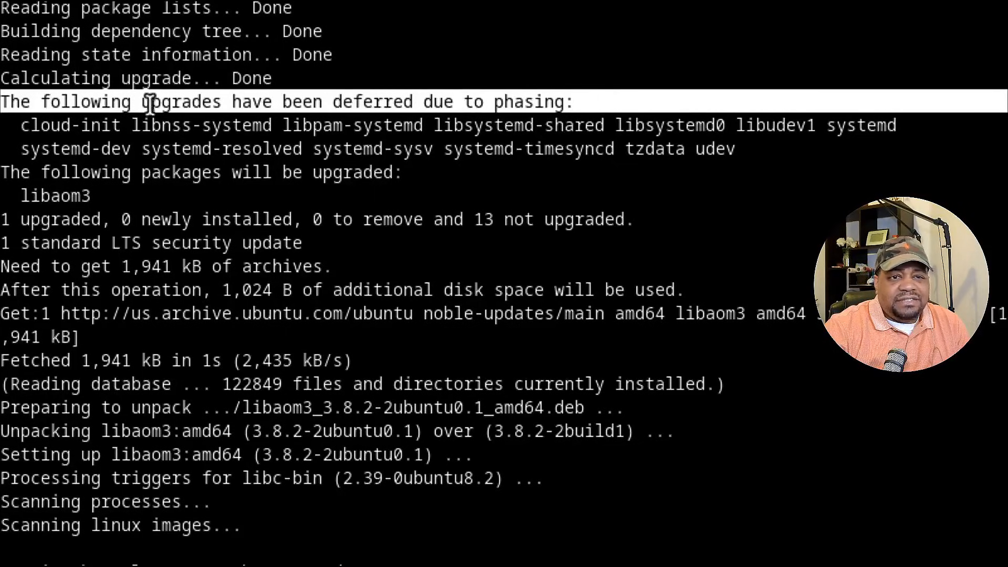
{"action": "mouse_move", "coordinate": [546, 94]}
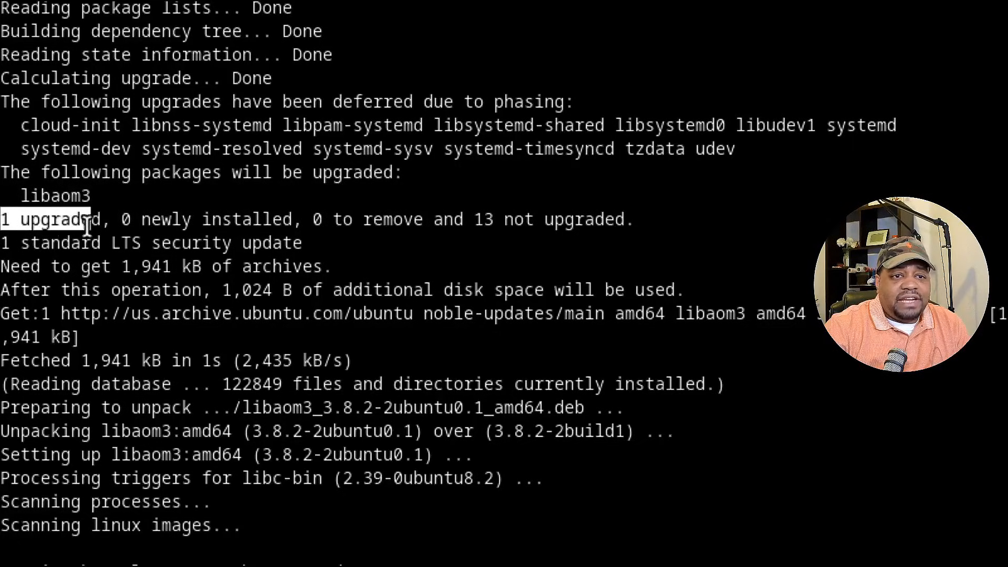
{"action": "mouse_move", "coordinate": [467, 238]}
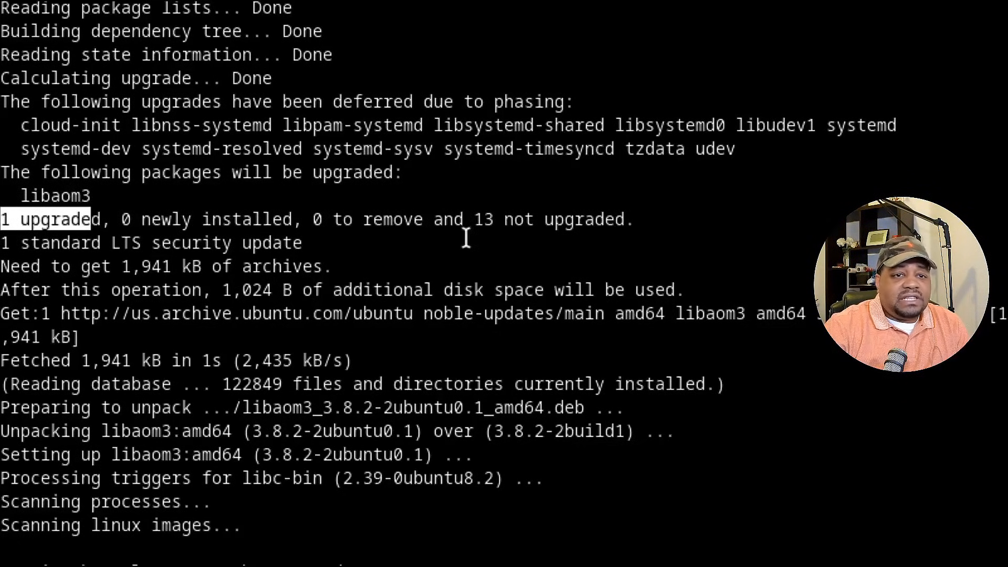
{"action": "mouse_move", "coordinate": [553, 218]}
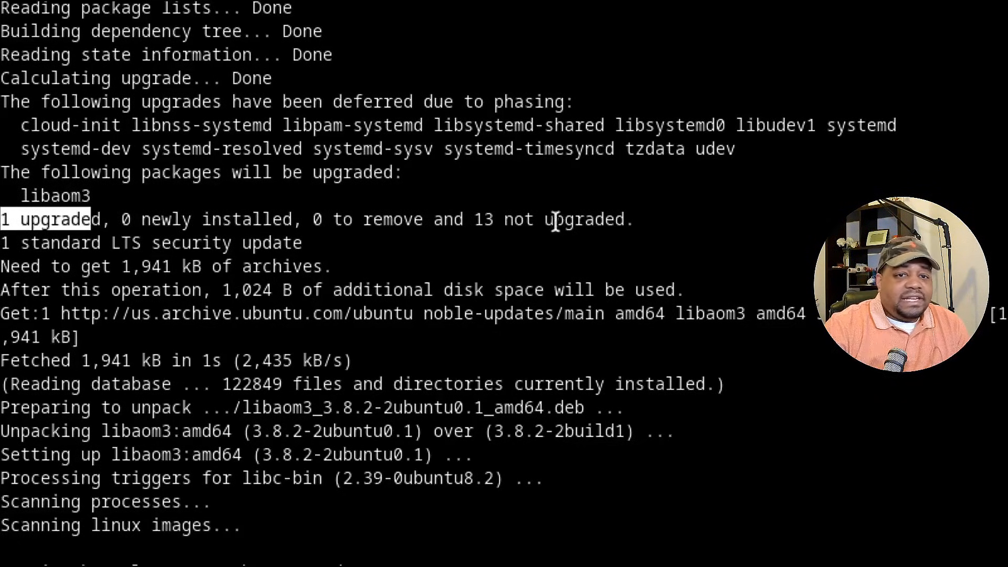
{"action": "scroll", "scroll_direction": "down", "scroll_amount": 3}
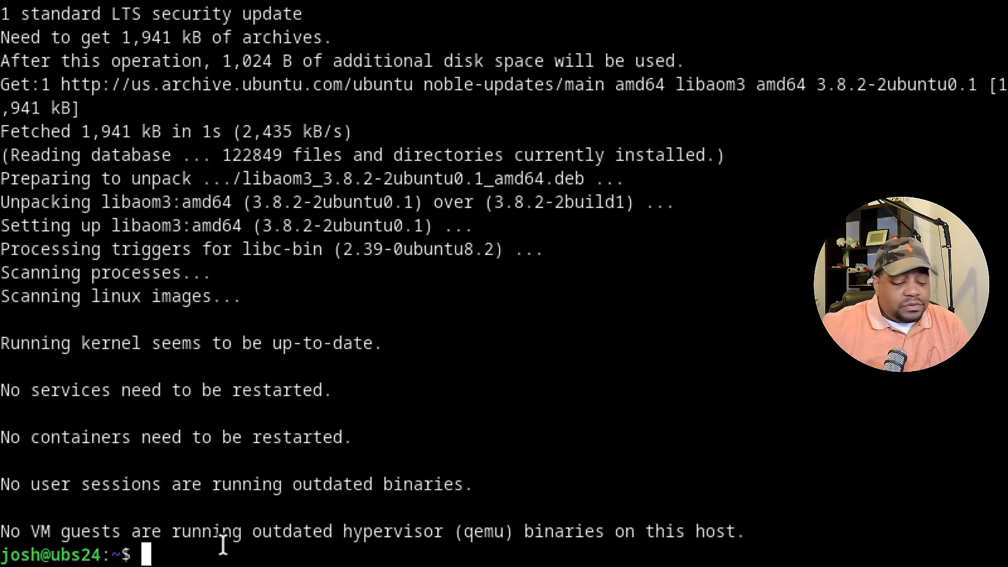
- Install Samba with sudo apt install samba, confirming the 30 new packages with Y
{"action": "type", "text": "sudo"}
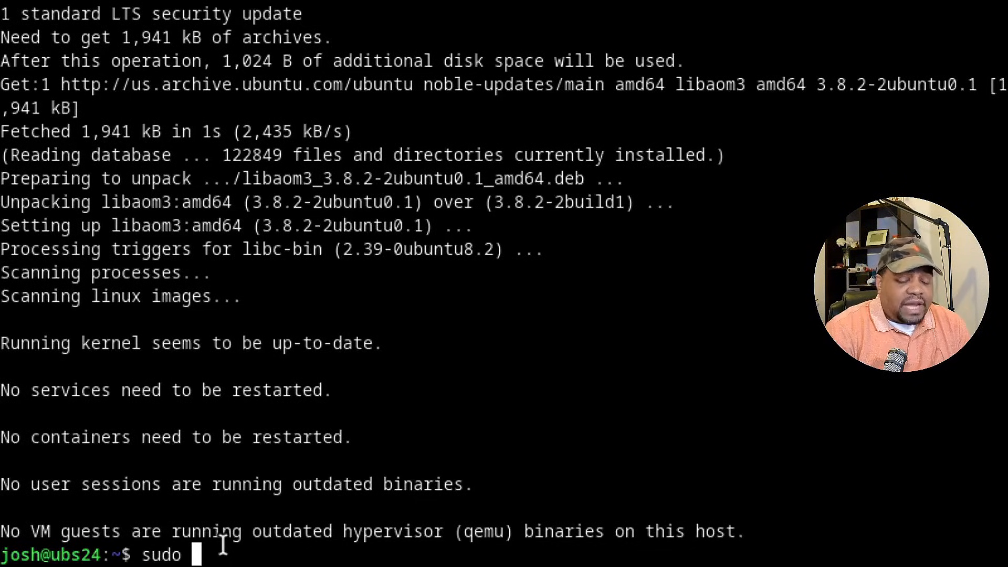
{"action": "type", "text": "apt install"}
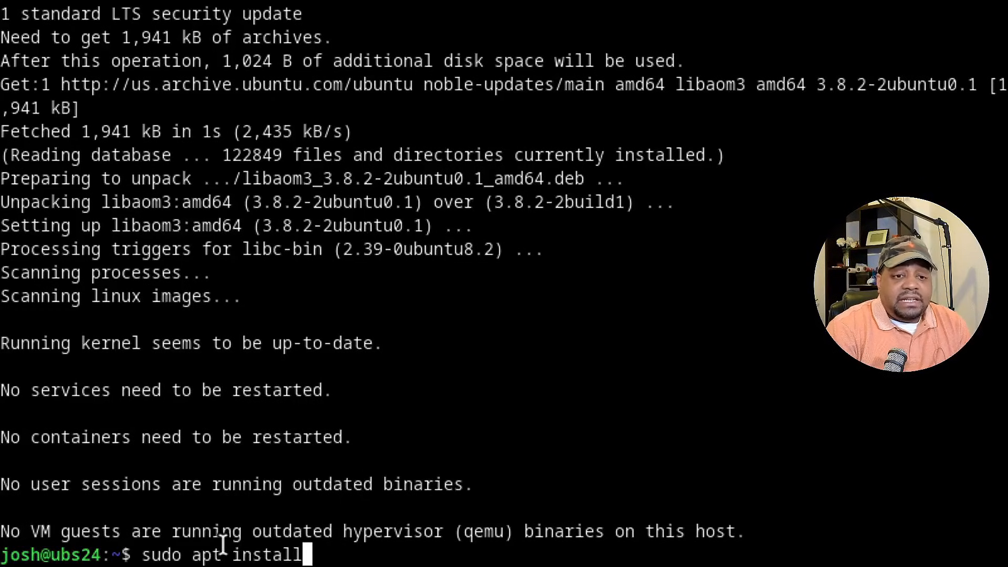
{"action": "type", "text": "samba"}
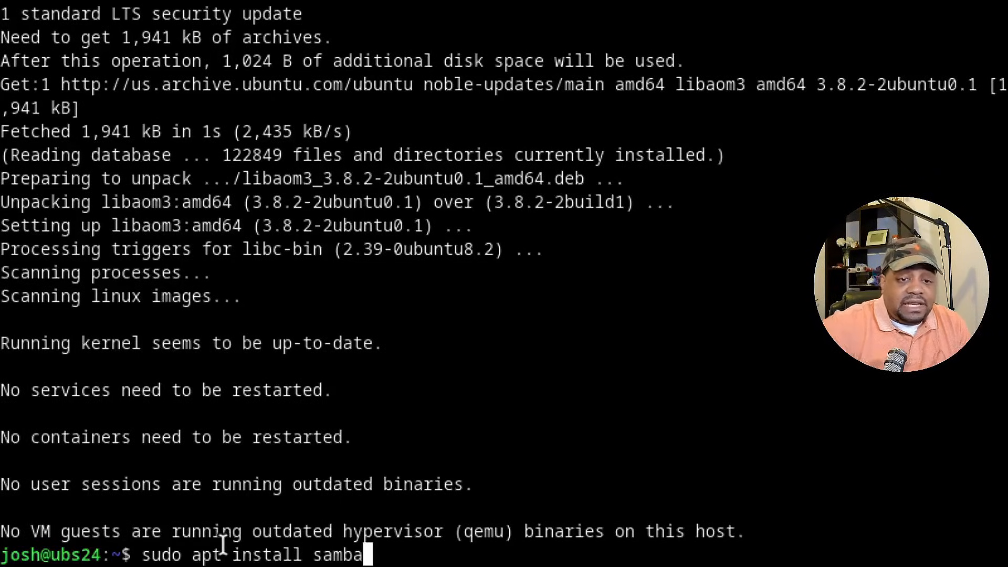
{"action": "key", "text": "Return"}
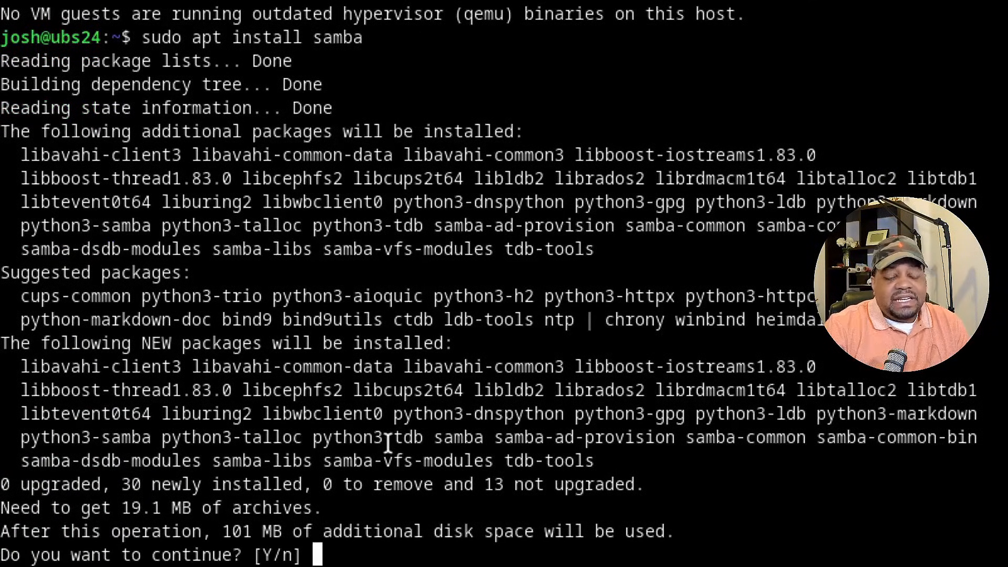
{"action": "type", "text": "Y"}
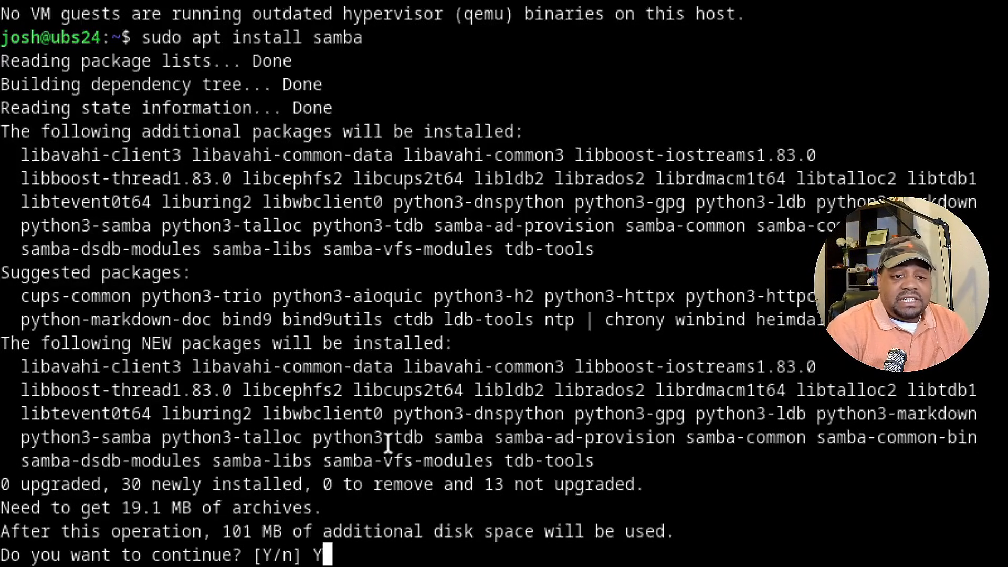
{"action": "key", "text": "Return"}
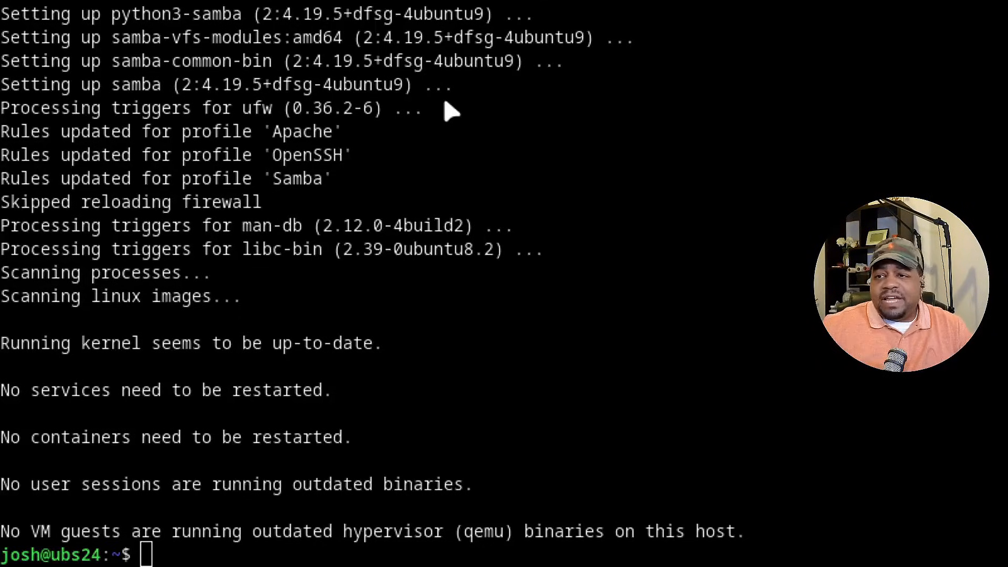
{"action": "mouse_move", "coordinate": [524, 473]}
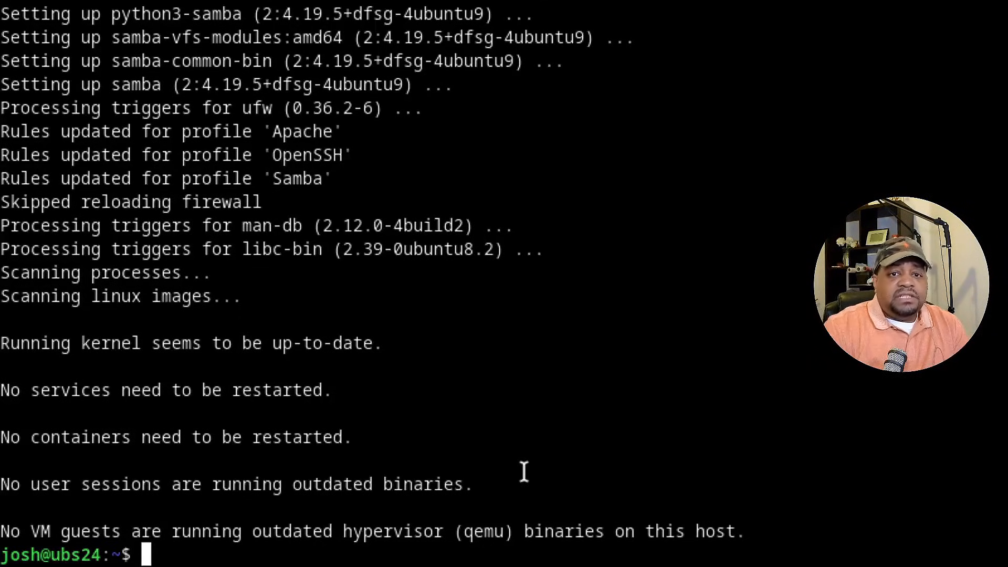
- Edit /etc/samba/smb.conf with sudo nano
{"action": "type", "text": "sudo"}
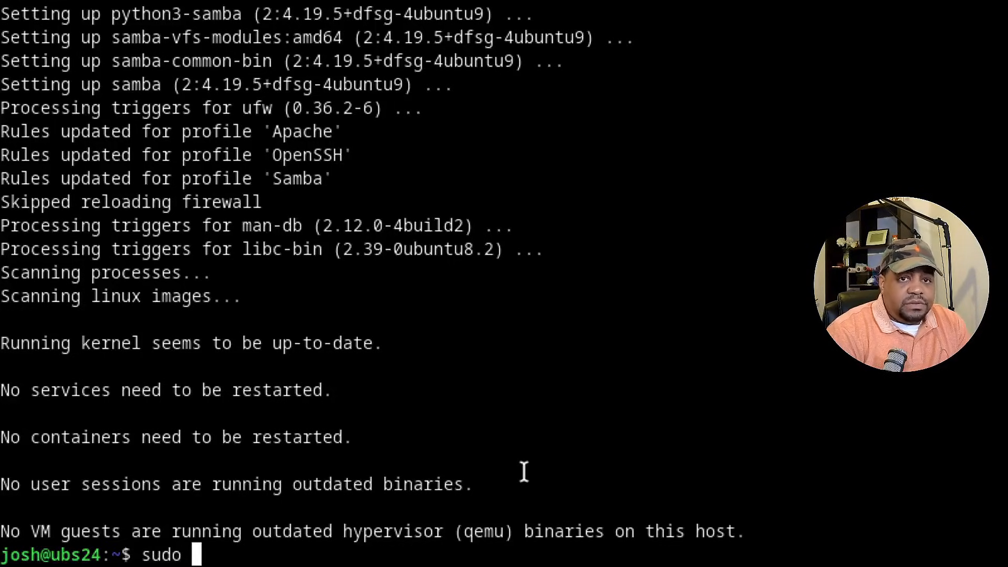
{"action": "type", "text": "nano /"}
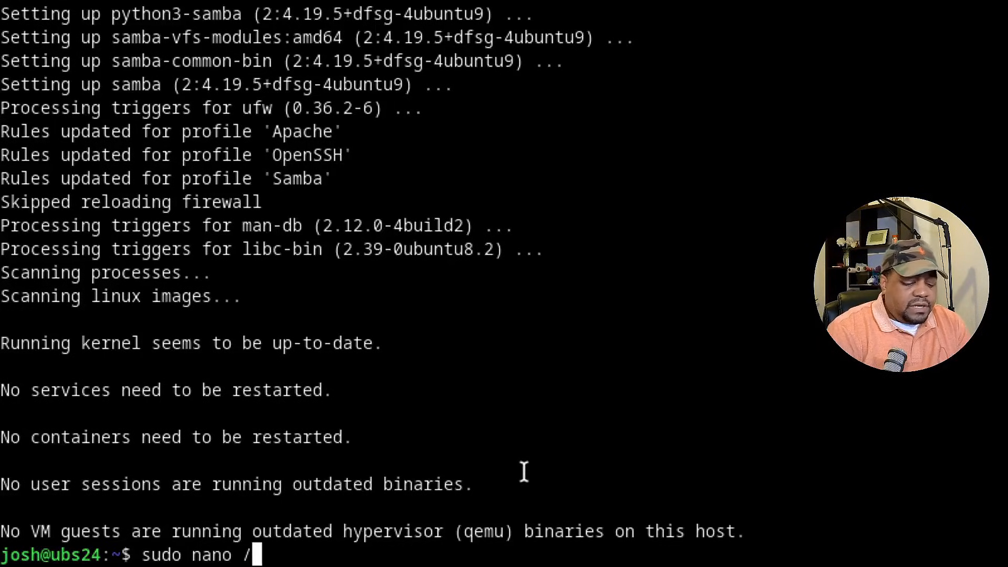
{"action": "type", "text": "etc/sam"}
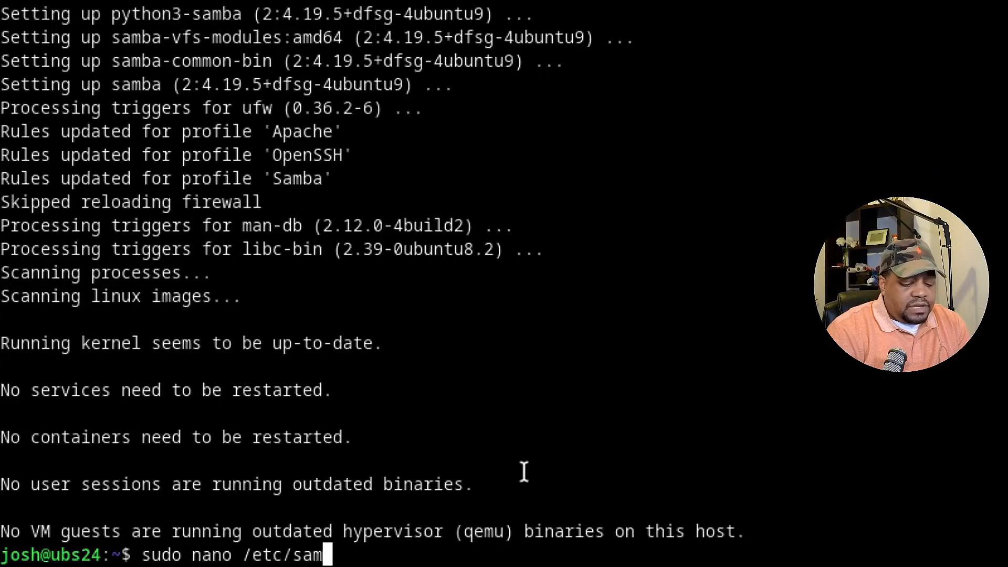
{"action": "type", "text": "ba/s"}
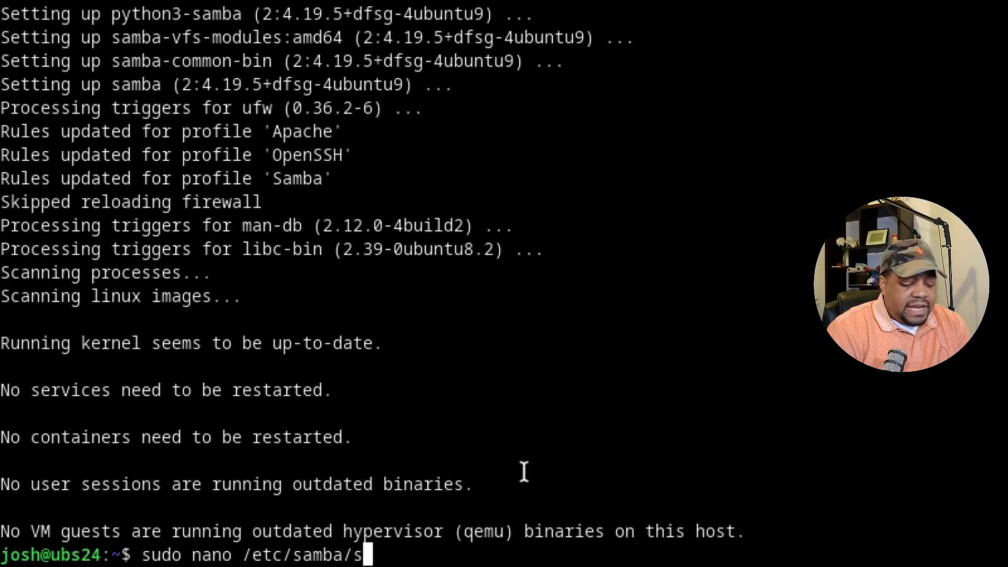
{"action": "type", "text": "mb.conf"}
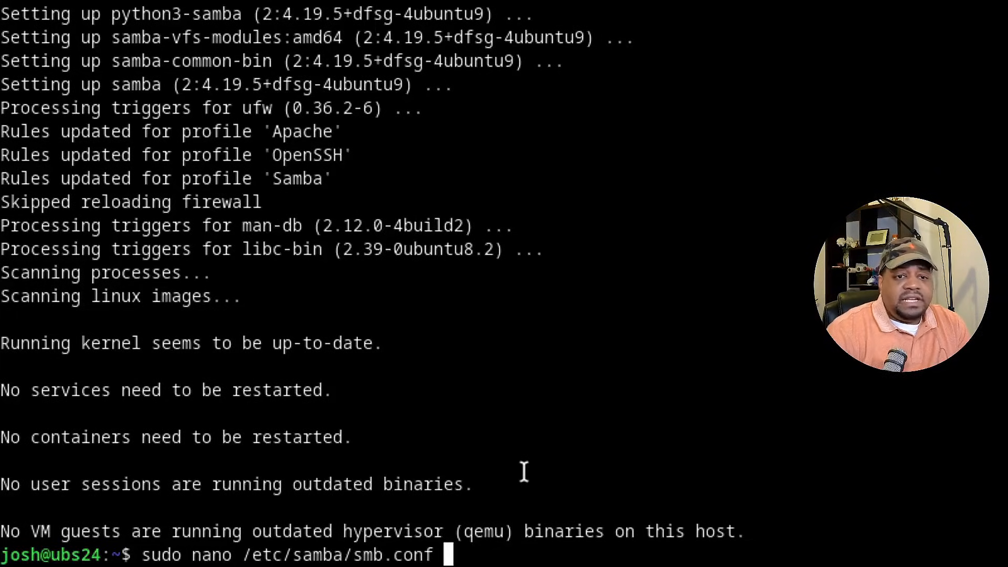
{"action": "key", "text": "Return"}
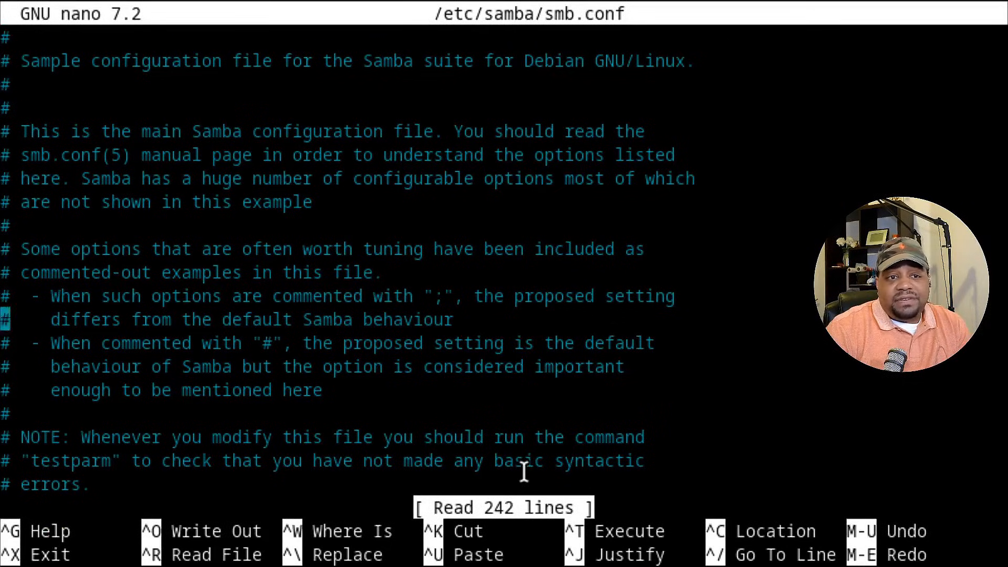
- Move to the empty last line of smb.conf, past the printer drivers section
{"action": "scroll", "scroll_direction": "down", "scroll_amount": 3}
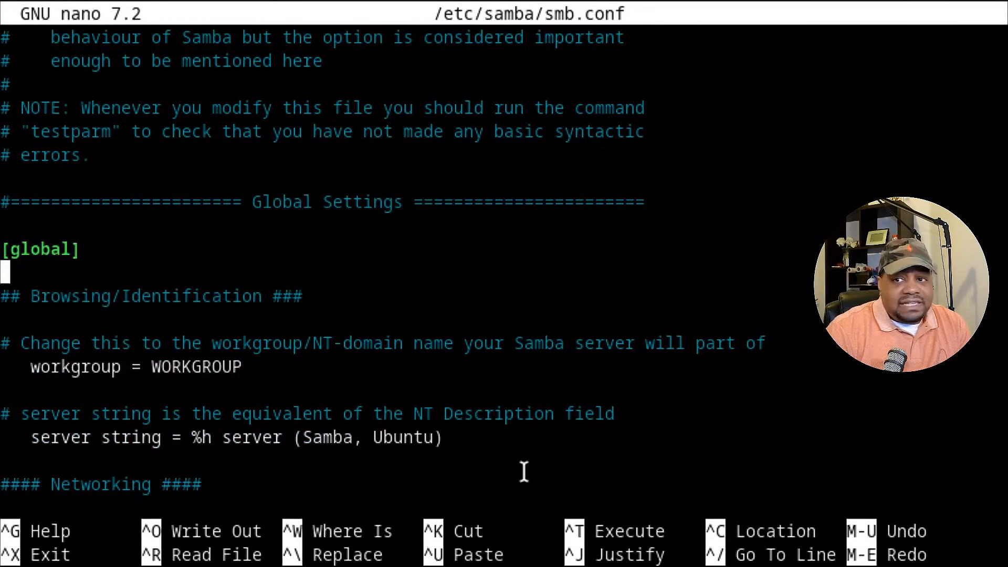
{"action": "key", "text": "Down"}
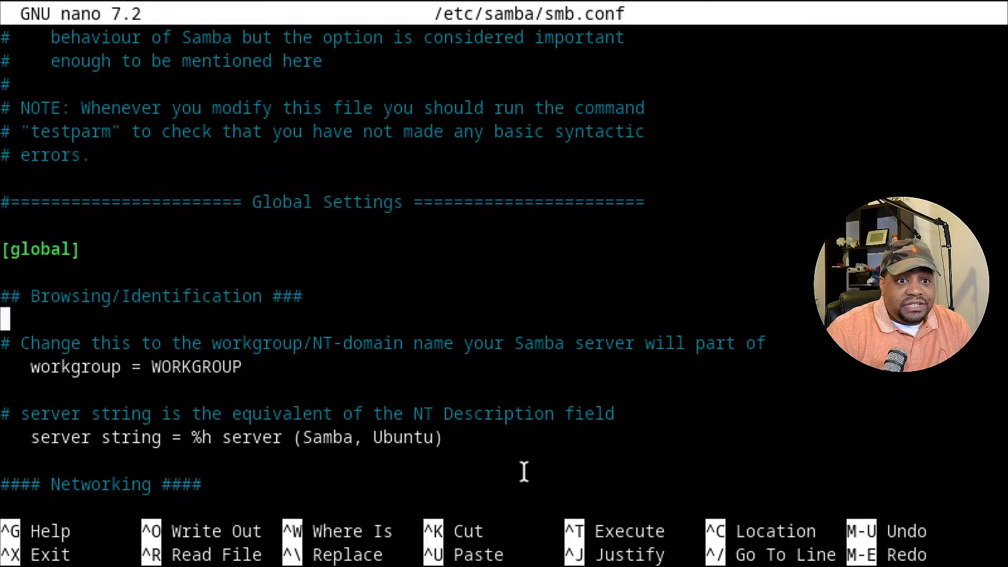
{"action": "scroll", "scroll_direction": "down", "scroll_amount": 3}
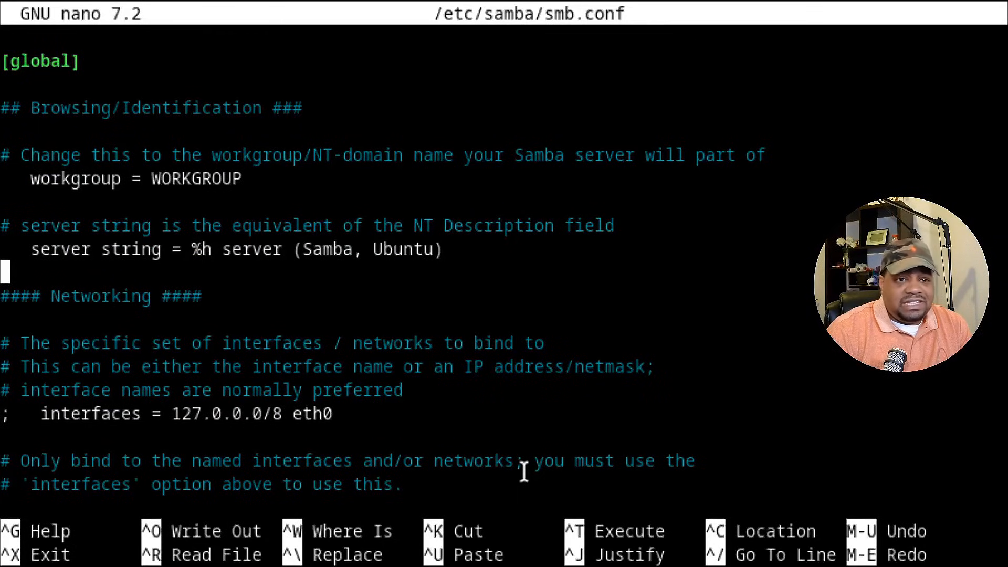
{"action": "key", "text": "Up"}
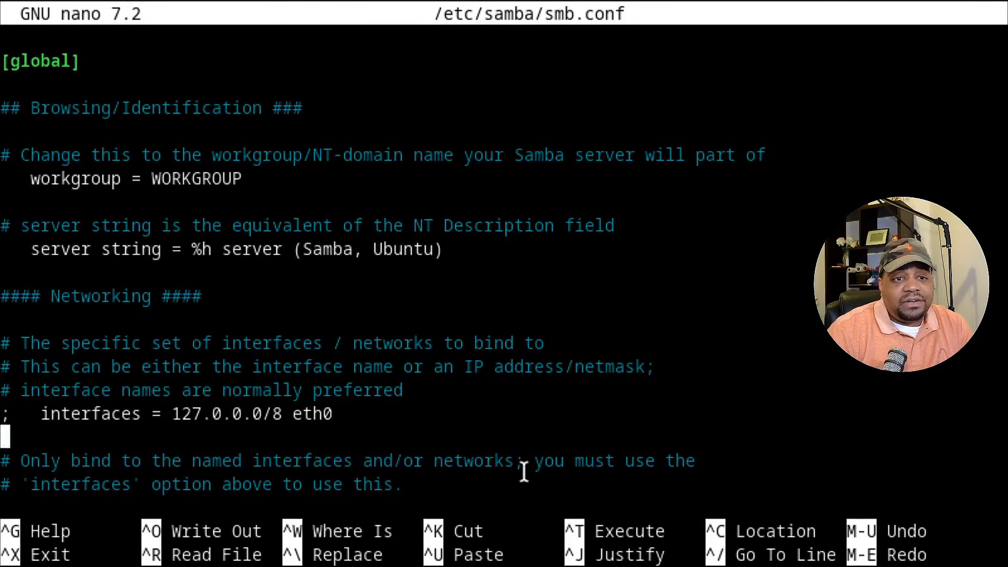
{"action": "scroll", "scroll_direction": "down", "scroll_amount": 3}
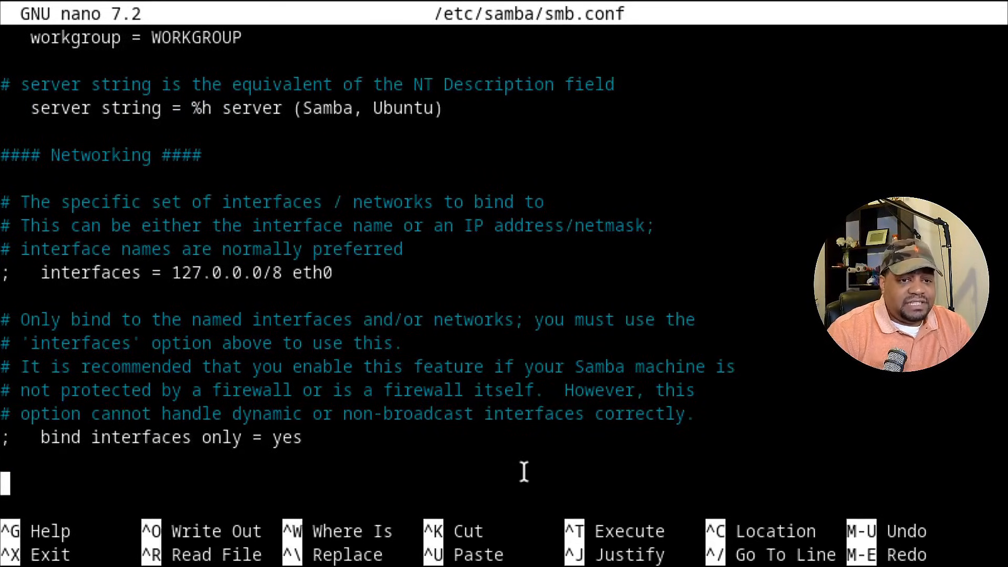
{"action": "scroll", "scroll_direction": "down", "scroll_amount": 3}
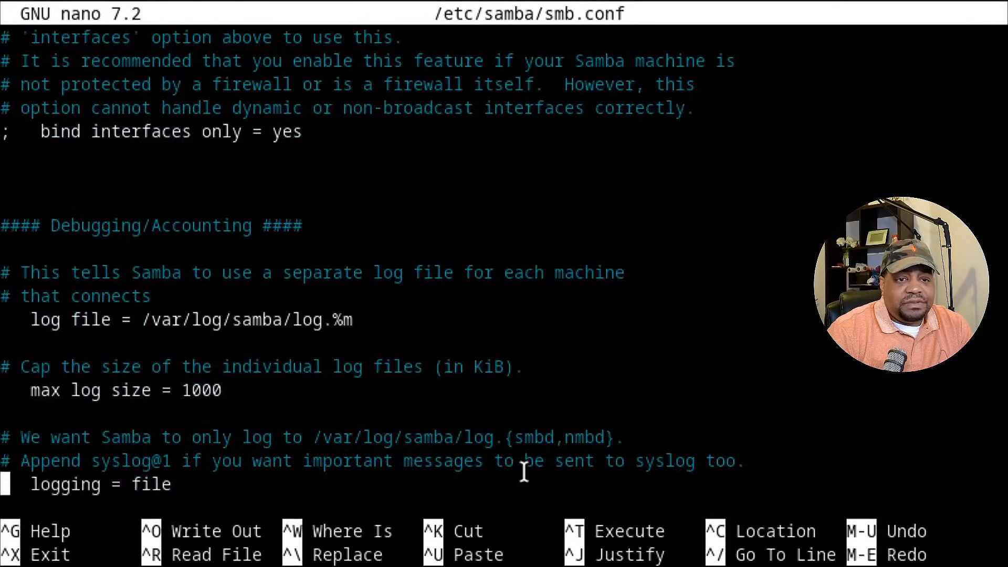
{"action": "scroll", "scroll_direction": "down", "scroll_amount": 3}
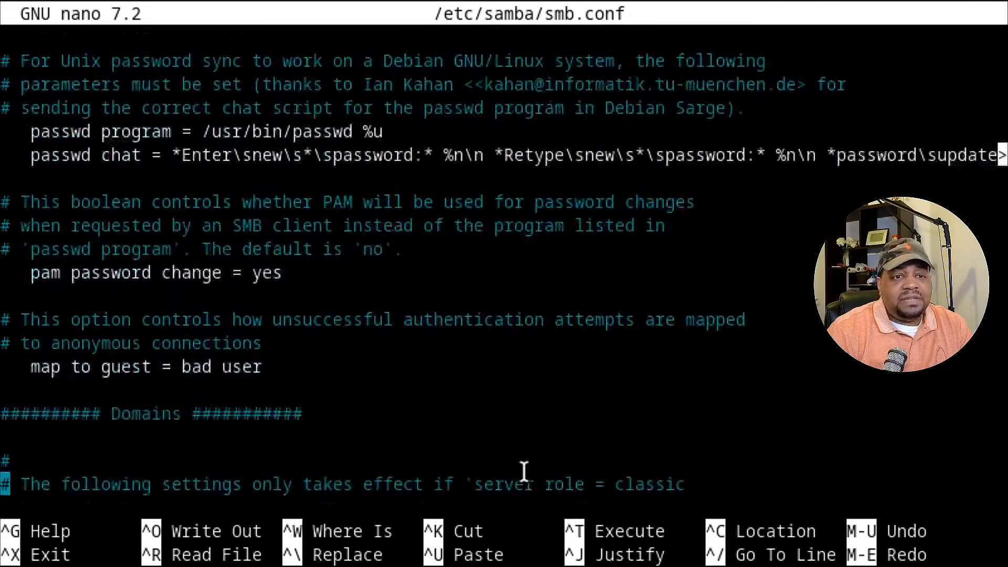
{"action": "scroll", "scroll_direction": "down", "scroll_amount": 3}
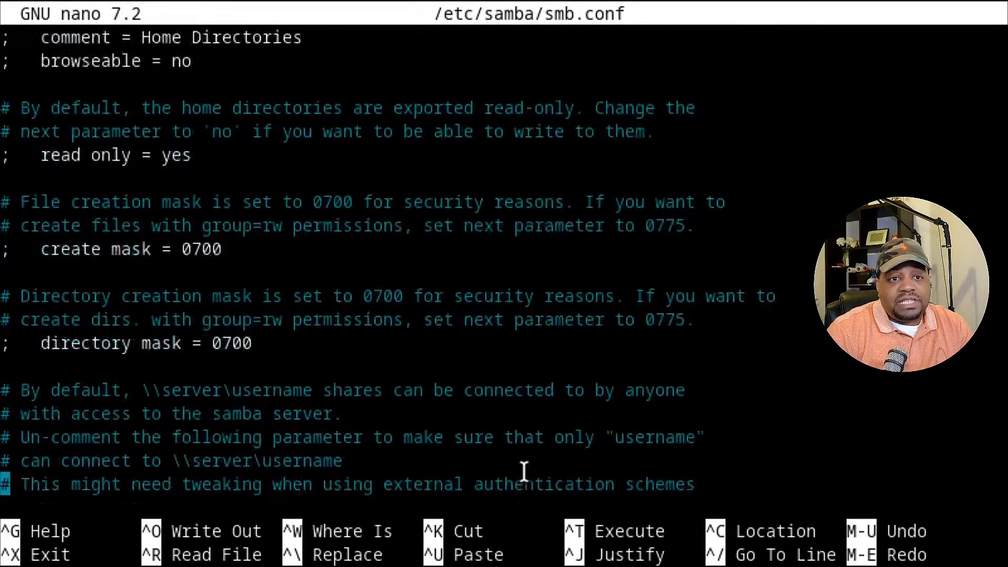
{"action": "scroll", "scroll_direction": "down", "scroll_amount": 3}
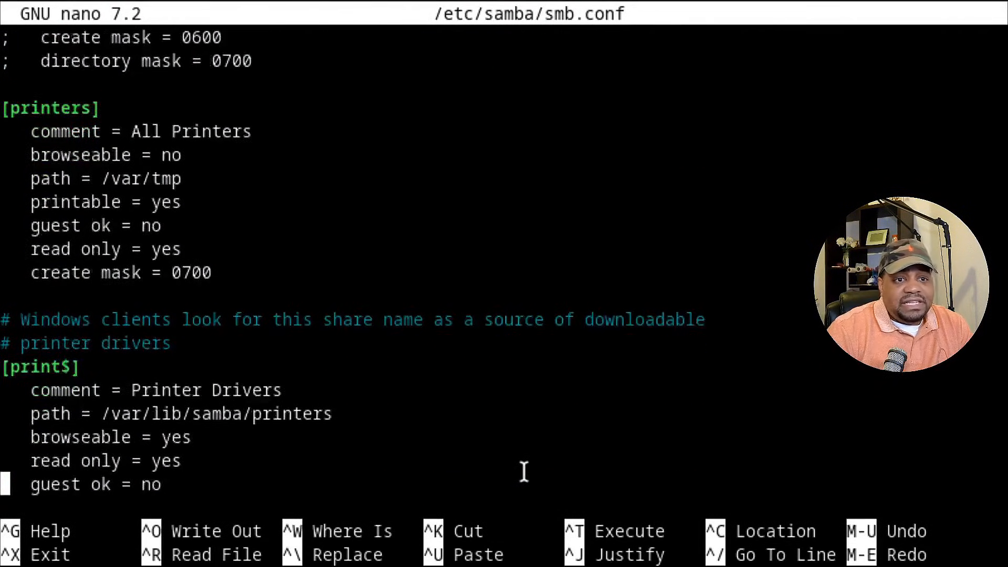
{"action": "scroll", "scroll_direction": "down", "scroll_amount": 3}
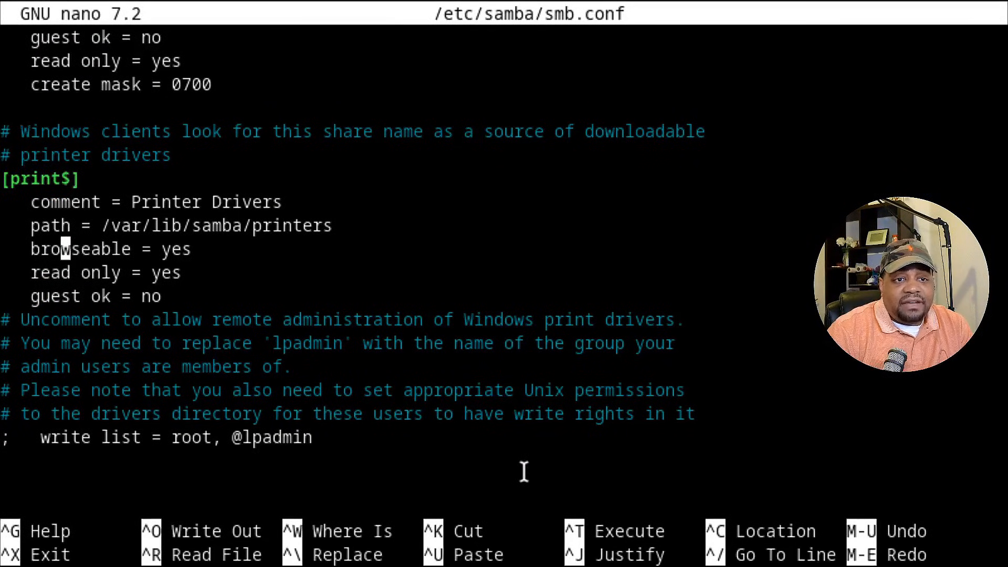
{"action": "left_click", "coordinate": [66, 319]}
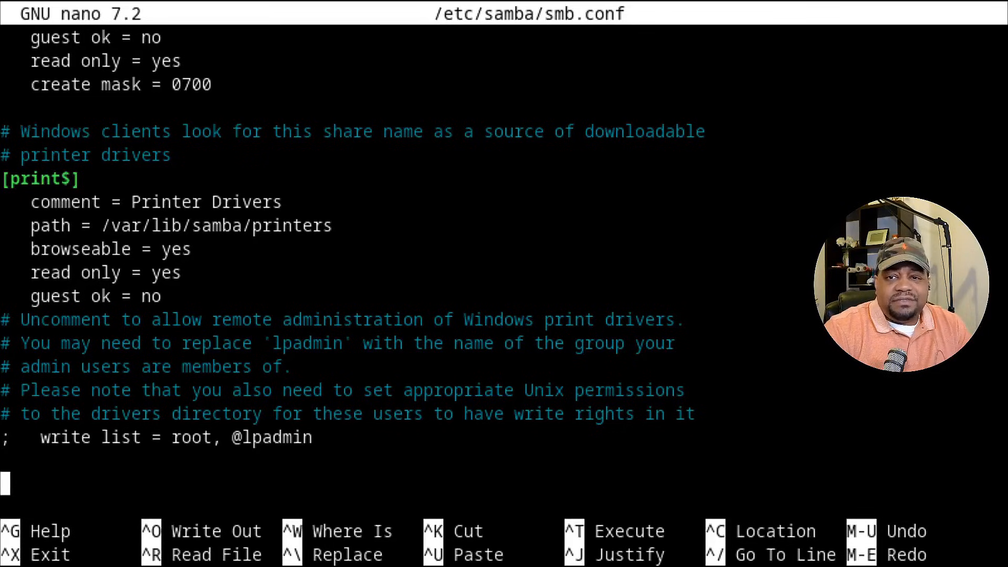
{"action": "mouse_move", "coordinate": [406, 491]}
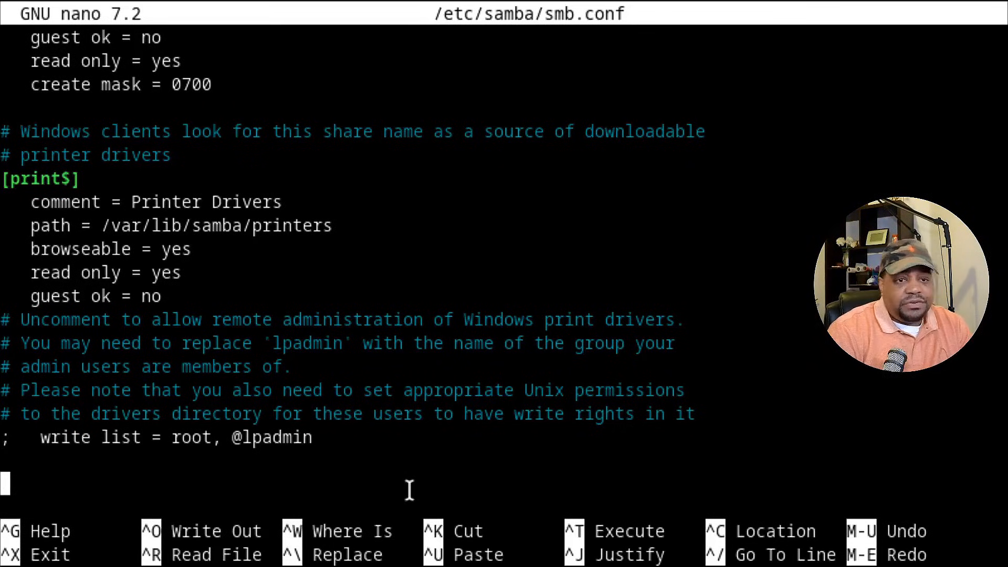
- Add a [share] section with path /srv/samba/share
{"action": "type", "text": "[]"}
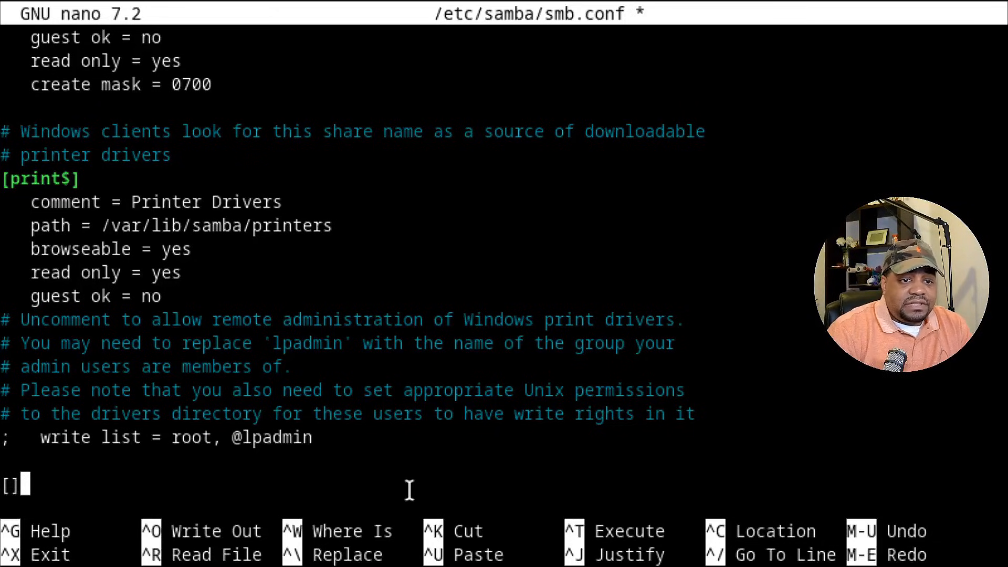
{"action": "type", "text": "share"}
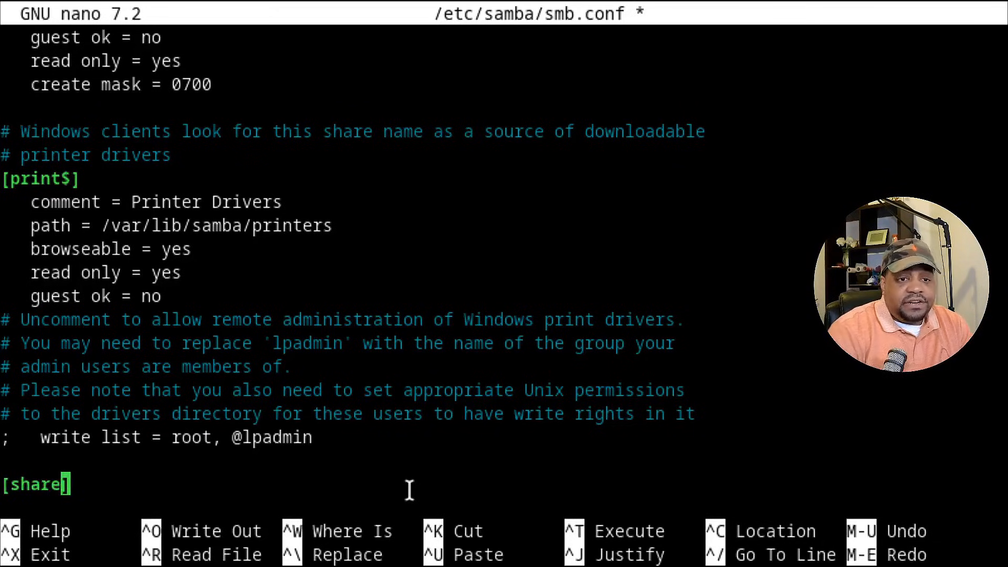
{"action": "key", "text": "Return"}
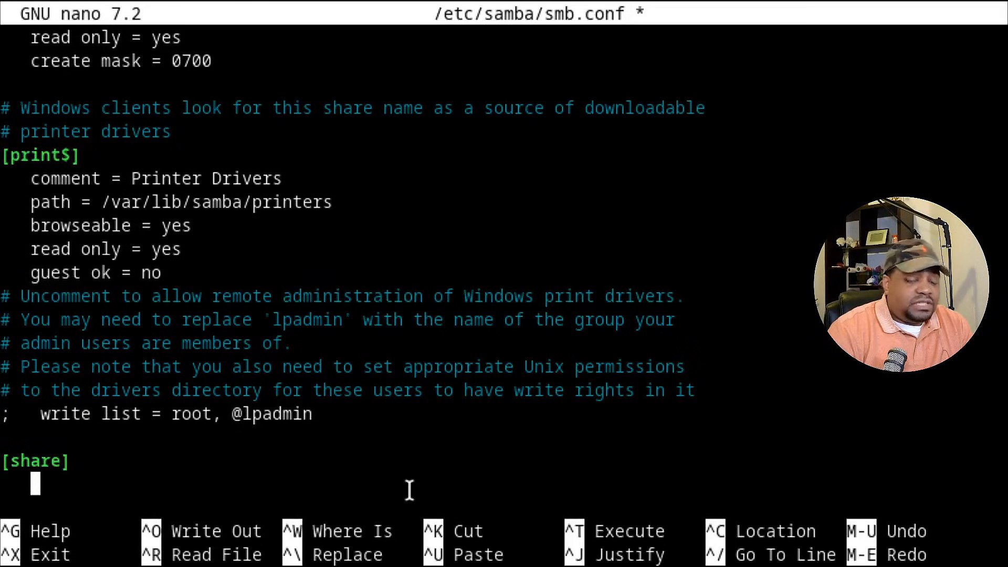
{"action": "type", "text": "path ="}
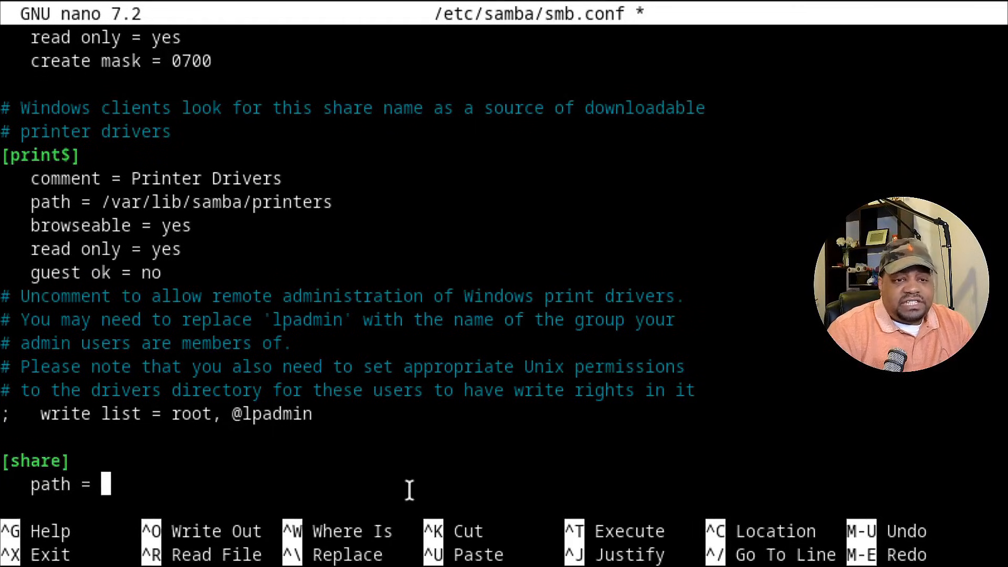
{"action": "type", "text": "/s"}
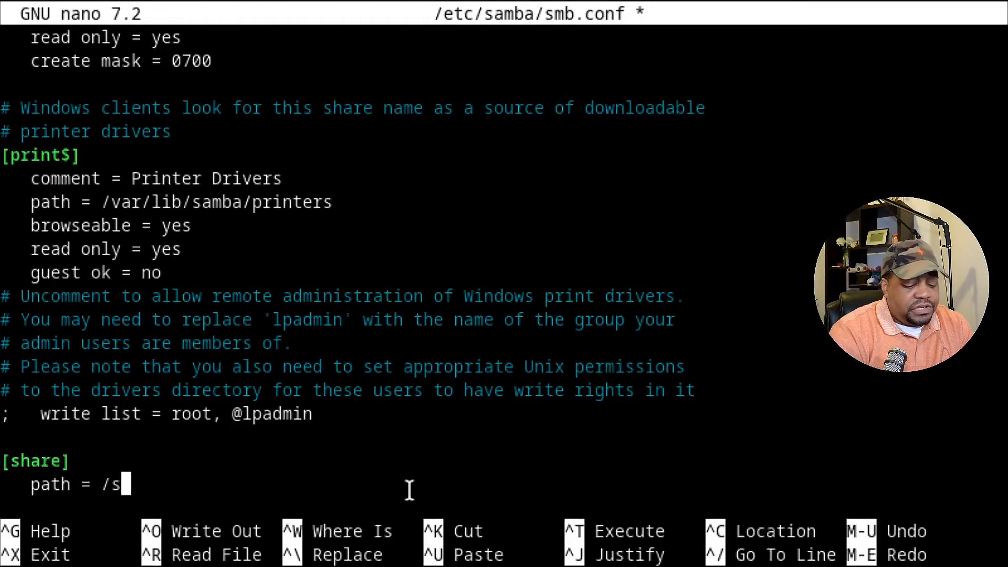
{"action": "type", "text": "rv/sa"}
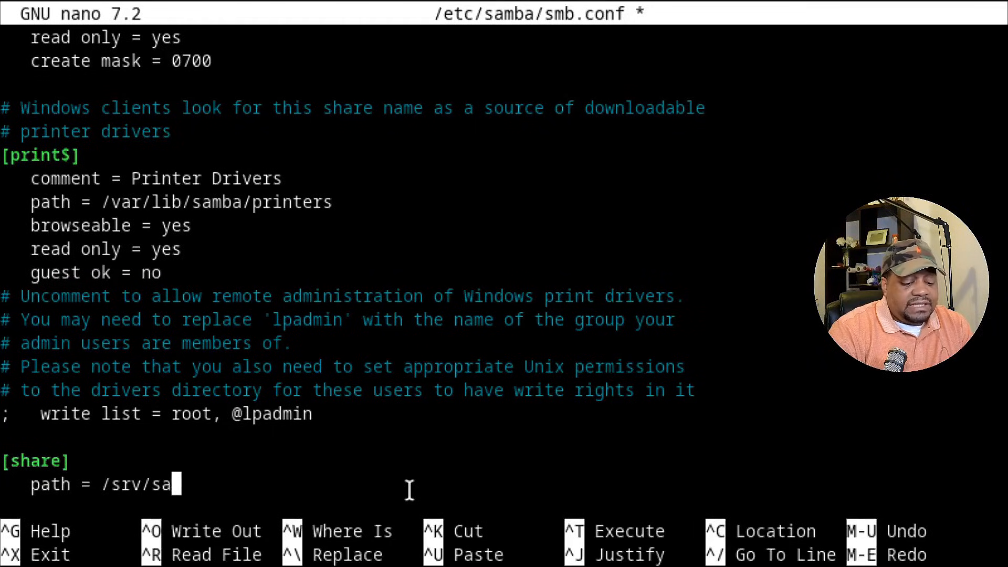
{"action": "type", "text": "mba"}
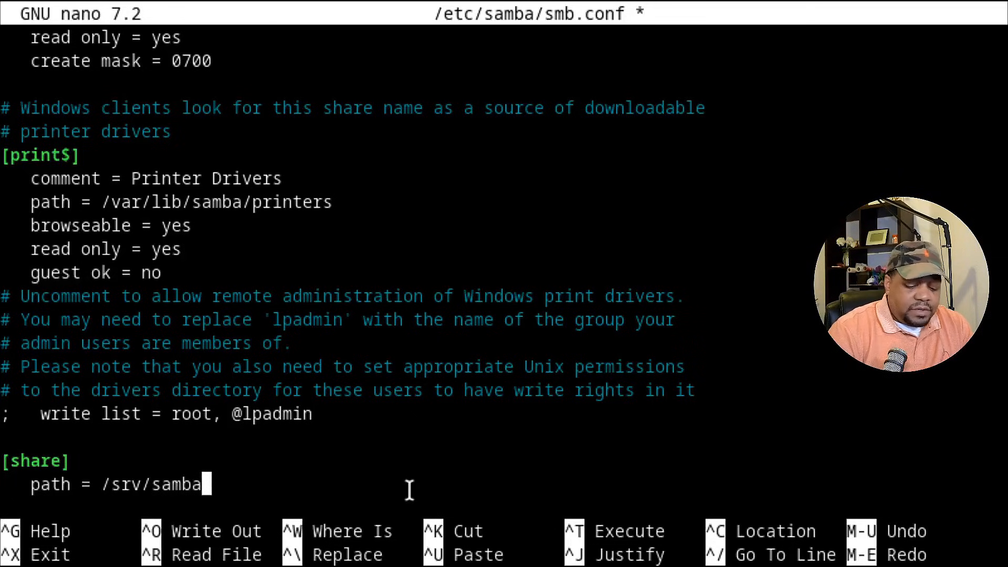
{"action": "type", "text": "/share"}
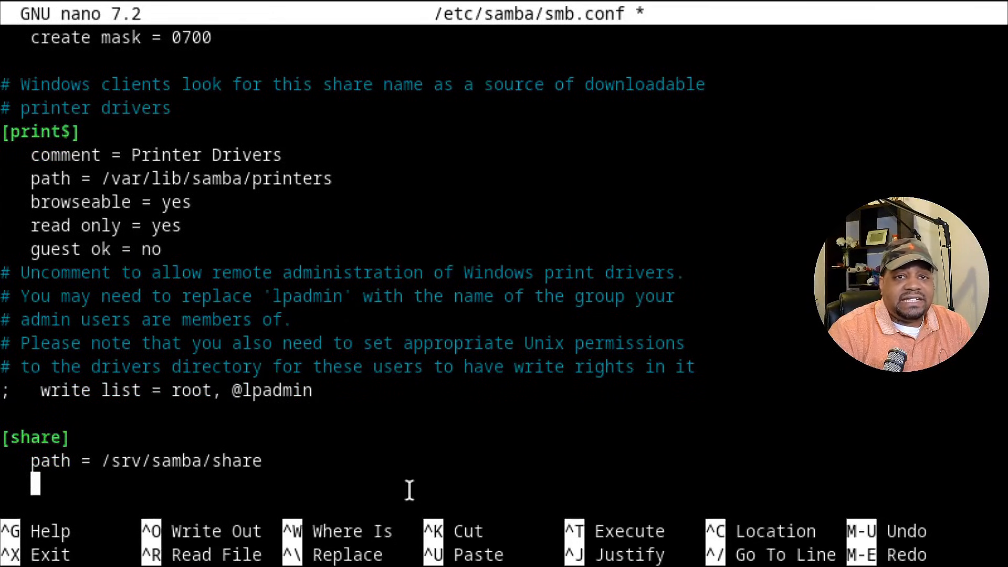
- Set browsable = yes, read only = no and guest ok = no in the share section
{"action": "type", "text": "brow"}
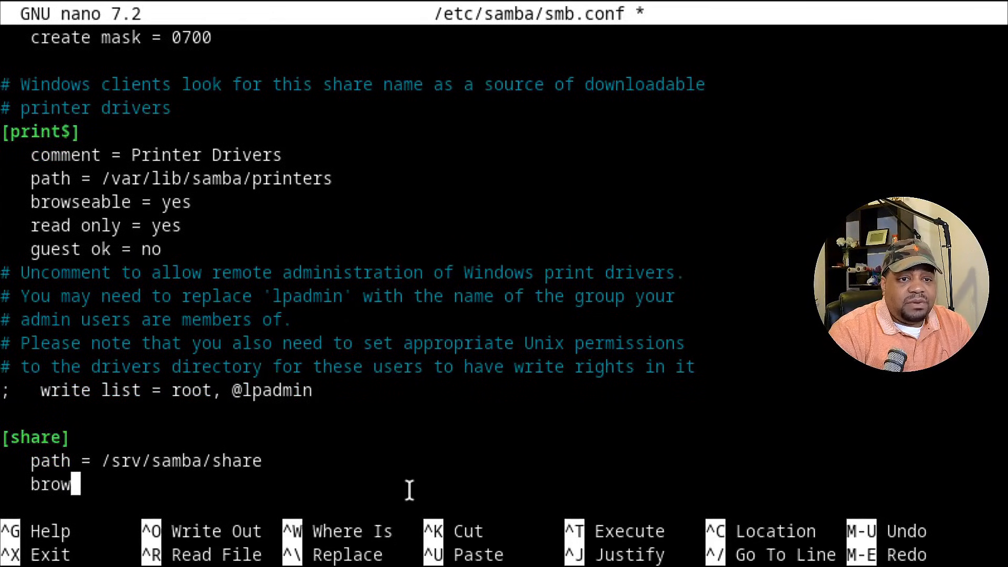
{"action": "type", "text": "sabl"}
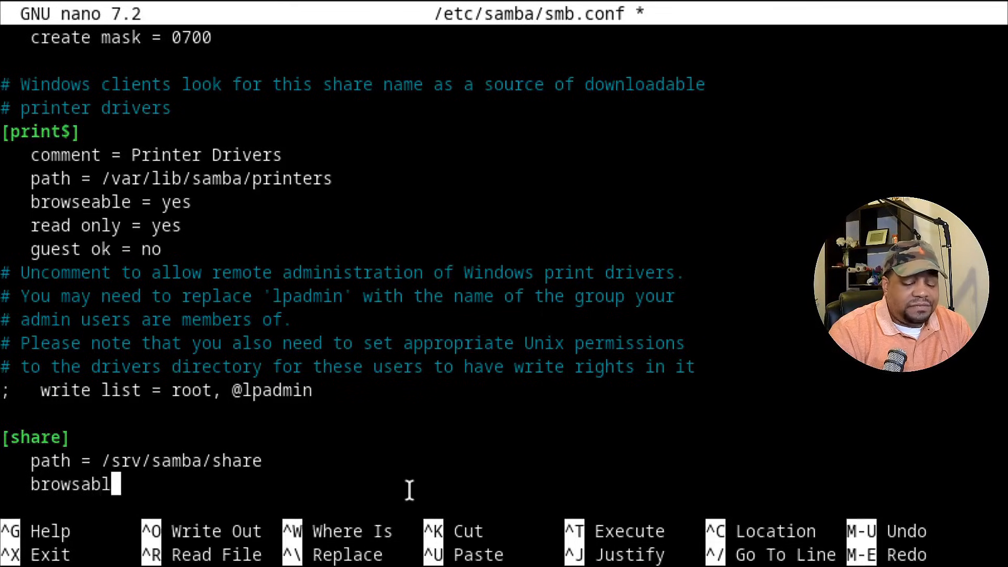
{"action": "type", "text": "e ="}
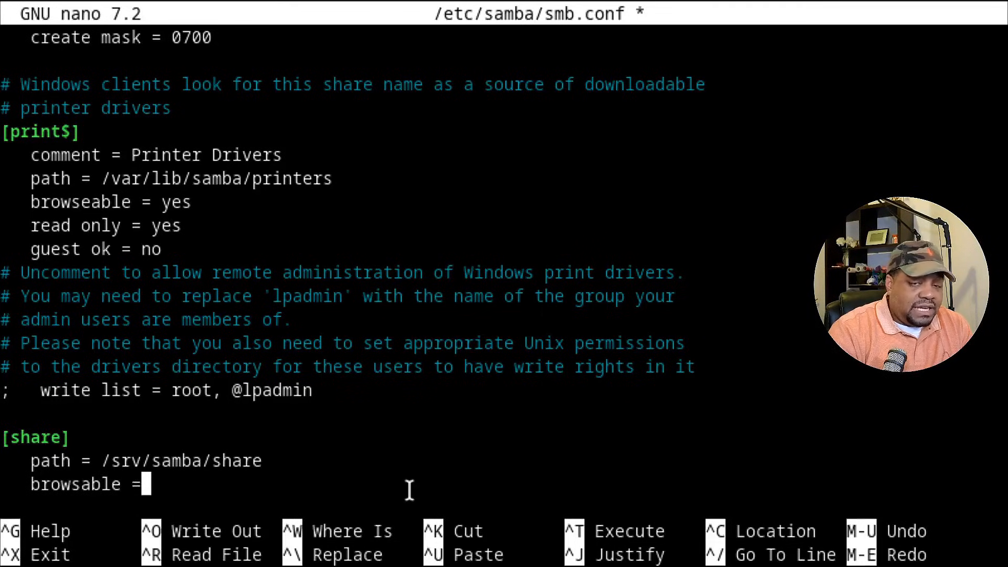
{"action": "type", "text": "yes"}
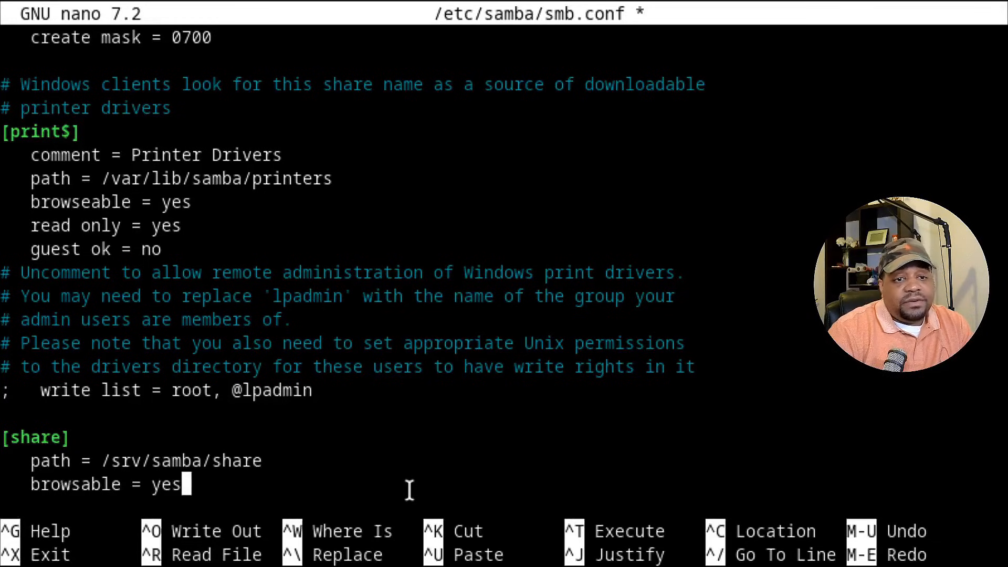
{"action": "key", "text": "Return"}
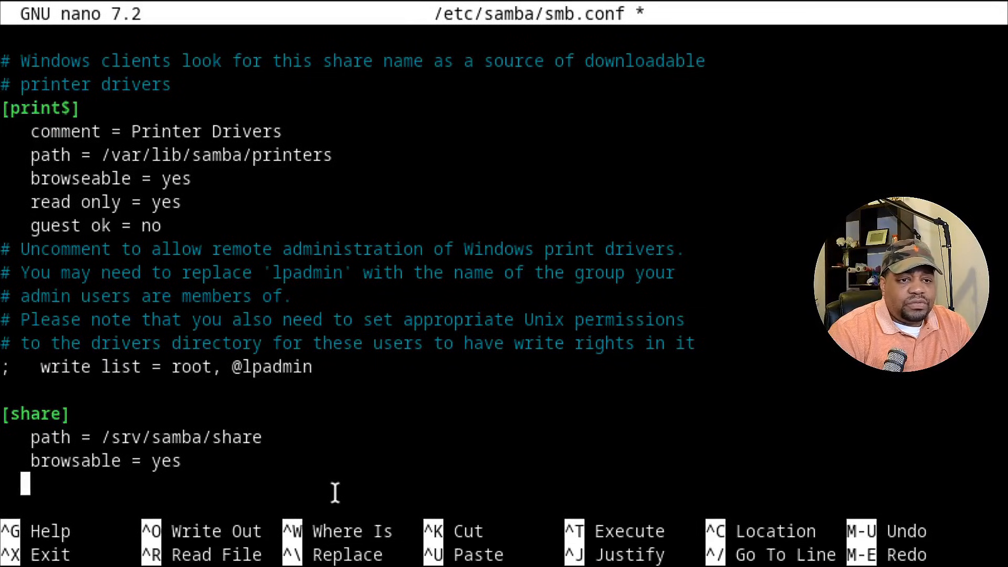
{"action": "type", "text": "read"}
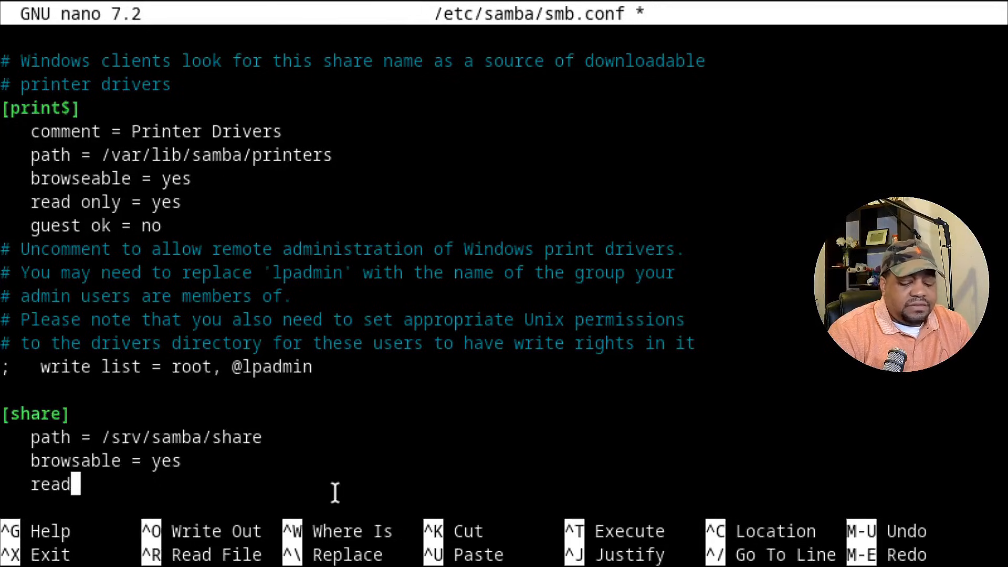
{"action": "type", "text": "onl"}
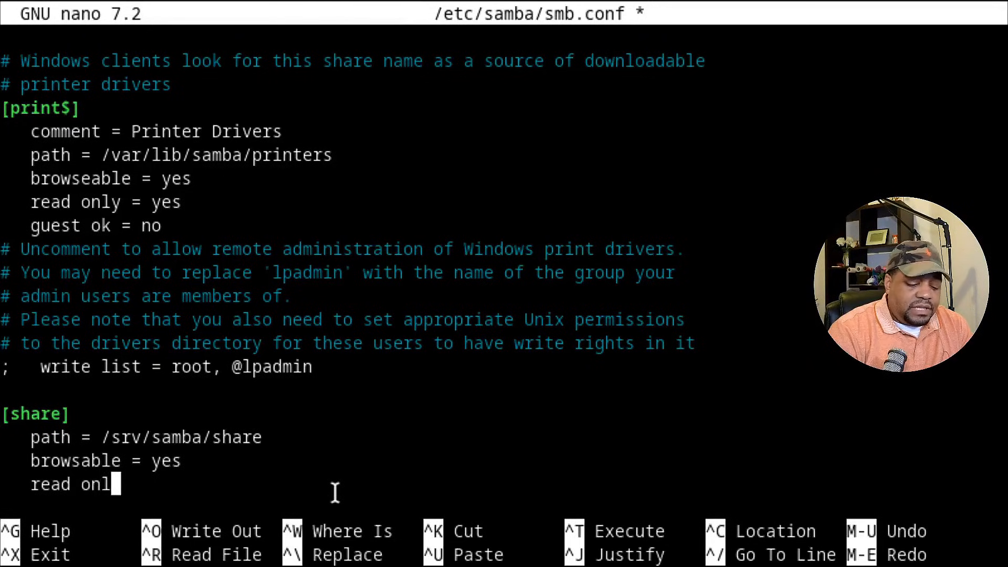
{"action": "type", "text": "y = no"}
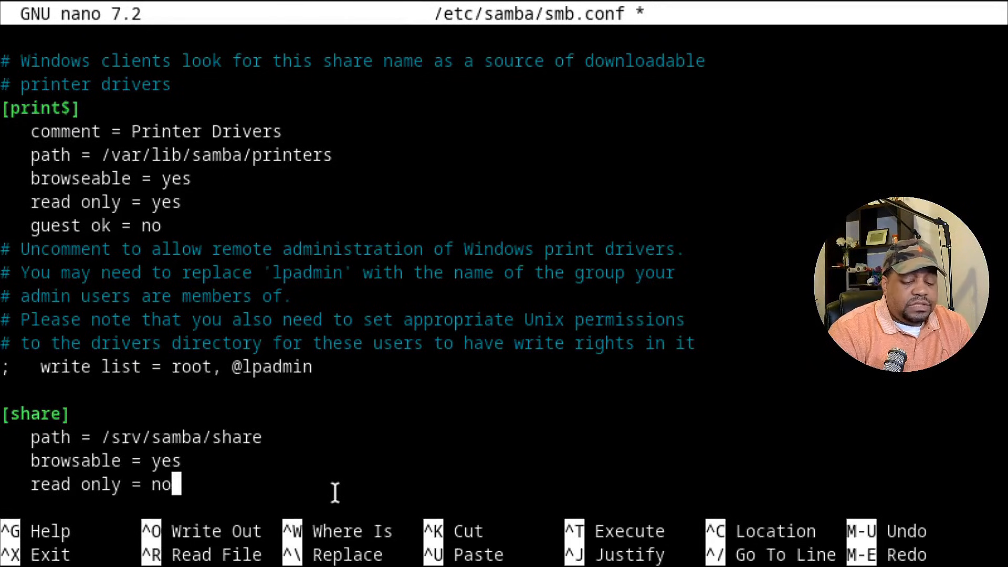
{"action": "key", "text": "Return"}
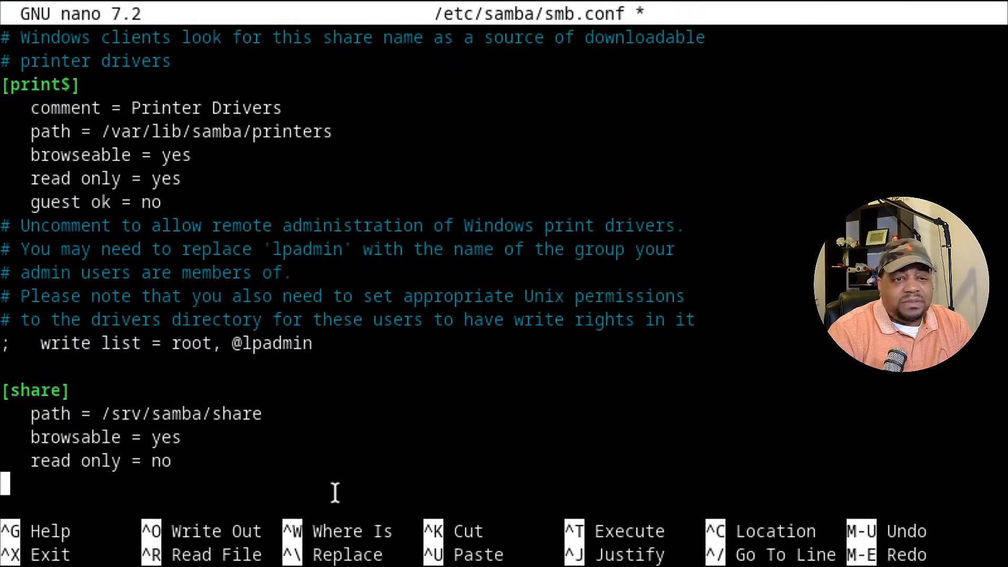
{"action": "type", "text": "g"}
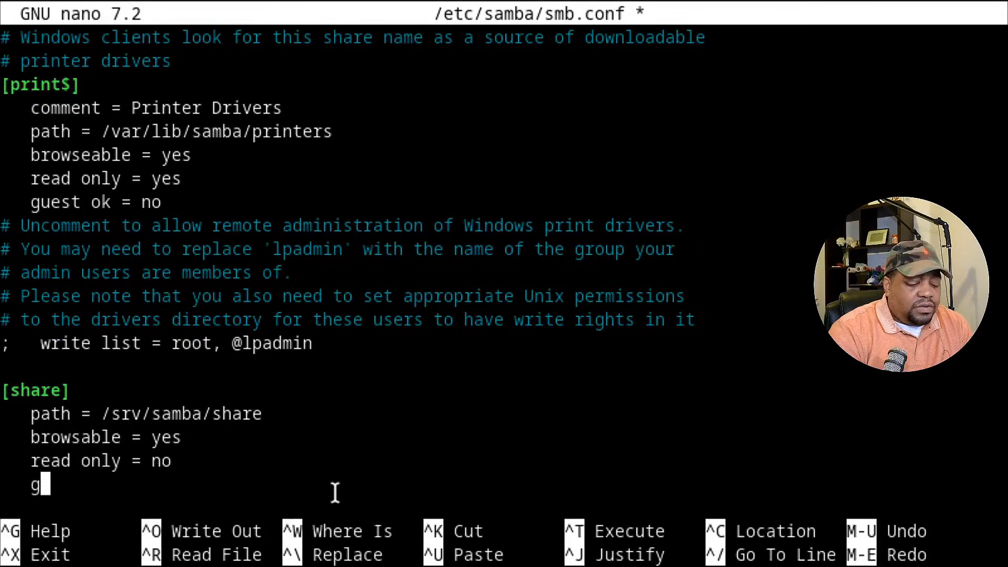
{"action": "type", "text": "ue"}
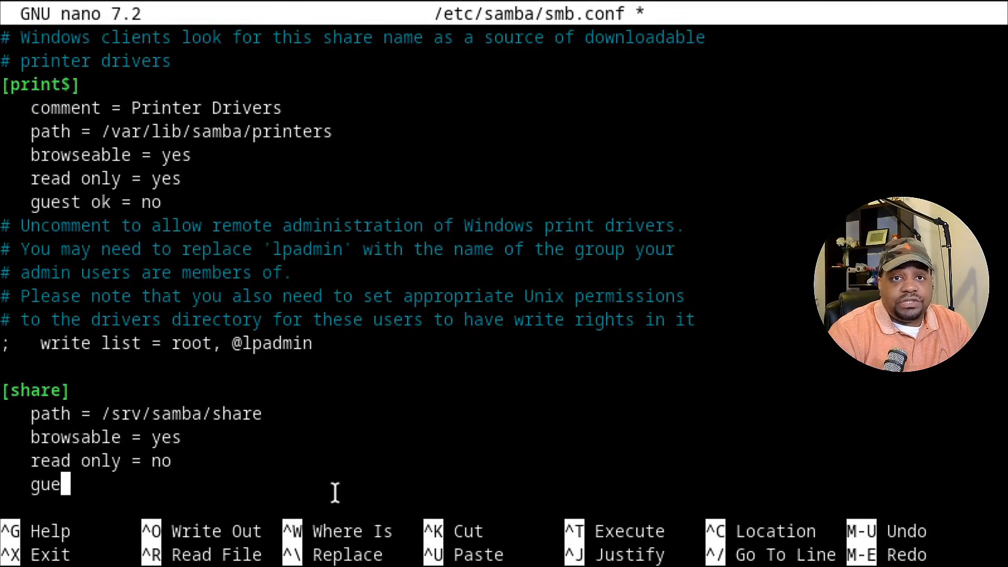
{"action": "type", "text": "st"}
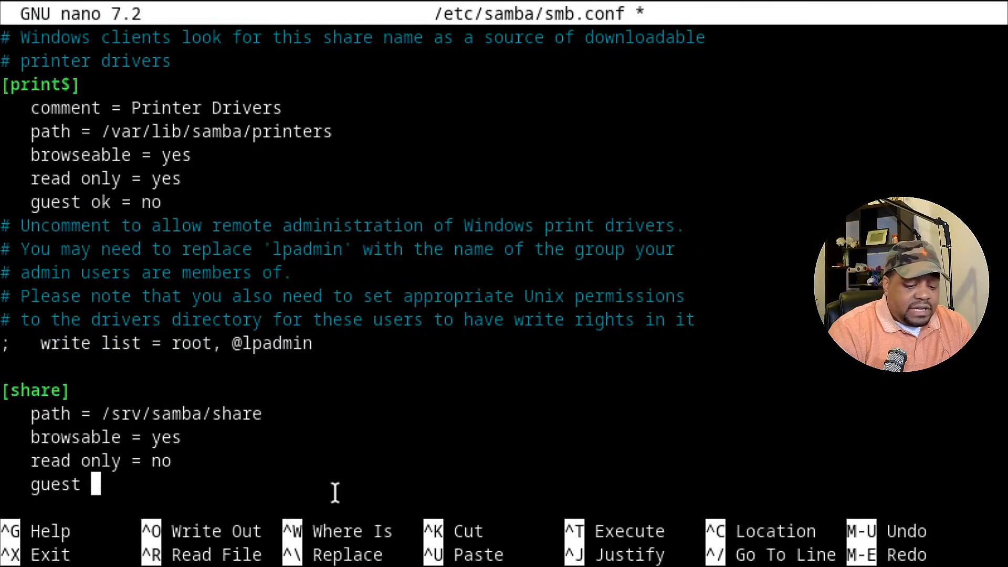
{"action": "type", "text": "ok"}
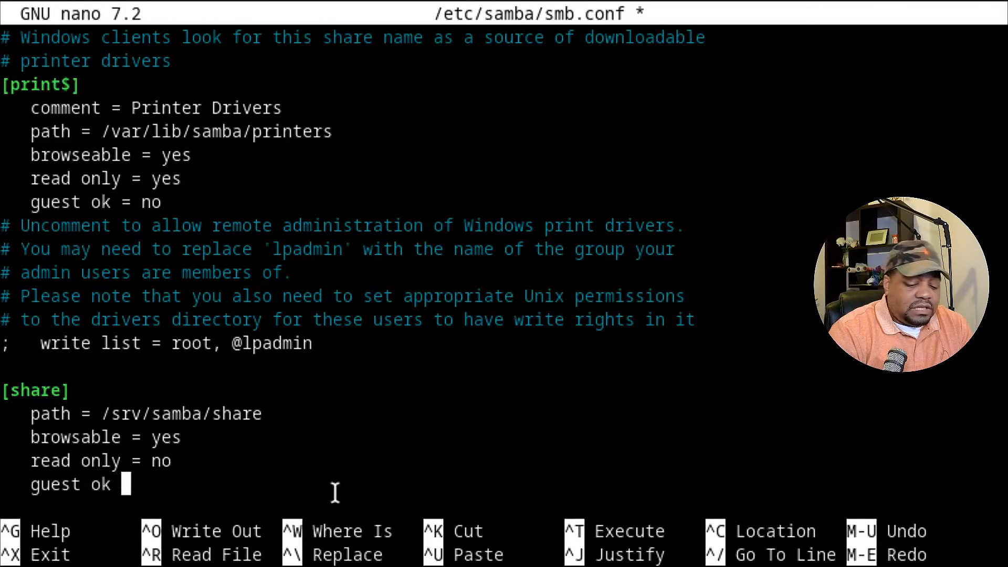
{"action": "type", "text": "="}
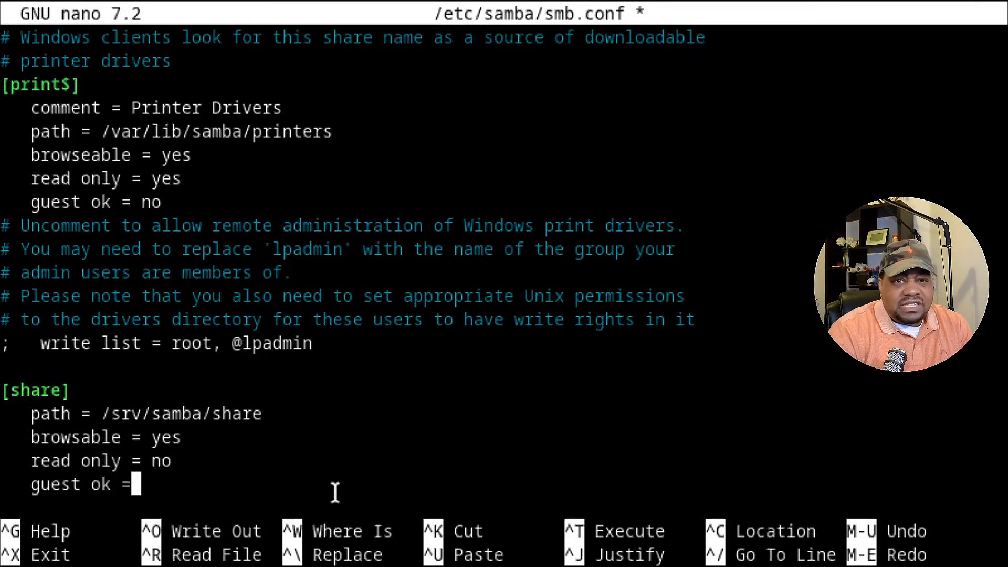
{"action": "type", "text": "no"}
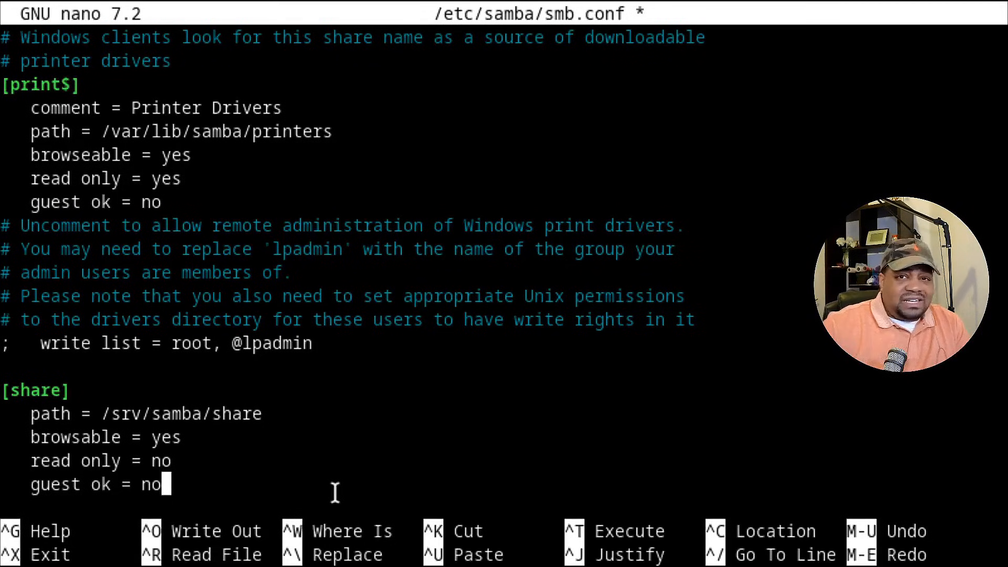
{"action": "mouse_move", "coordinate": [448, 448]}
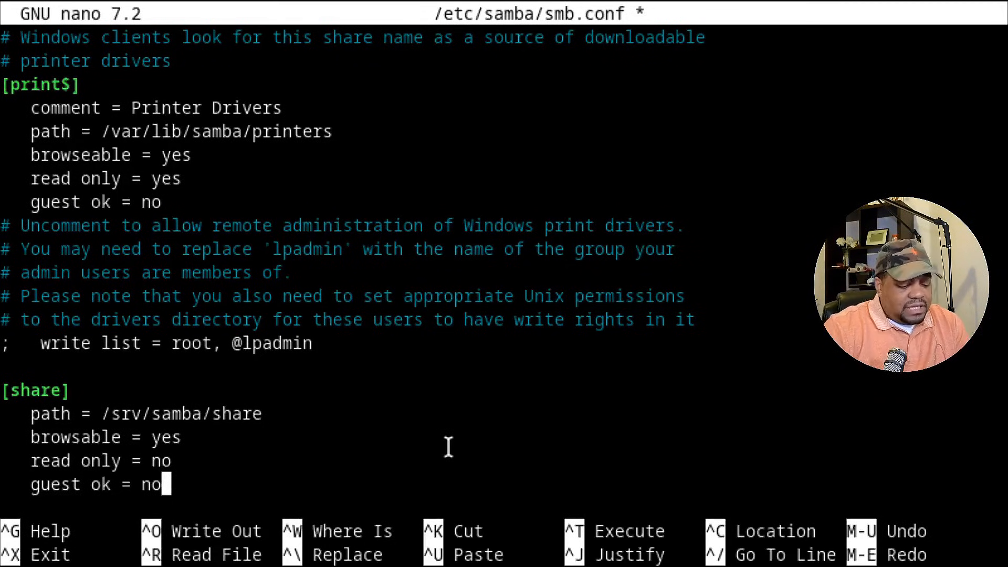
- Save the modified smb.conf and exit nano
{"action": "key", "text": "ctrl+x"}
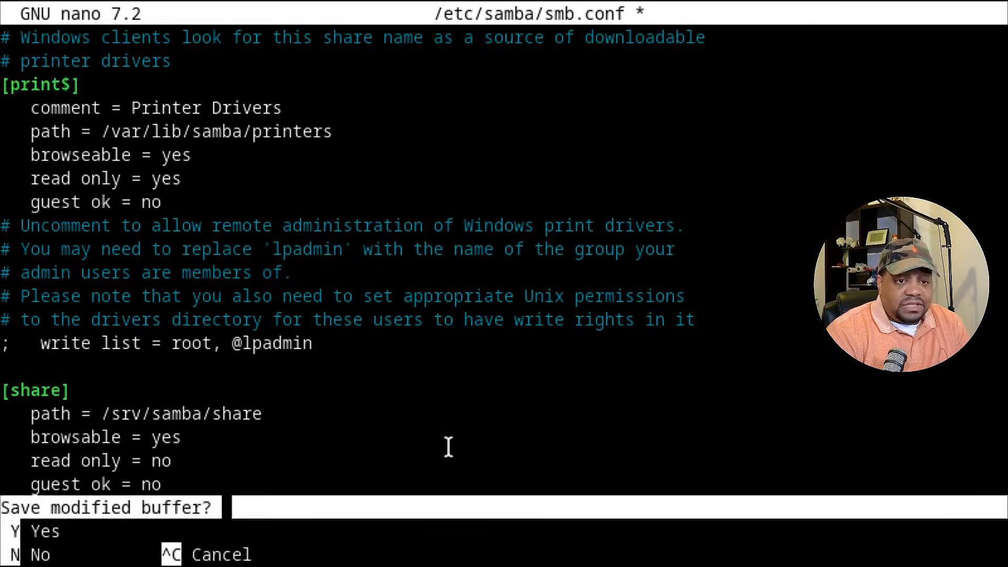
{"action": "key", "text": "y"}
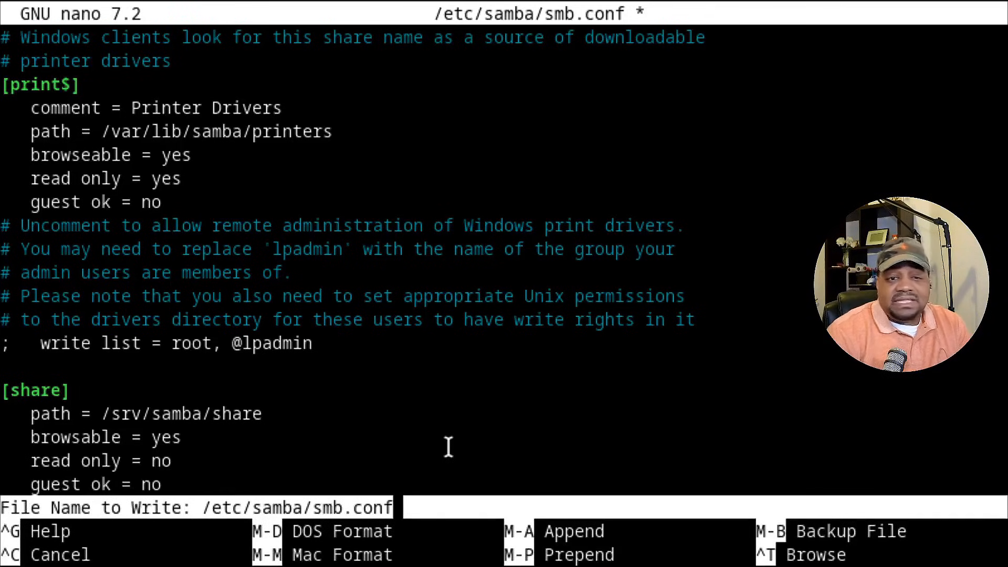
{"action": "key", "text": "Return"}
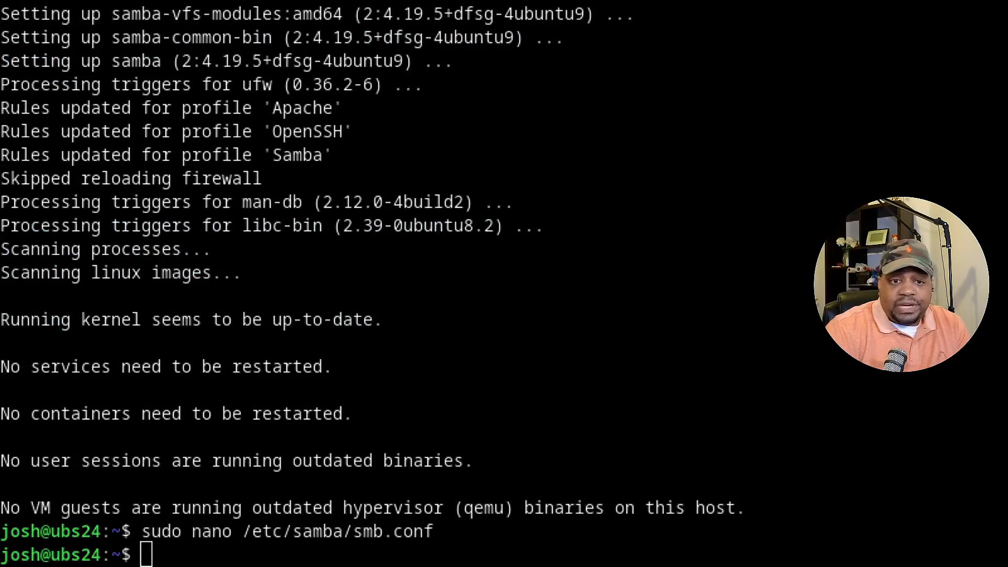
{"action": "mouse_move", "coordinate": [333, 554]}
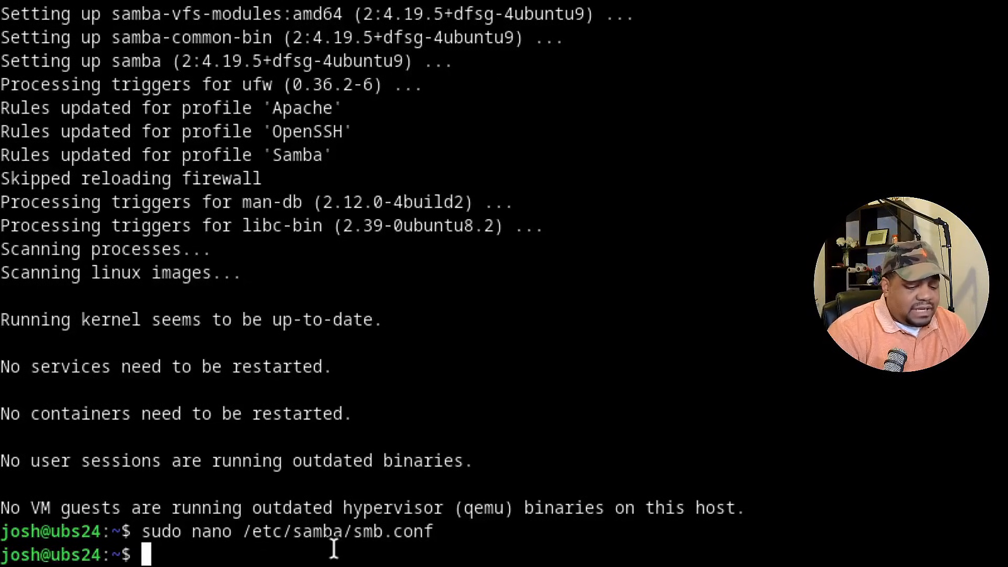
- Create /srv/samba/share and its parents with sudo mkdir -p
{"action": "type", "text": "sudo mkdir -p"}
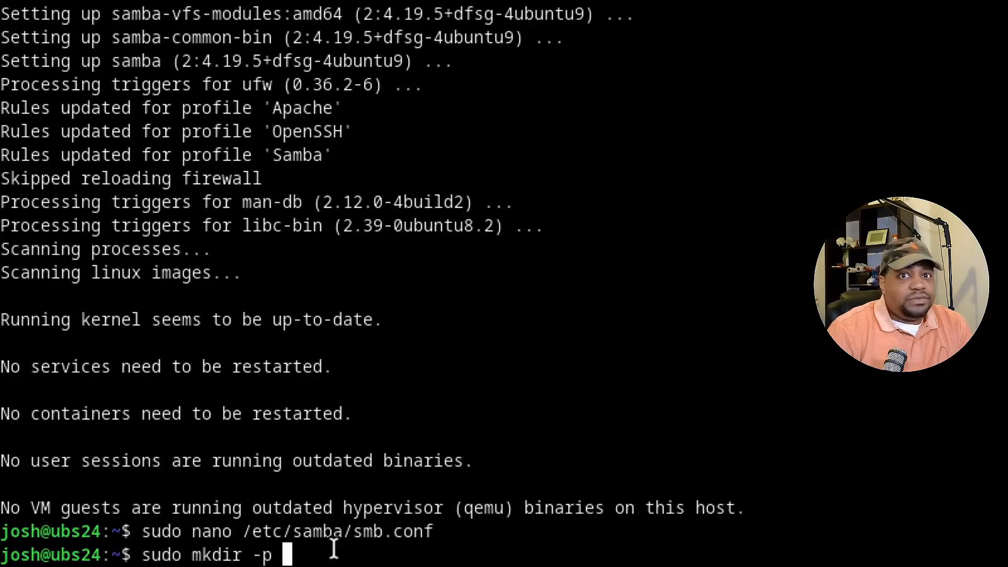
{"action": "type", "text": "/srv"}
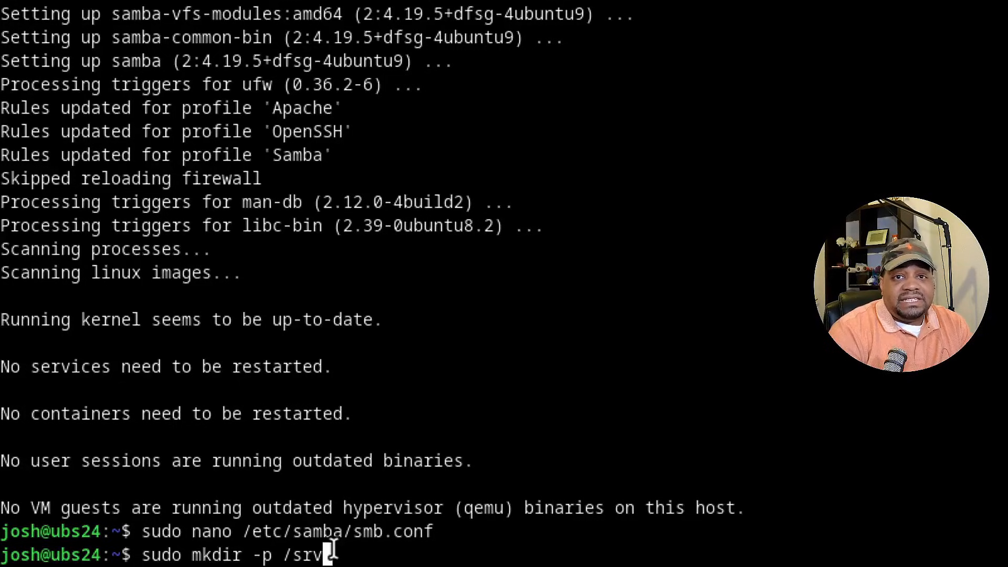
{"action": "type", "text": "/"}
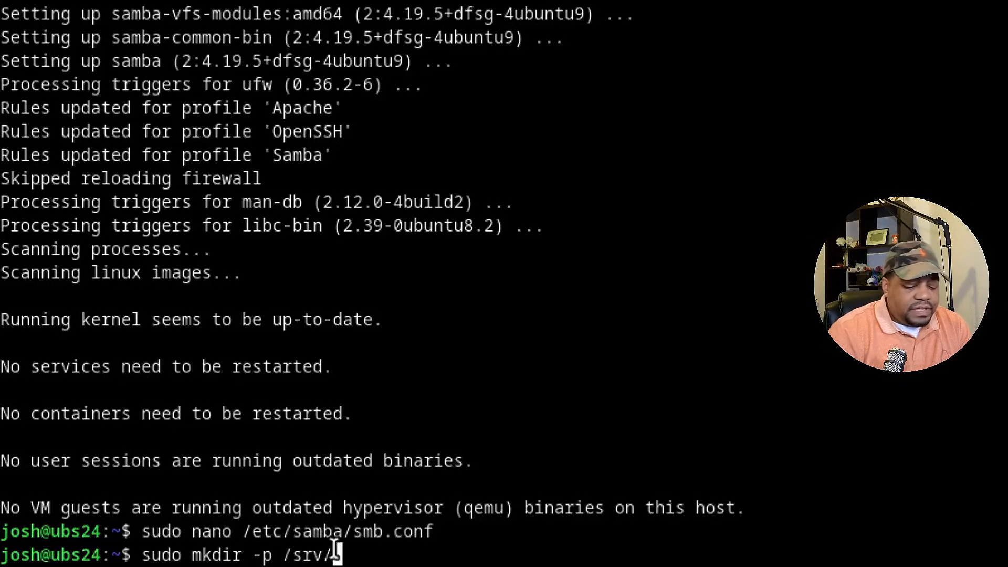
{"action": "type", "text": "samba"}
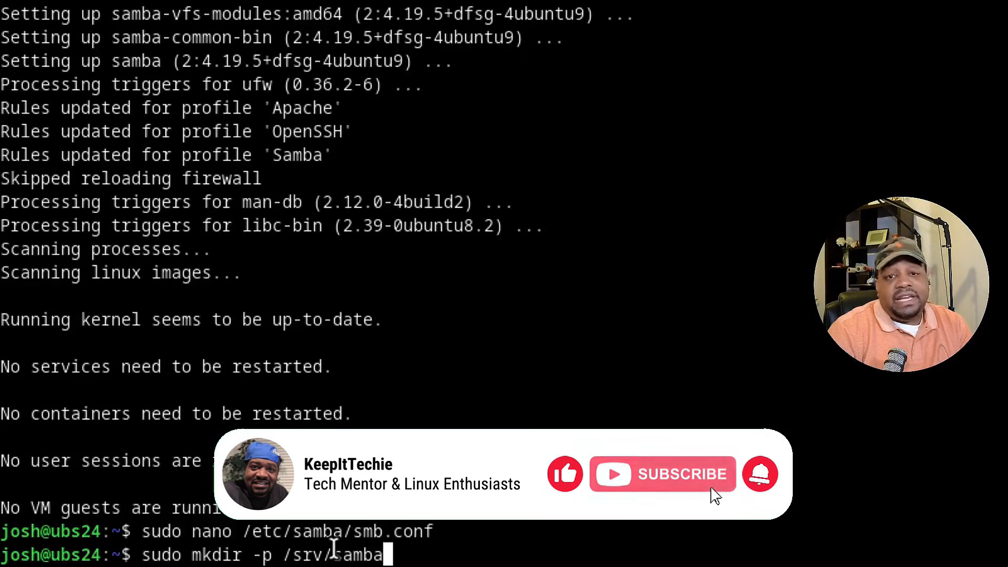
{"action": "mouse_move", "coordinate": [725, 506]}
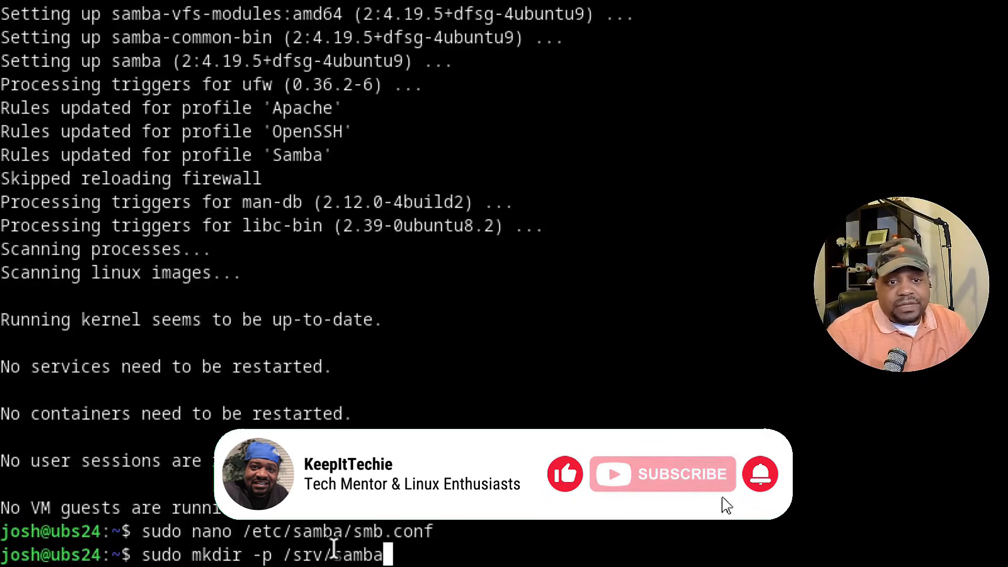
{"action": "type", "text": "/"}
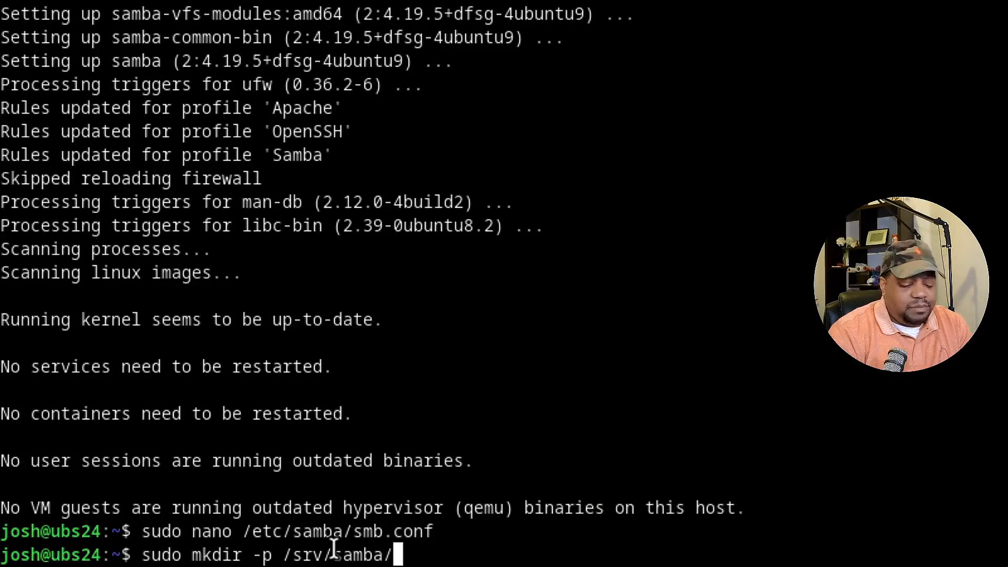
{"action": "type", "text": "share"}
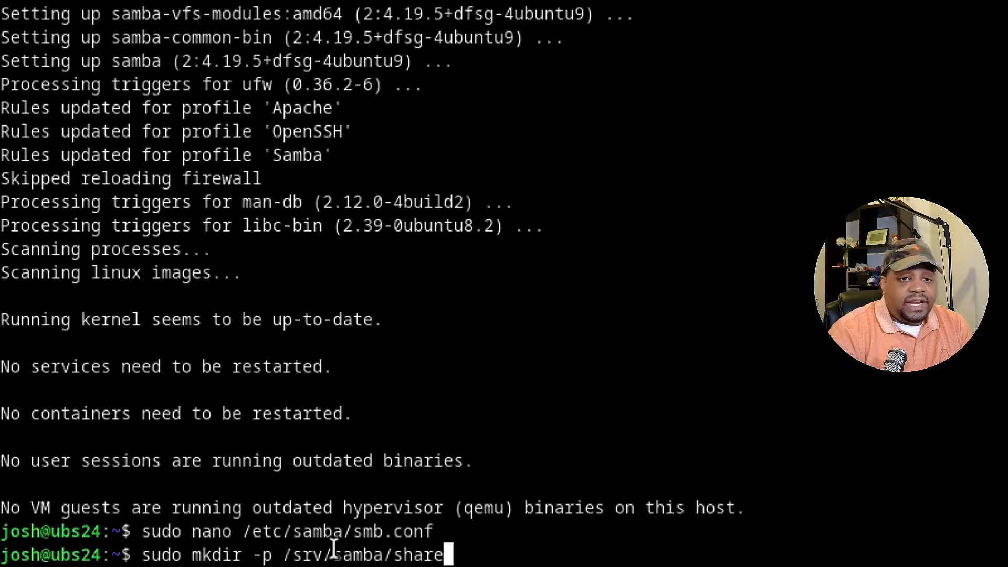
{"action": "mouse_move", "coordinate": [590, 391]}
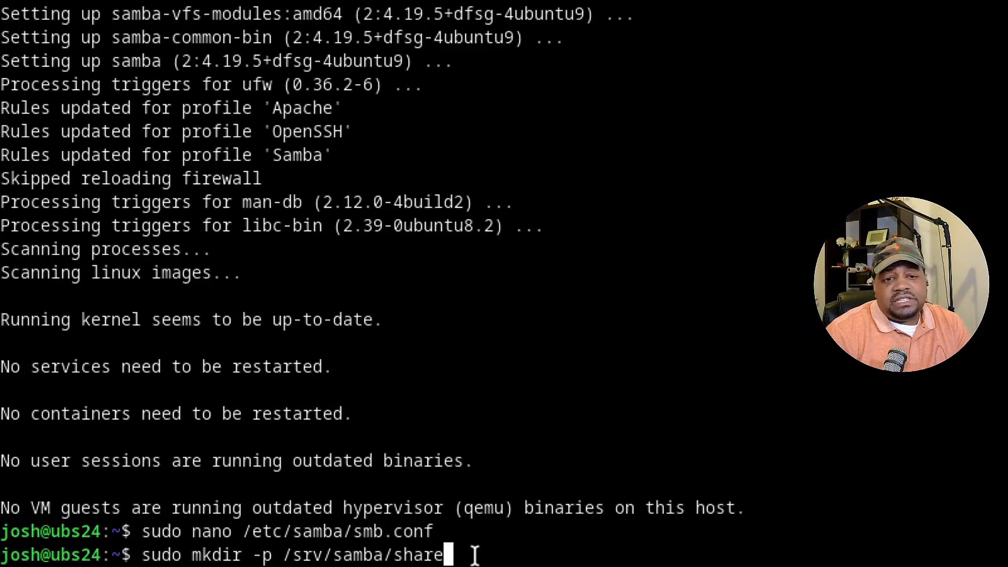
{"action": "key", "text": "Return"}
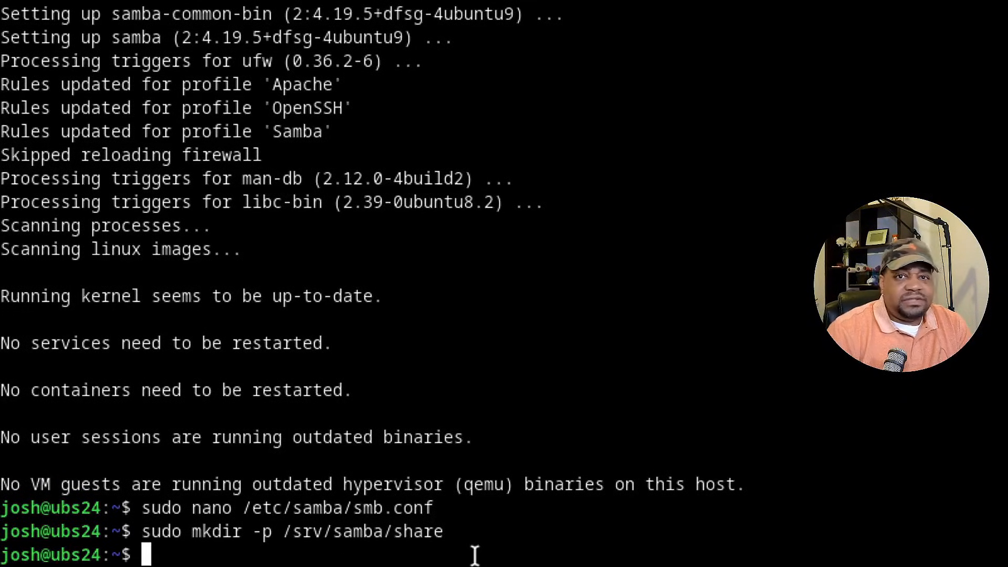
- Run sudo -R 0775 /srv/samba/share without chmod, getting 'No such file or directory'
{"action": "type", "text": "sudo"}
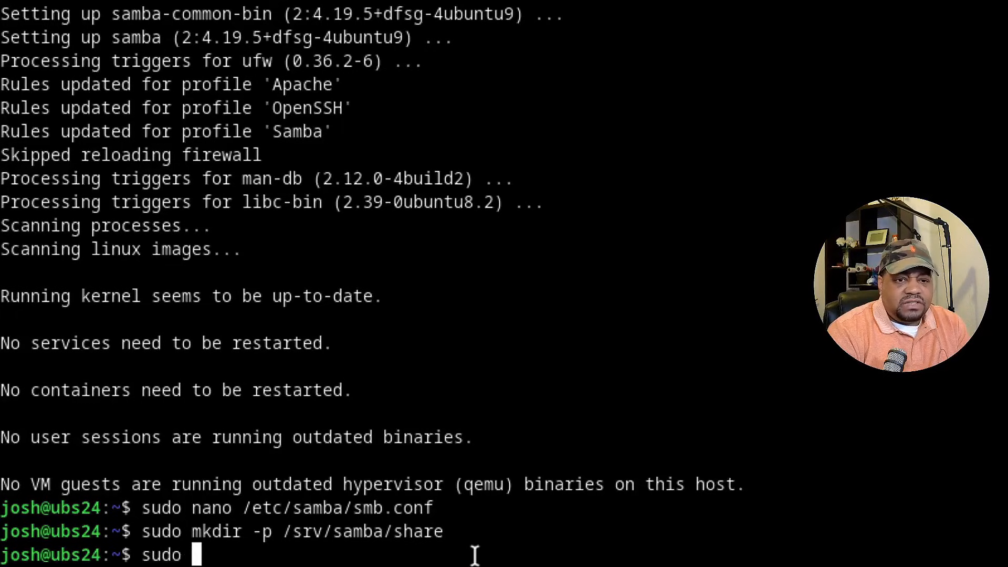
{"action": "type", "text": "-"}
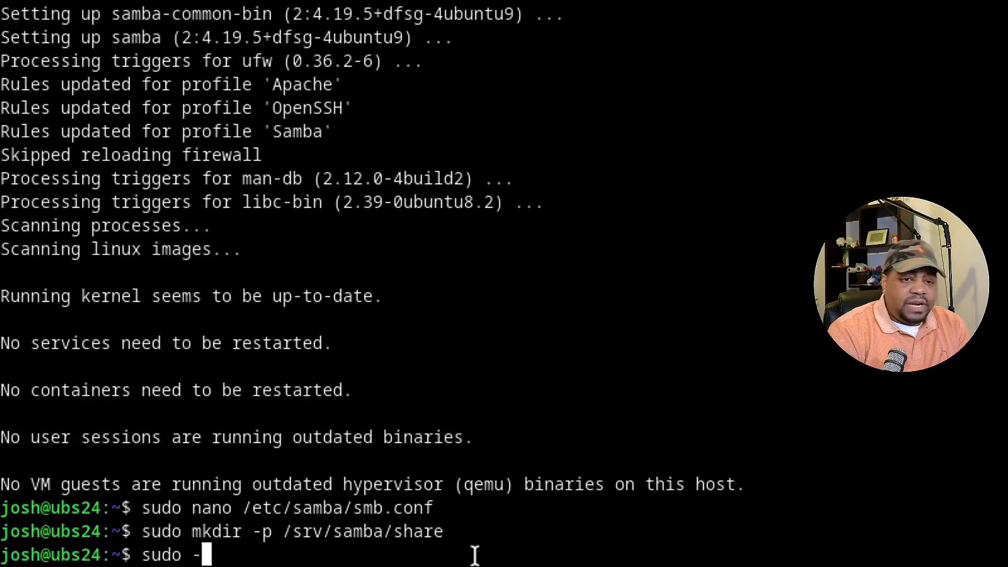
{"action": "type", "text": "R"}
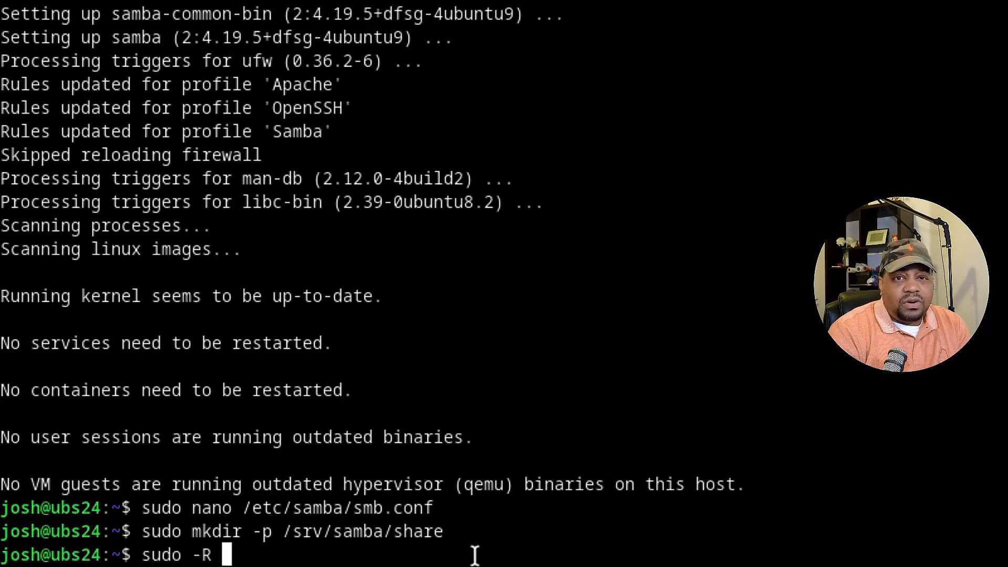
{"action": "type", "text": "0"}
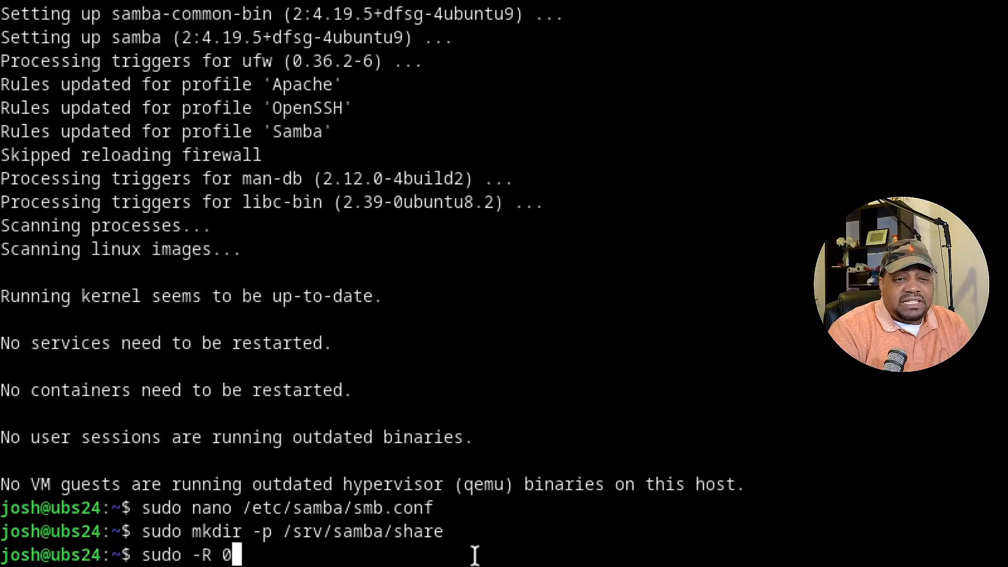
{"action": "type", "text": "775"}
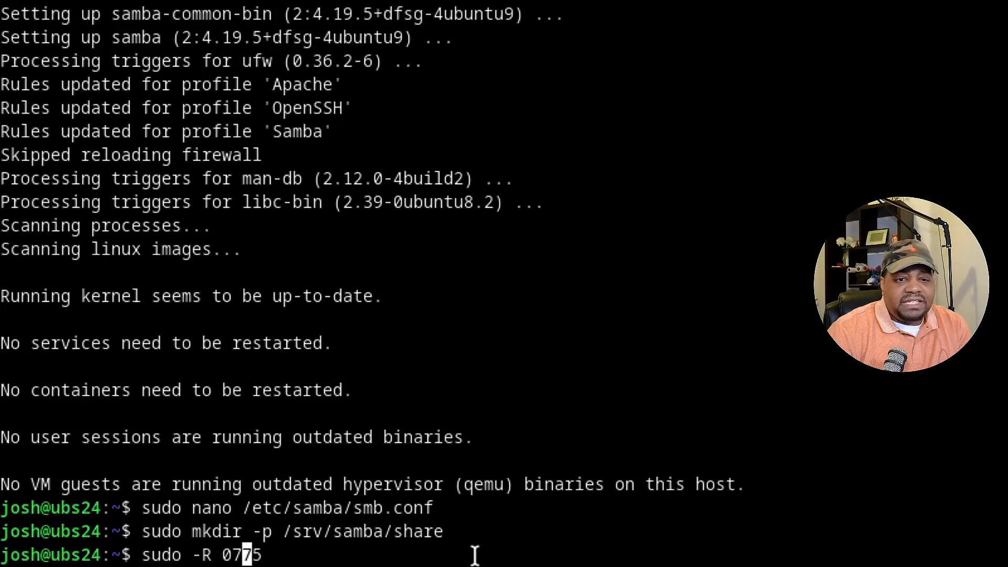
{"action": "type", "text": "5"}
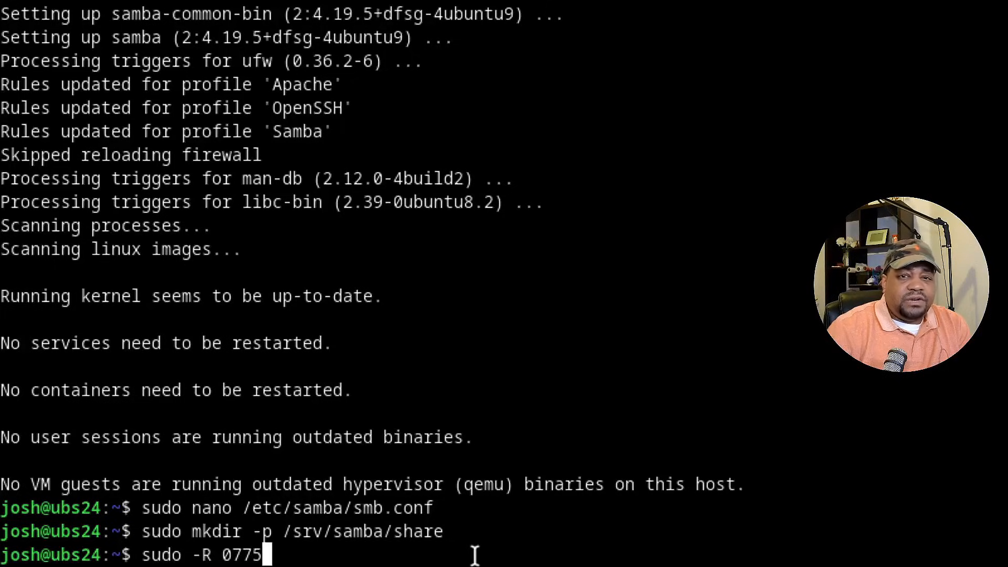
{"action": "type", "text": "/srv/"}
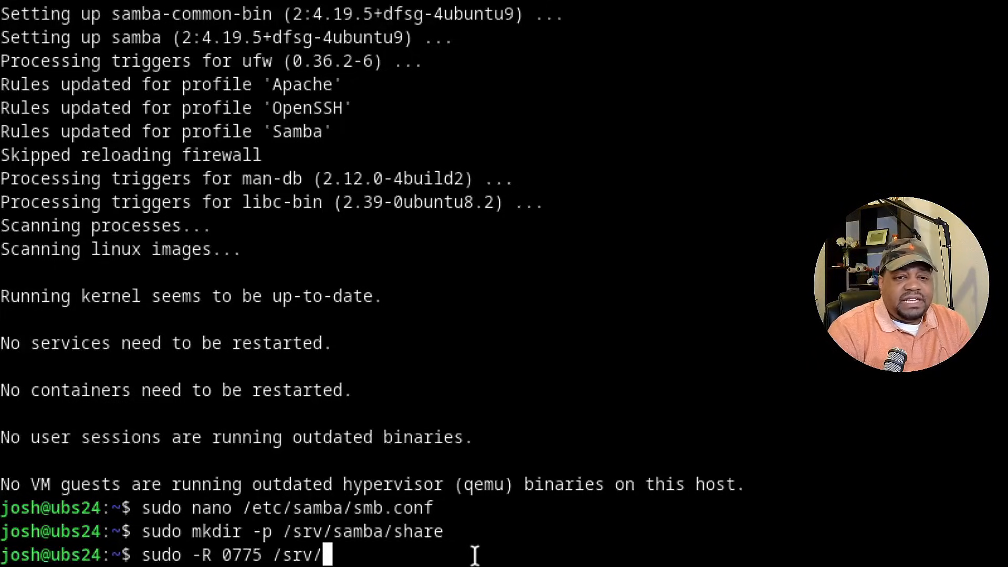
{"action": "type", "text": "sm"}
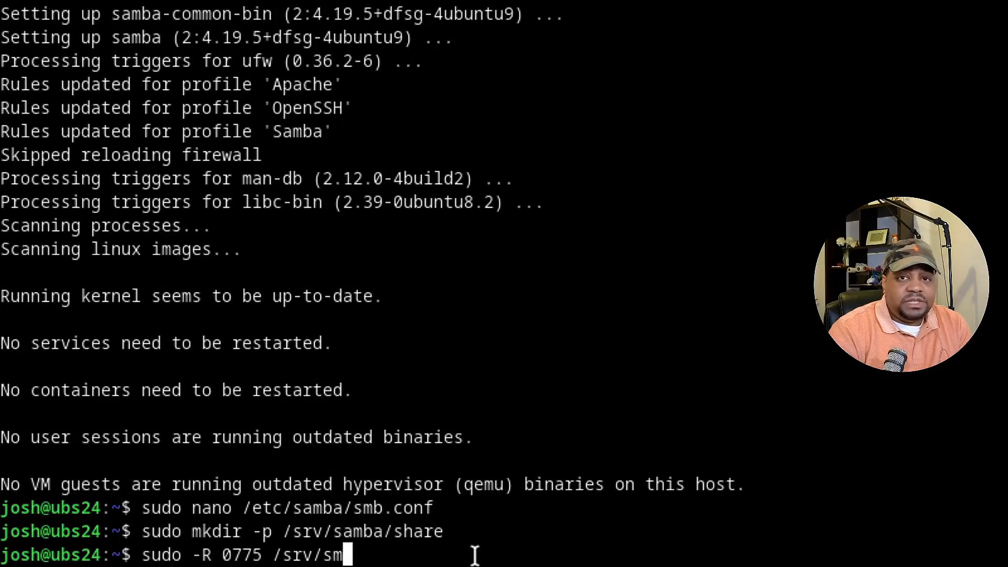
{"action": "type", "text": "amba/"}
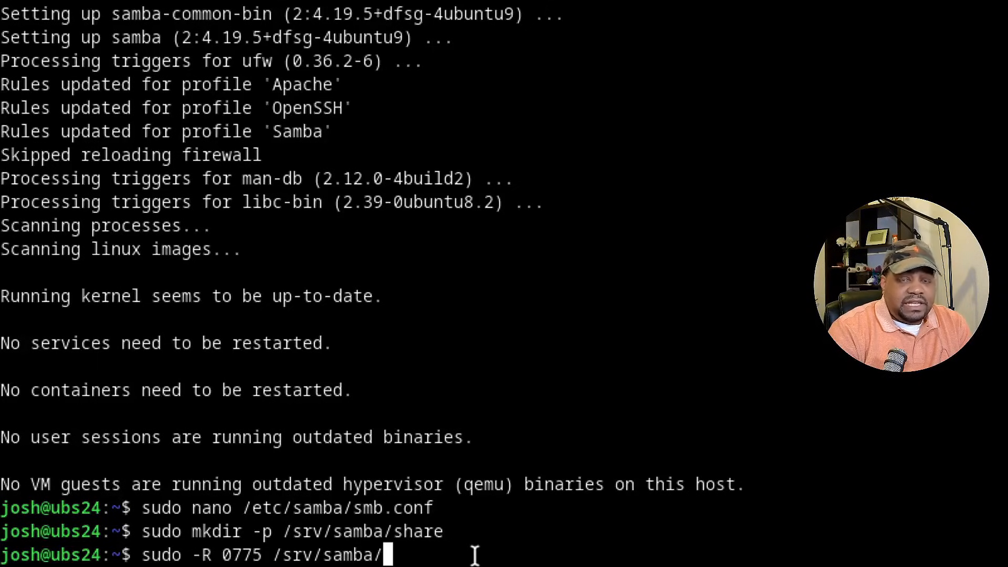
{"action": "type", "text": "share"}
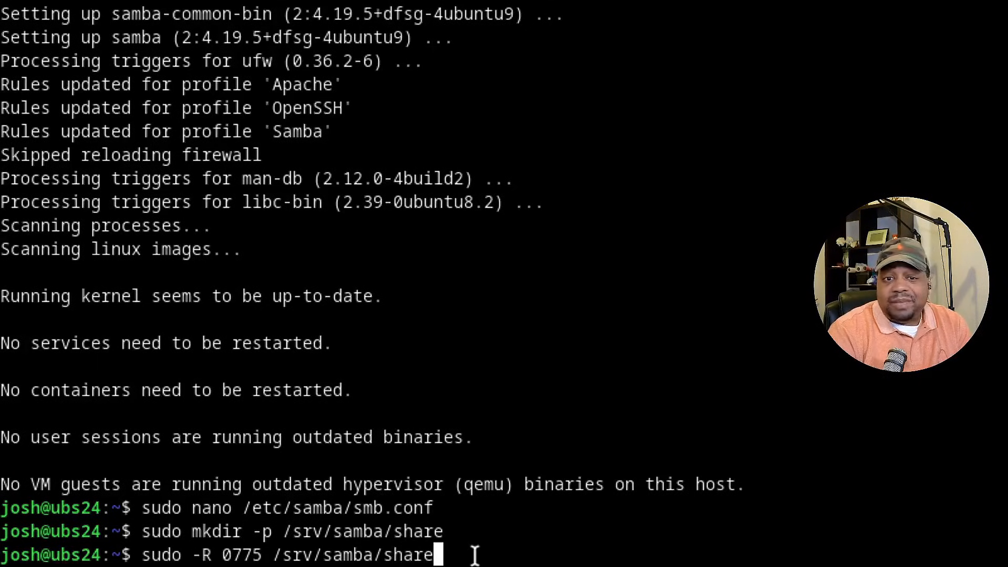
{"action": "key", "text": "Return"}
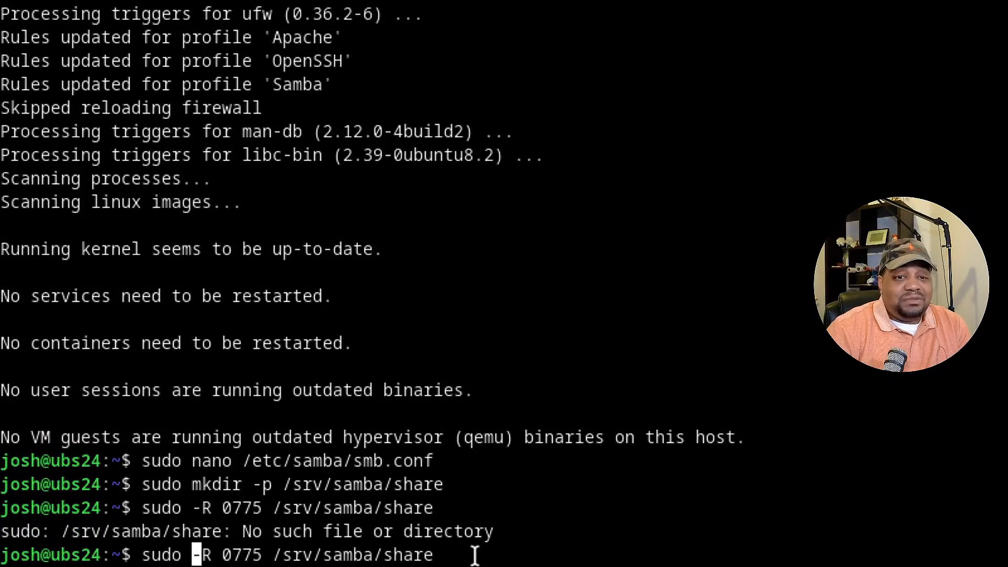
- Correct the command to sudo chmod -R 0775 /srv/samba/share and apply it
{"action": "type", "text": "chmod"}
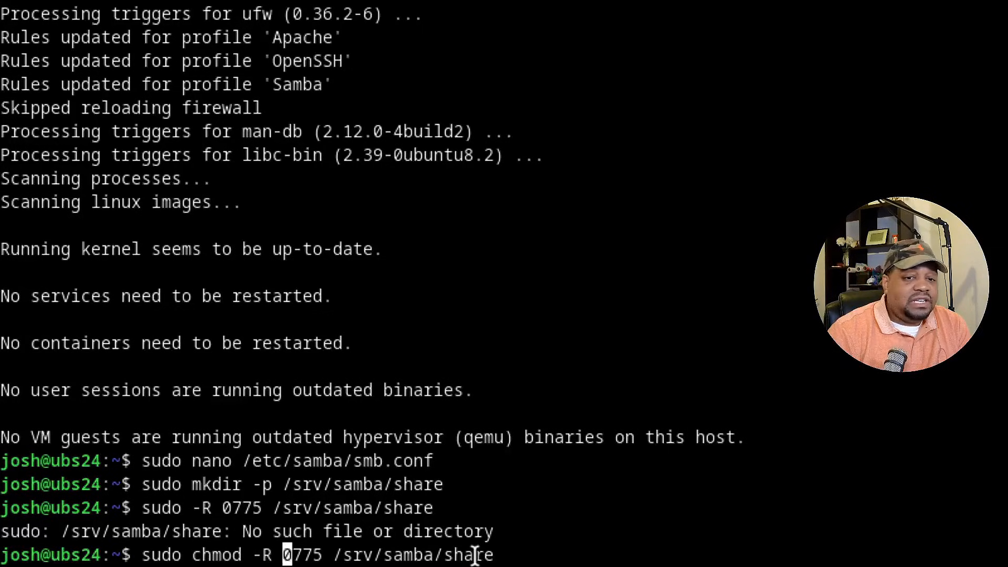
{"action": "mouse_move", "coordinate": [497, 554]}
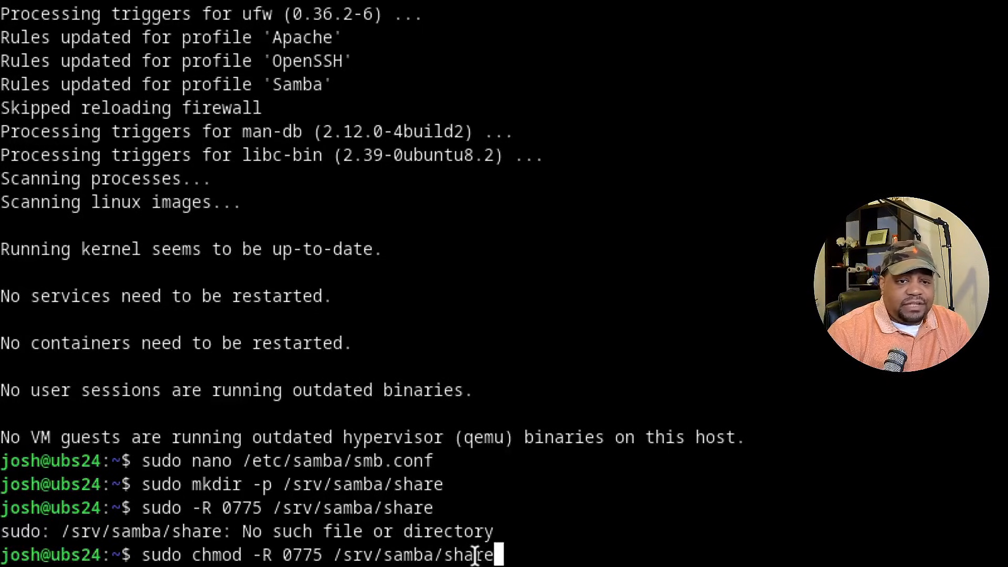
{"action": "key", "text": "Return"}
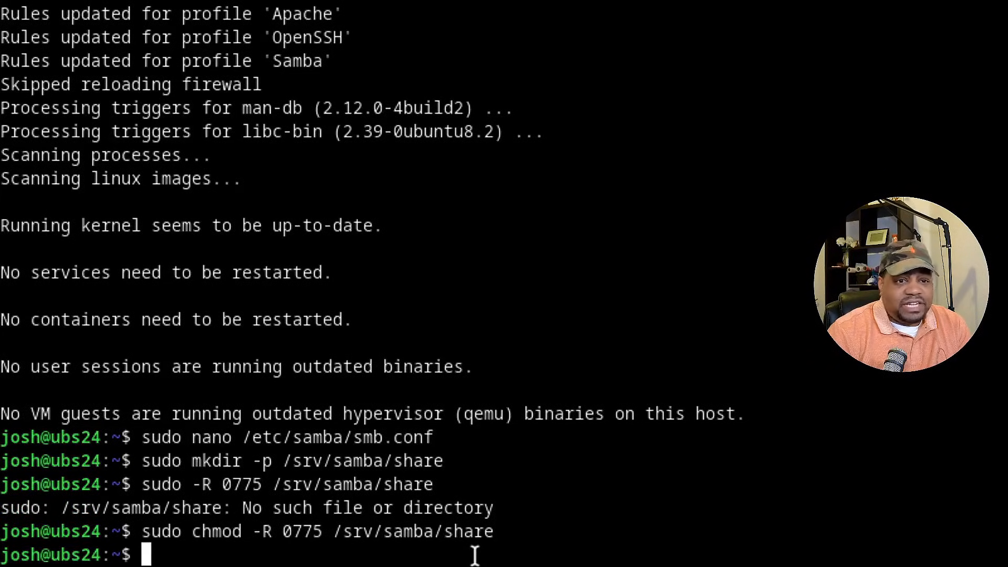
{"action": "scroll", "scroll_direction": "up", "scroll_amount": 3}
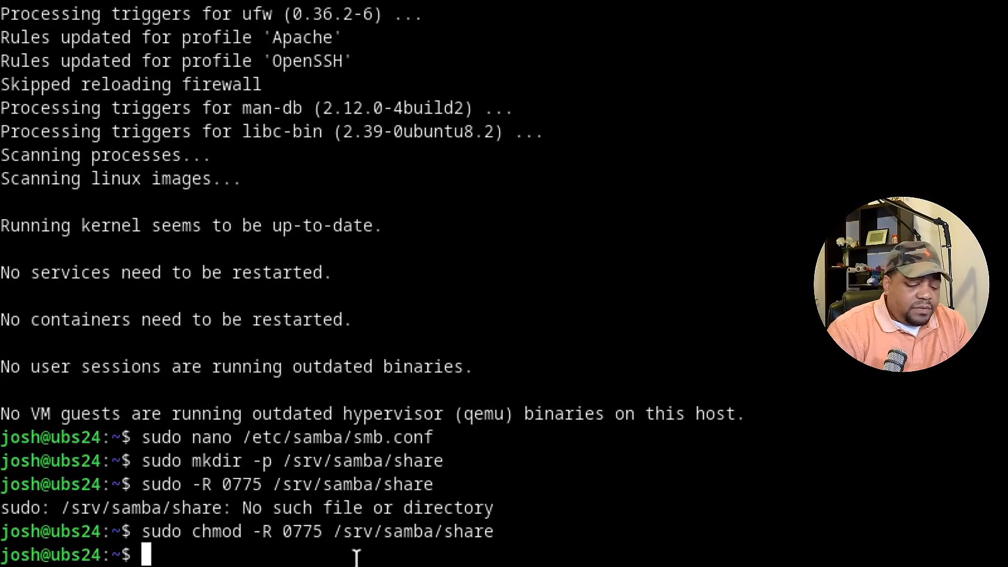
- List /srv/samba/ with ls -la, showing share as drwxrwxr-x owned by root
{"action": "type", "text": "ls -la /"}
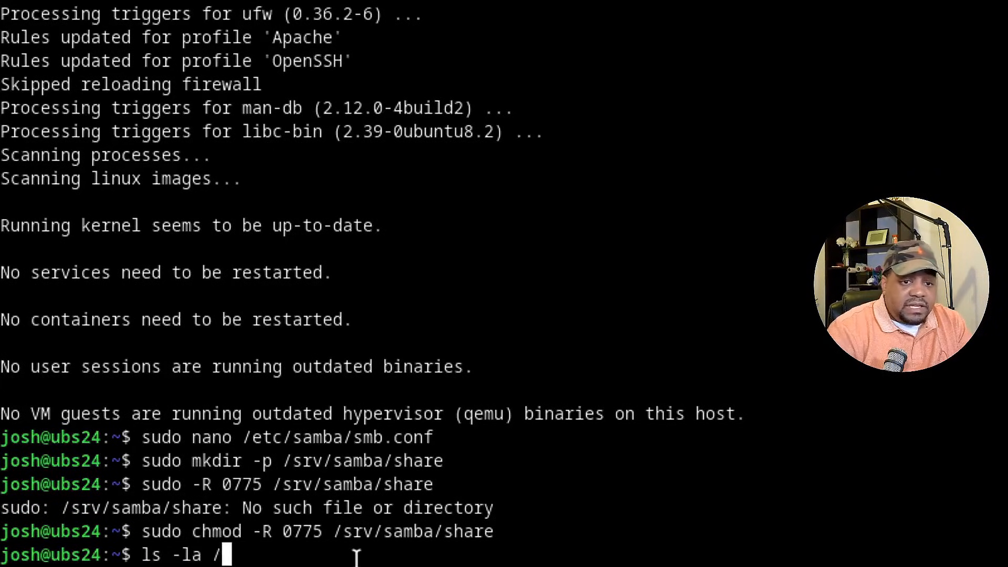
{"action": "type", "text": "srv/"}
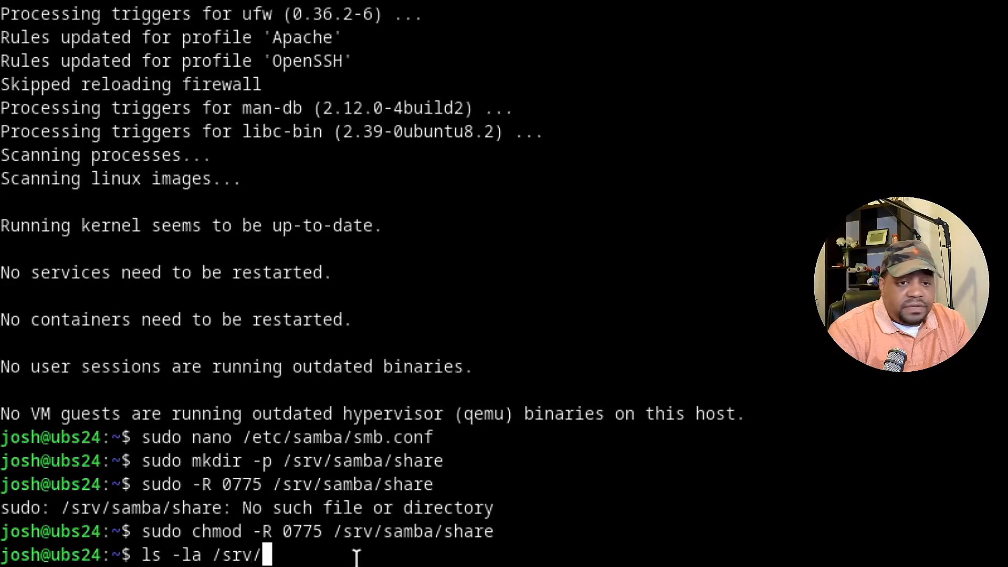
{"action": "type", "text": "samba/"}
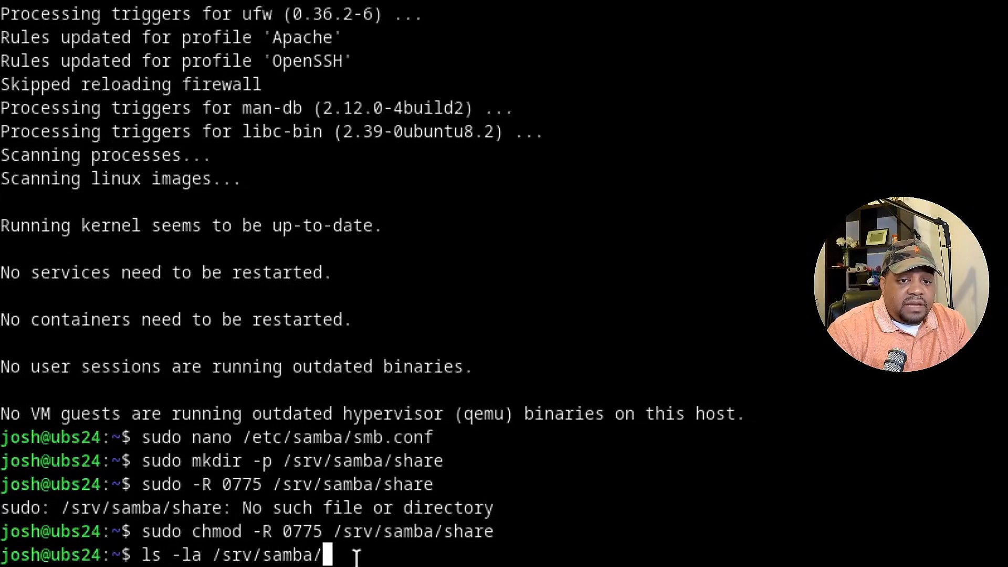
{"action": "key", "text": "Return"}
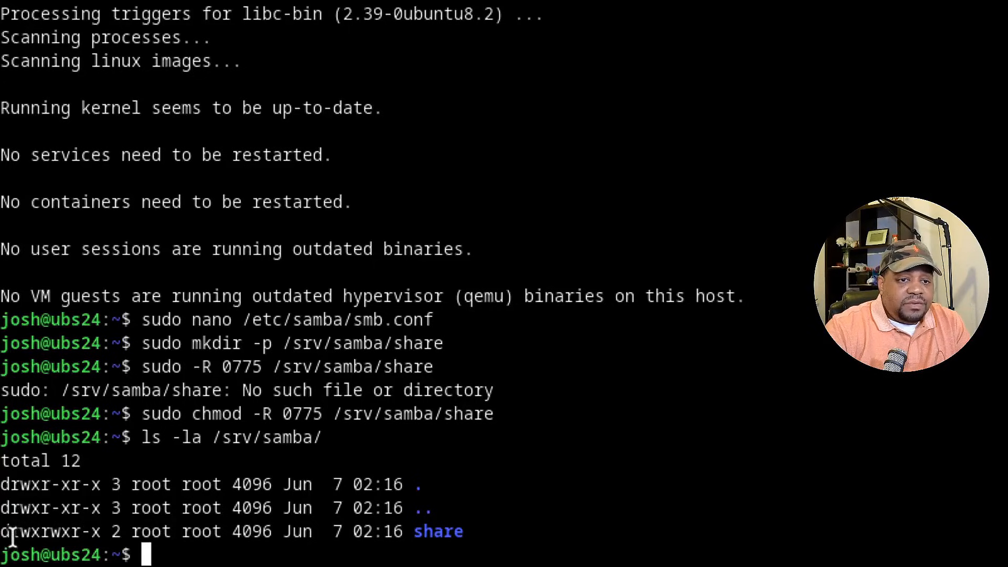
{"action": "mouse_move", "coordinate": [190, 542]}
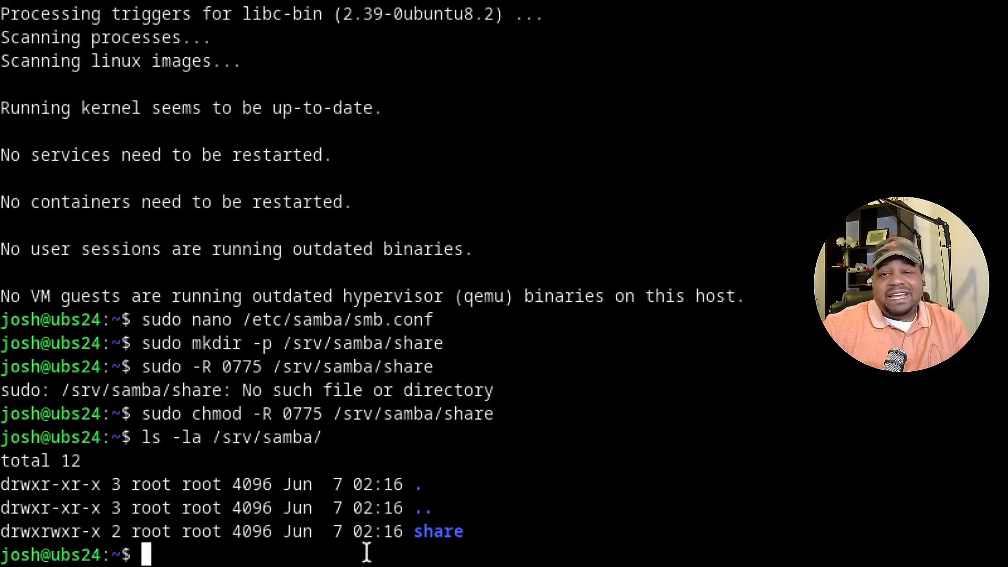
- Create user 'techie' with sudo adduser, setting a password and default details
{"action": "type", "text": "sudo a"}
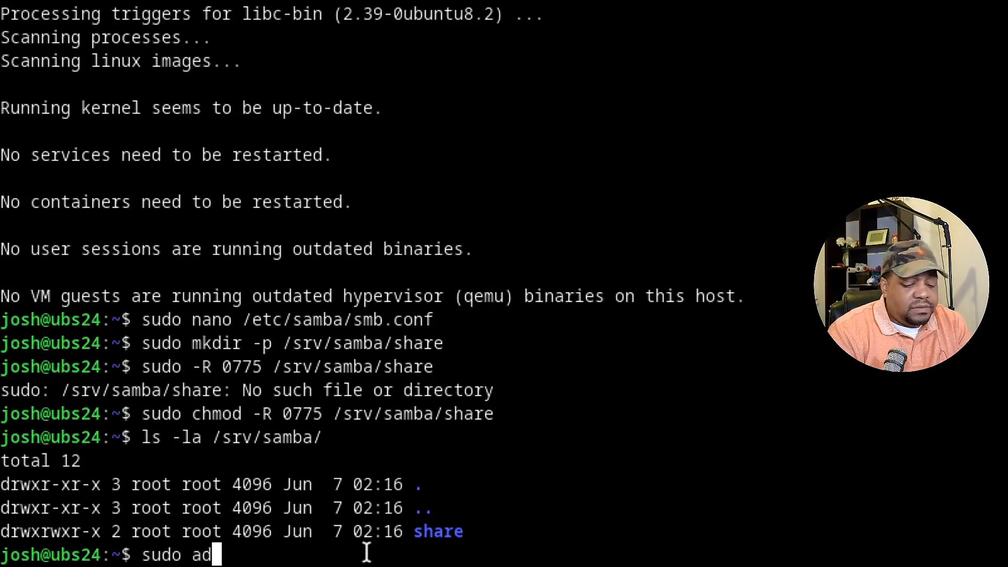
{"action": "type", "text": "dus"}
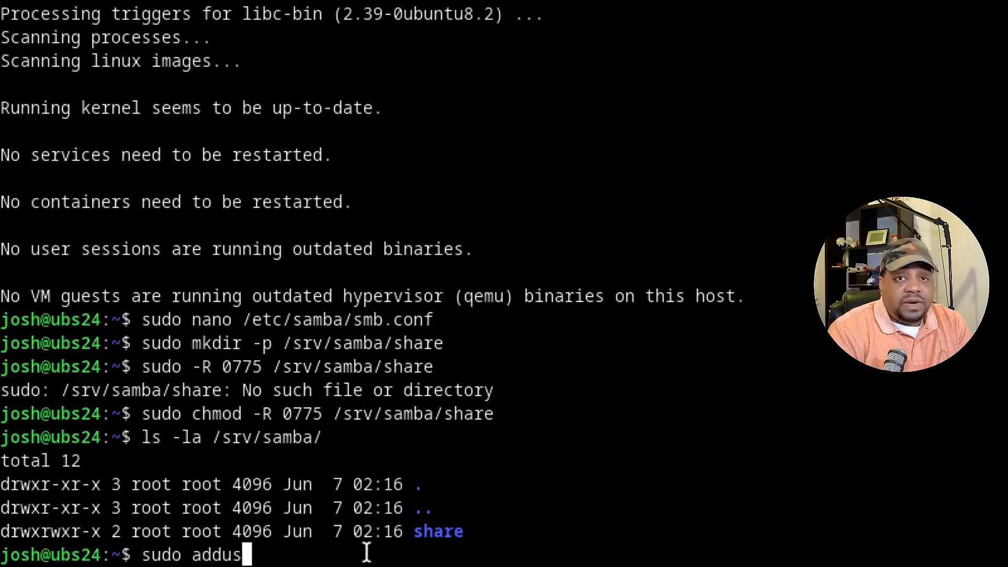
{"action": "type", "text": "er te"}
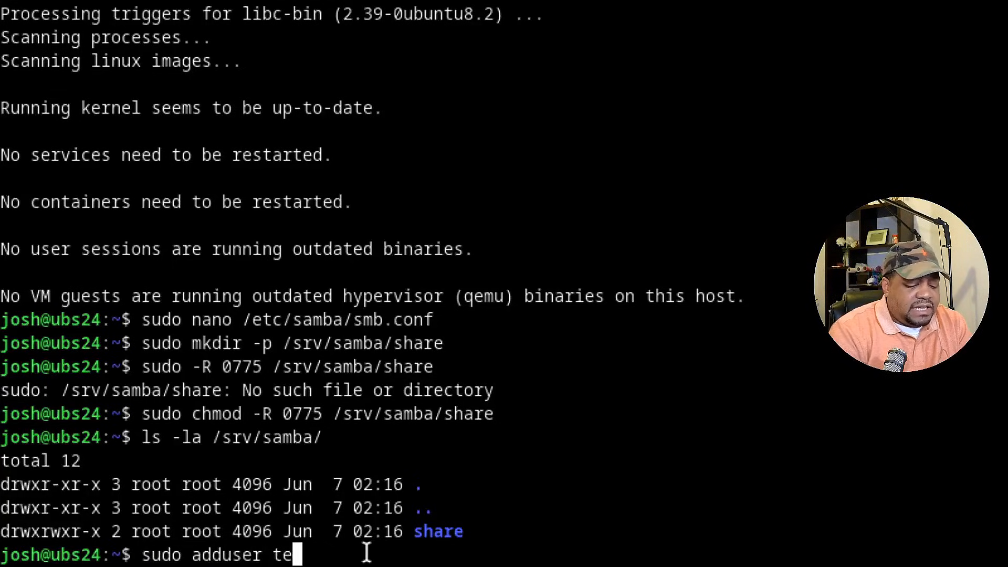
{"action": "type", "text": "chie"}
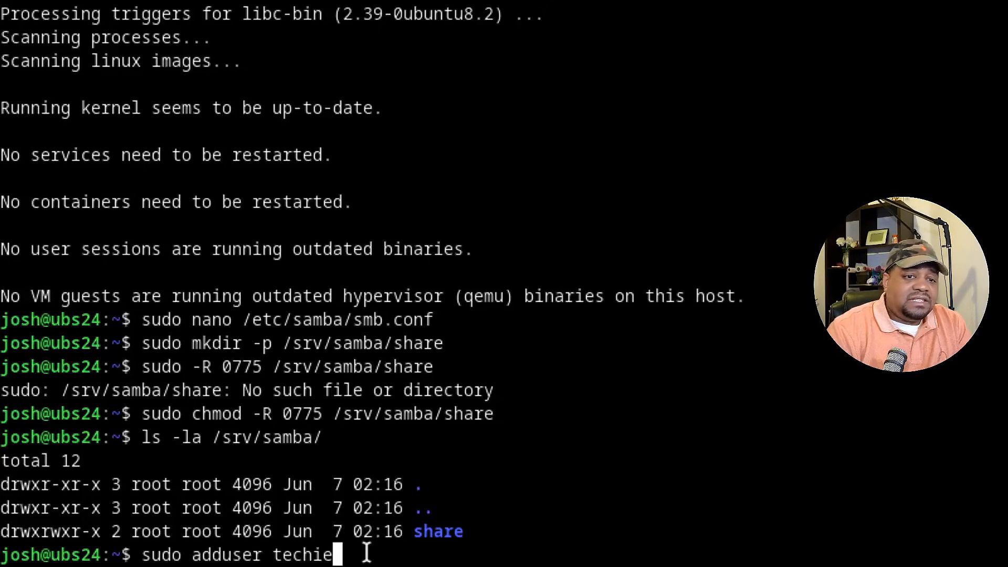
{"action": "key", "text": "Return"}
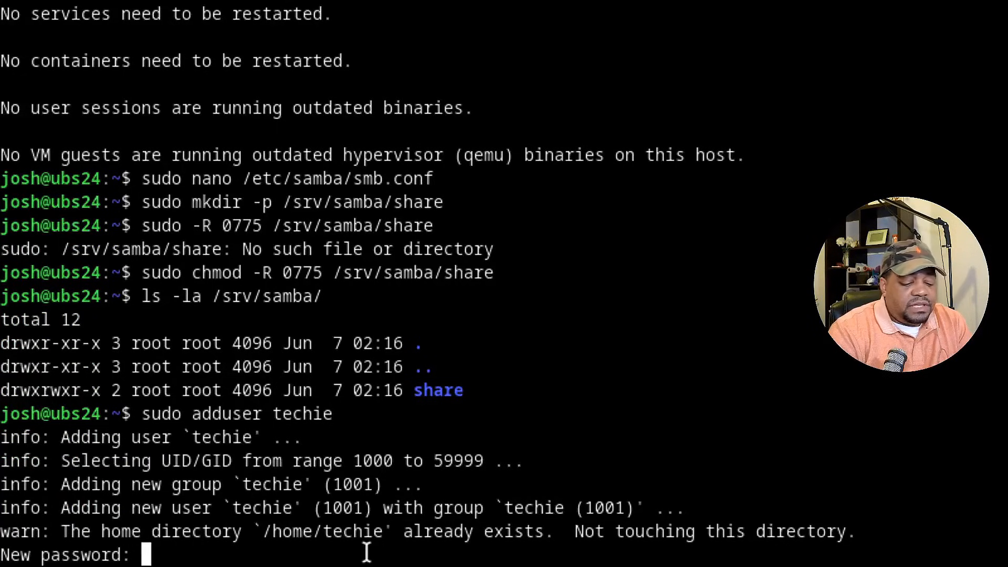
{"action": "key", "text": "Return"}
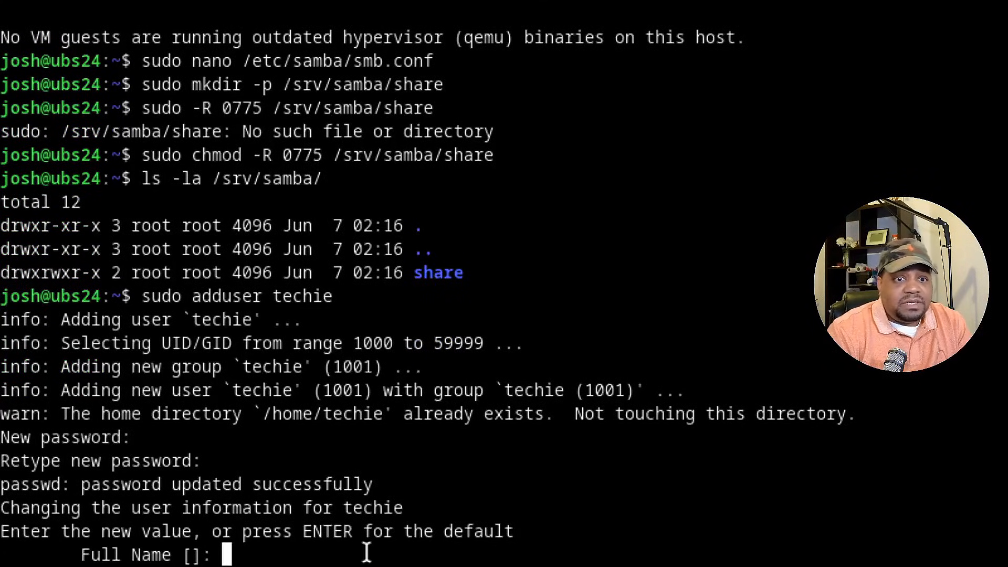
{"action": "key", "text": "Return"}
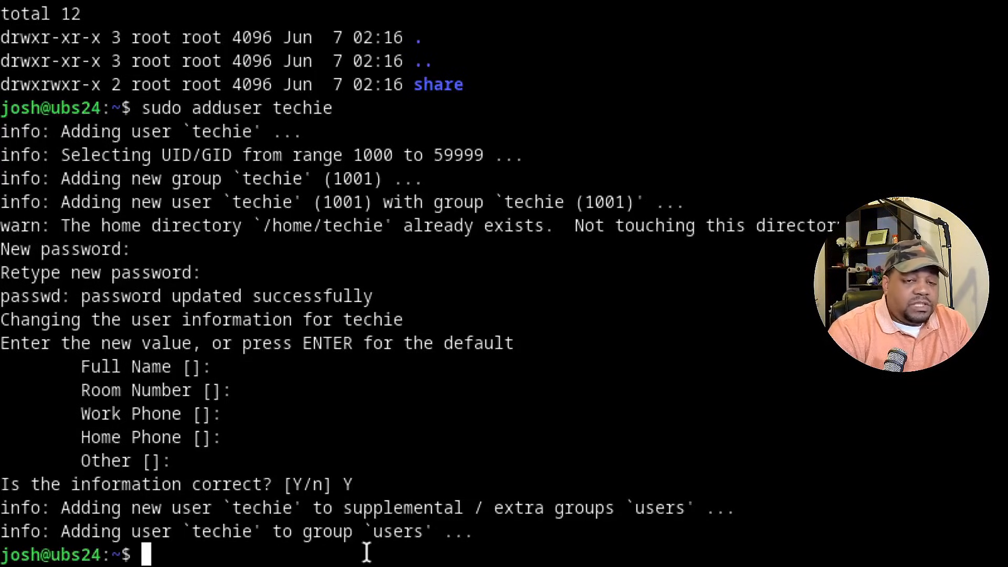
- Add 'techie' as a Samba user with sudo smbpasswd -a techie
{"action": "type", "text": "sudo sm"}
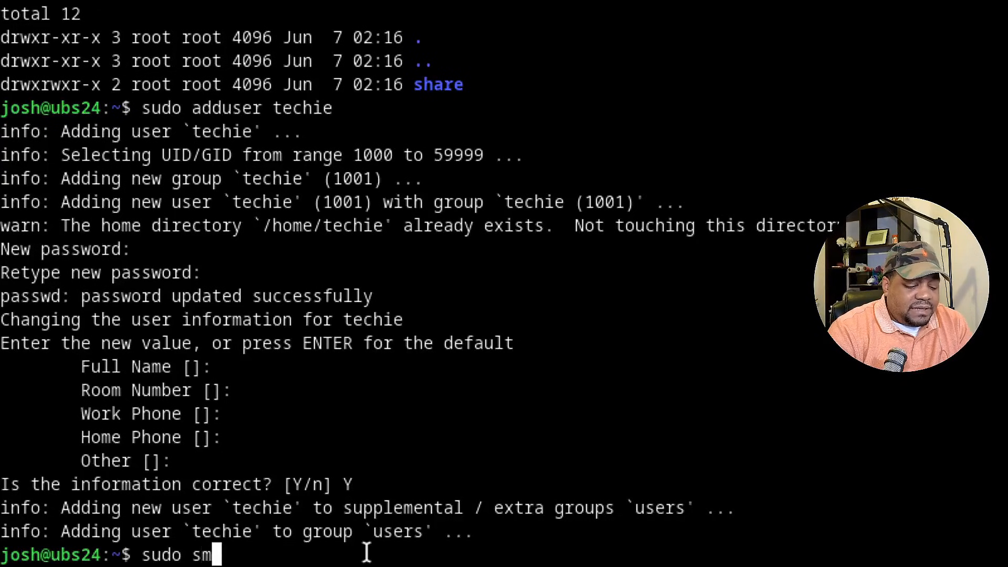
{"action": "type", "text": "bpassw"}
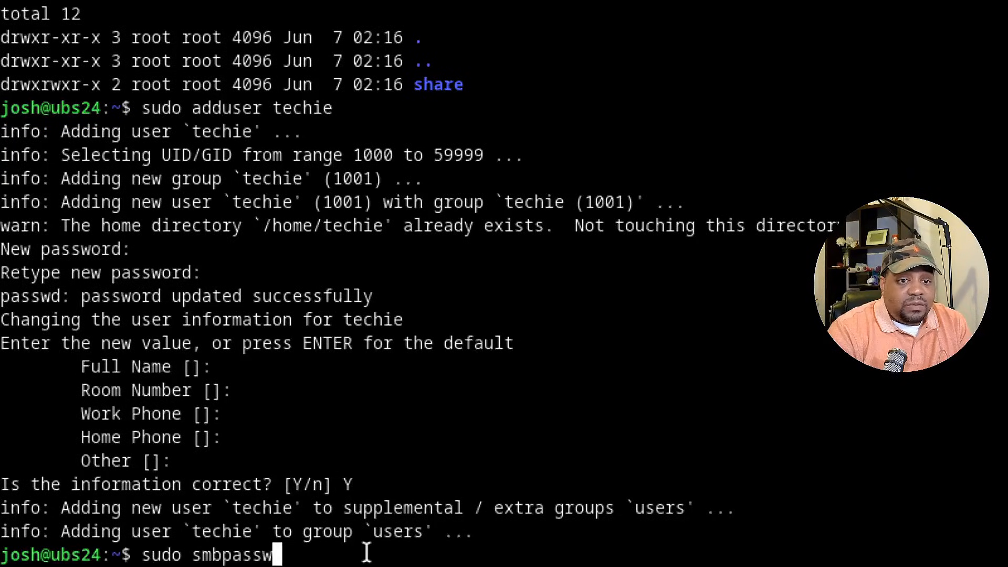
{"action": "type", "text": "d"}
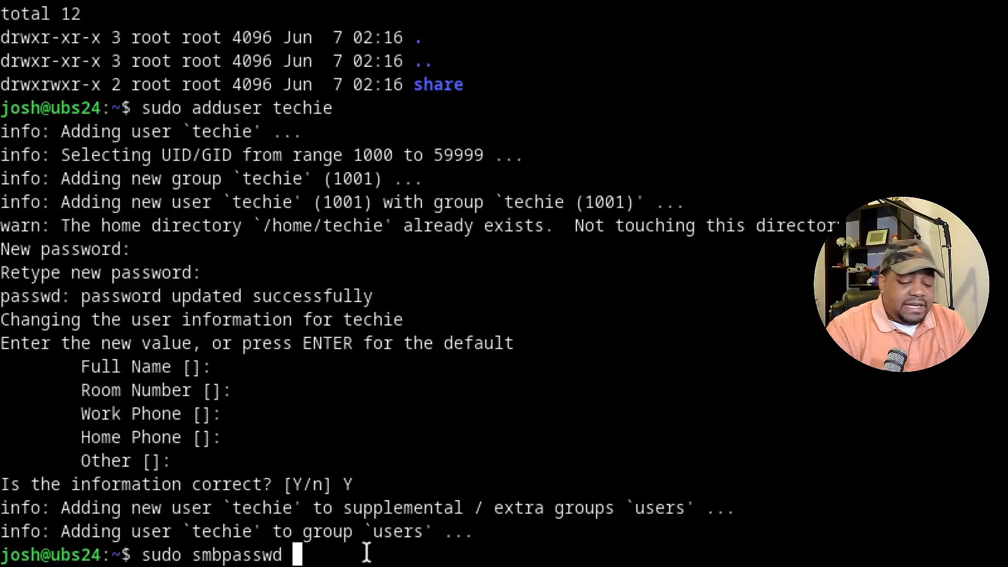
{"action": "type", "text": "-a te"}
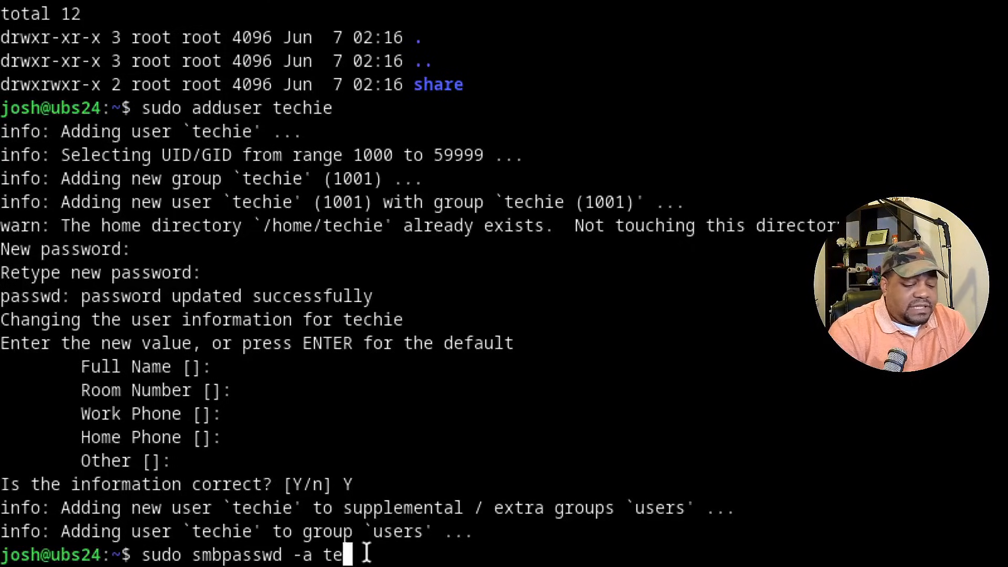
{"action": "type", "text": "chie"}
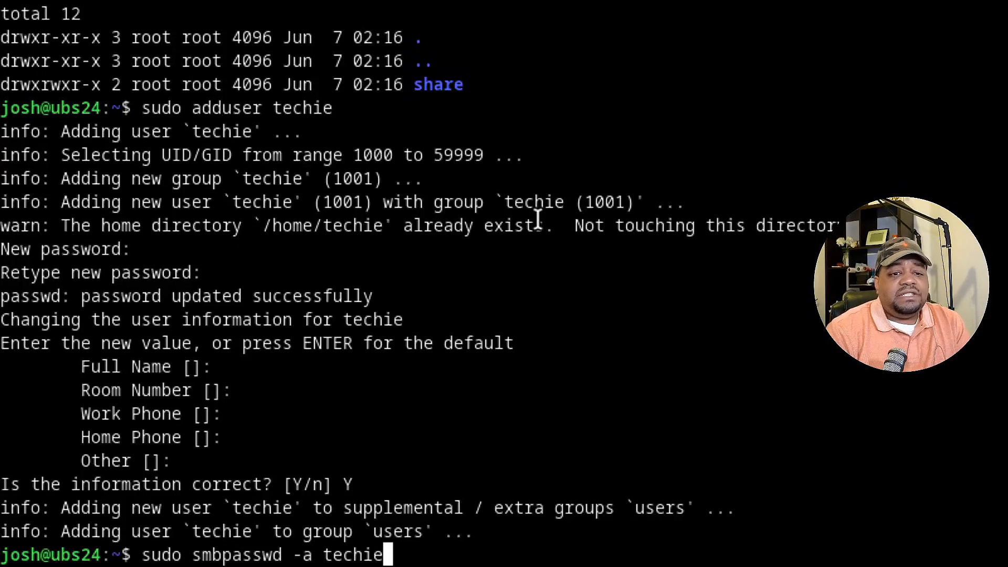
{"action": "key", "text": "Return"}
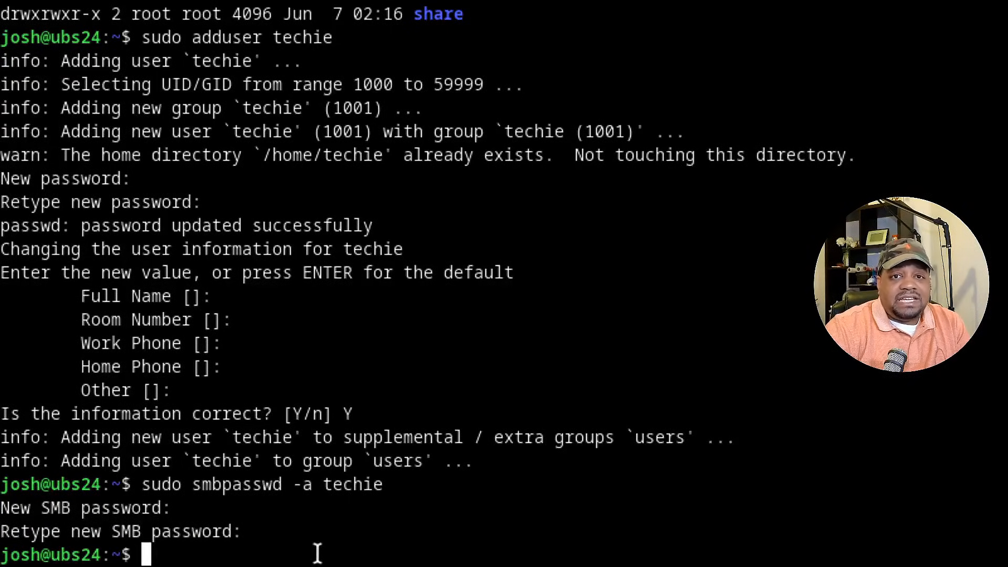
- Recursively change ownership of /srv/samba/share to techie:techie with chown -R
{"action": "type", "text": "s"}
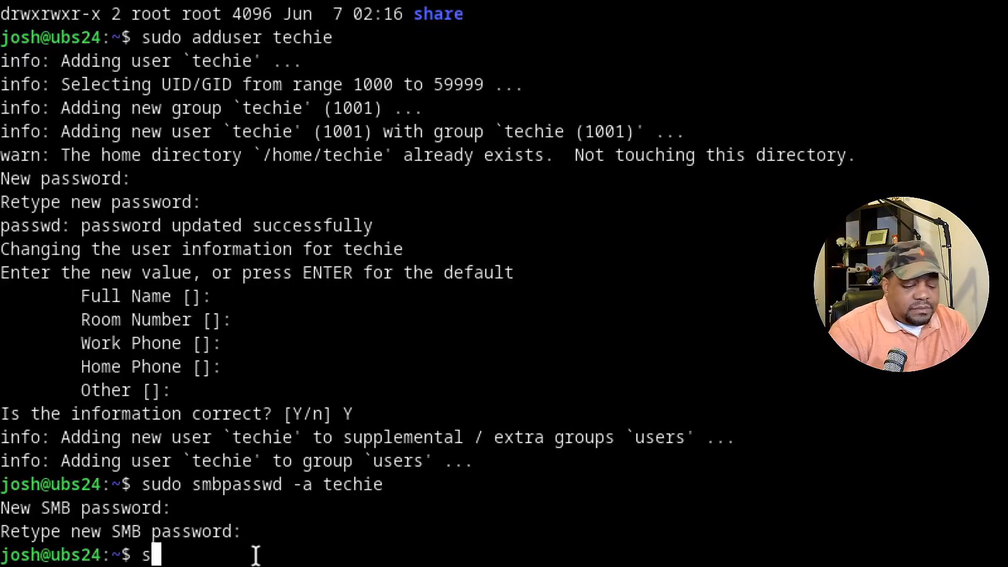
{"action": "type", "text": "udo ch"}
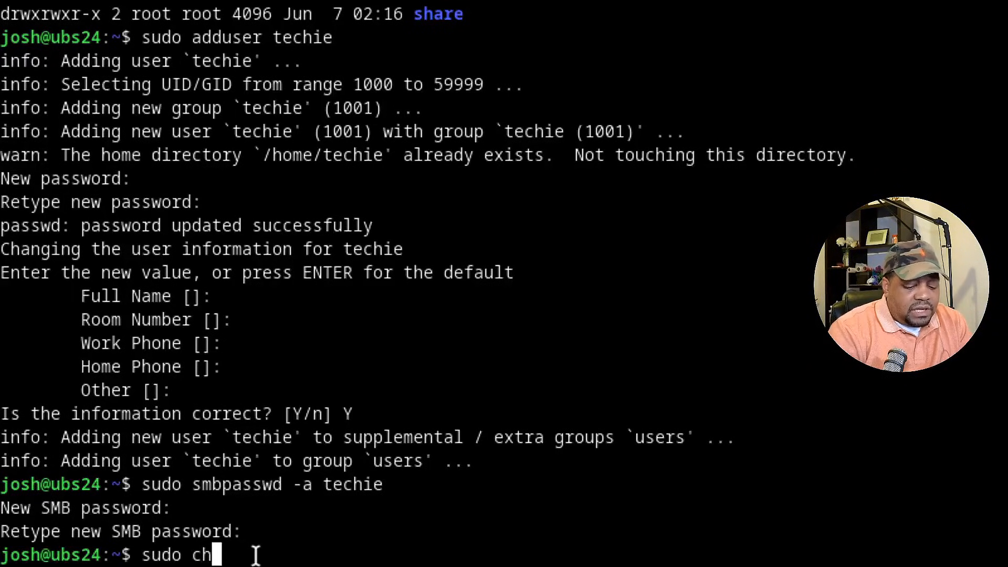
{"action": "type", "text": "own"}
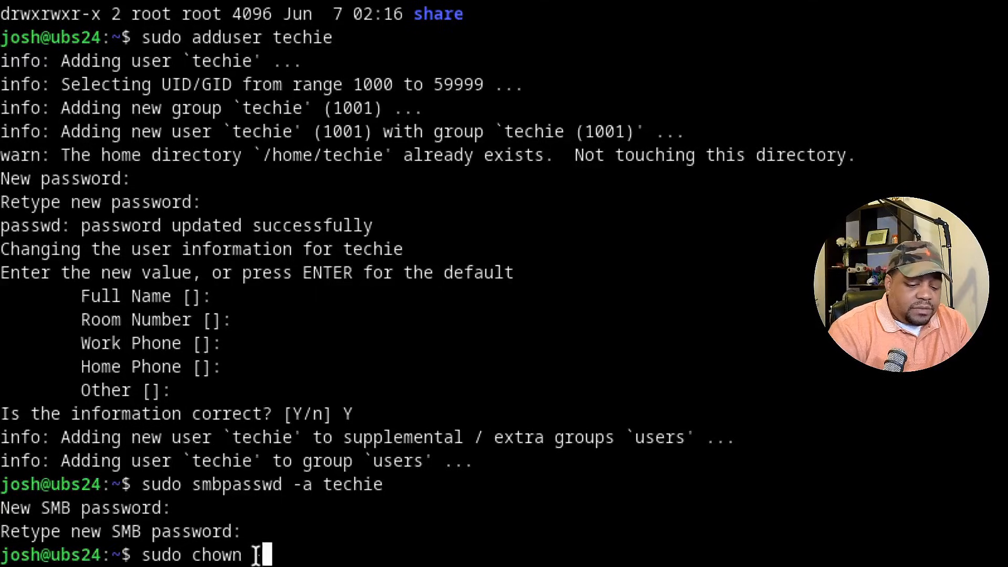
{"action": "type", "text": "R"}
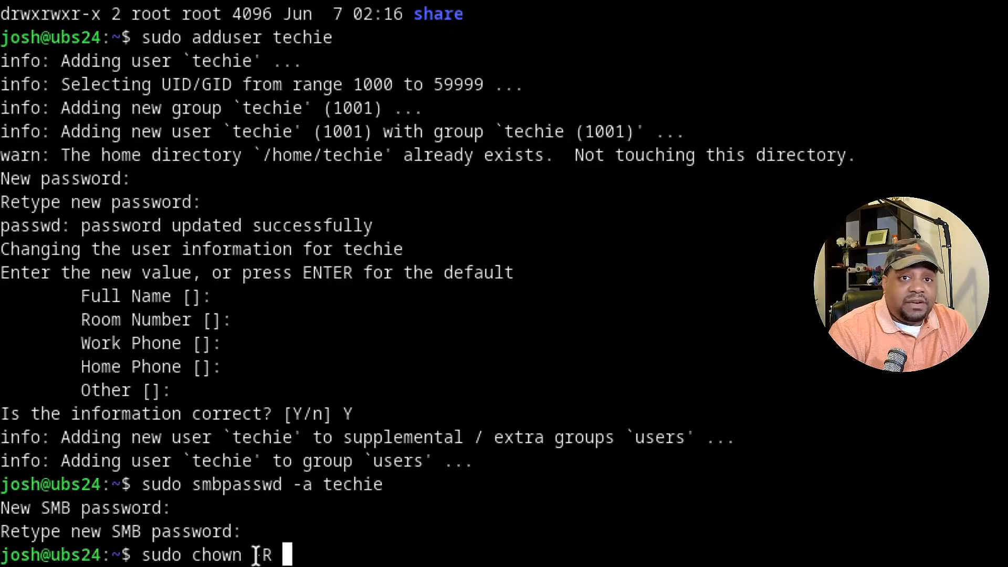
{"action": "type", "text": "techie"}
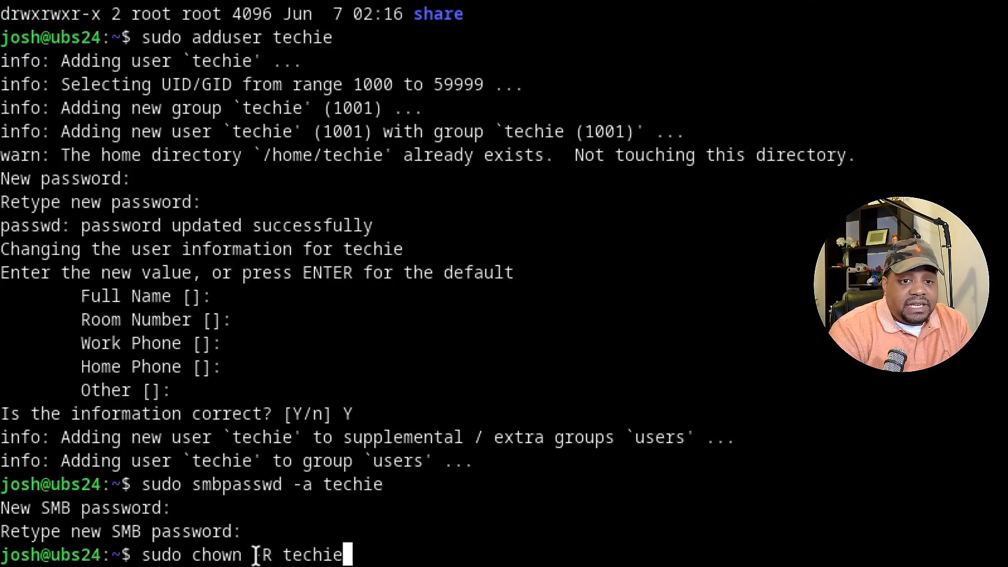
{"action": "type", "text": ":tech"}
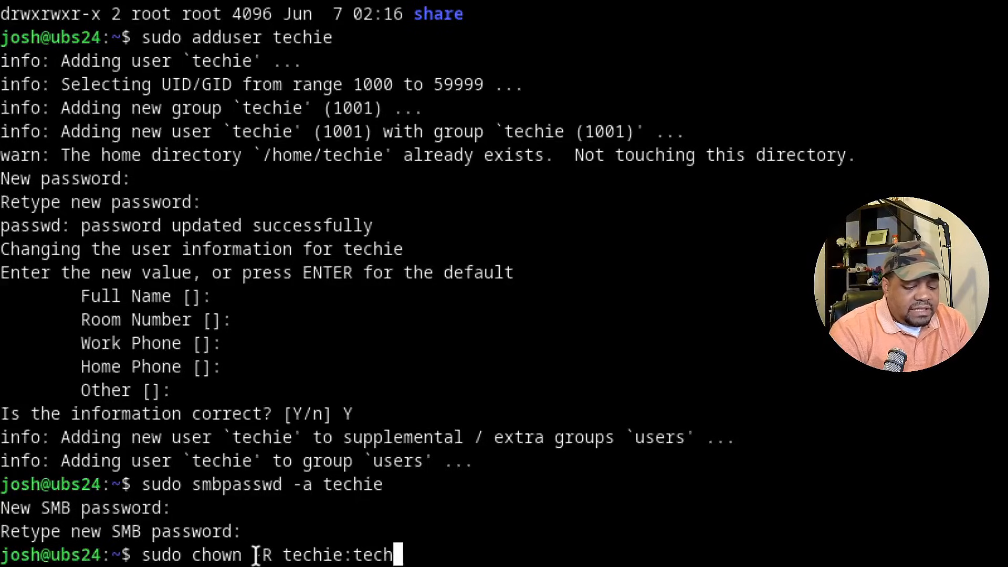
{"action": "type", "text": "ie"}
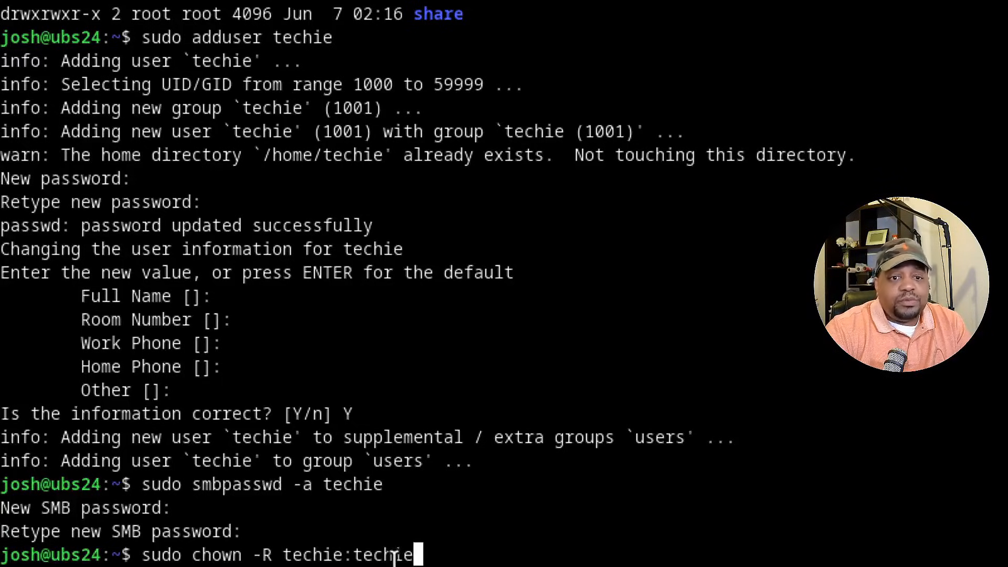
{"action": "type", "text": "/srv/samba/"}
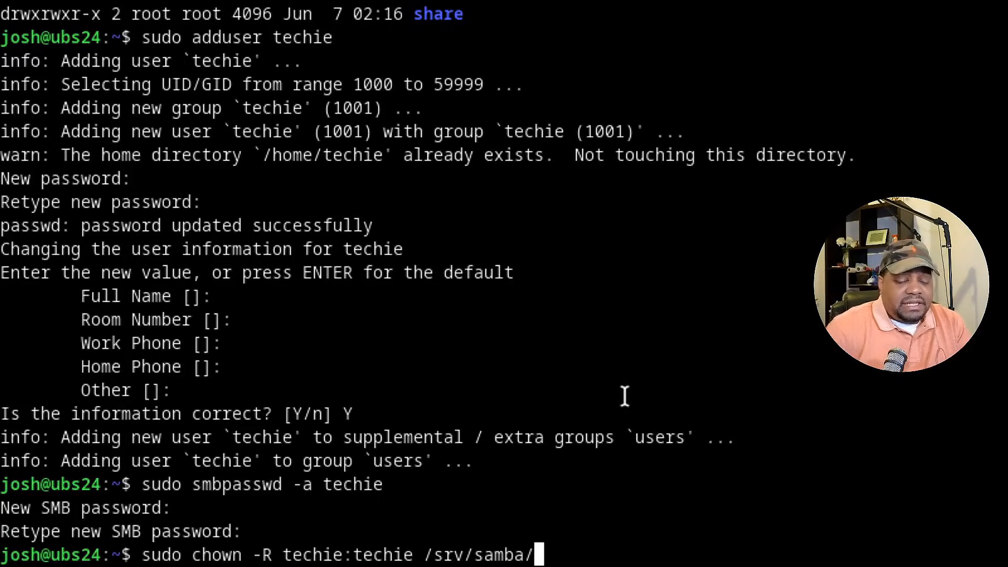
{"action": "type", "text": "share"}
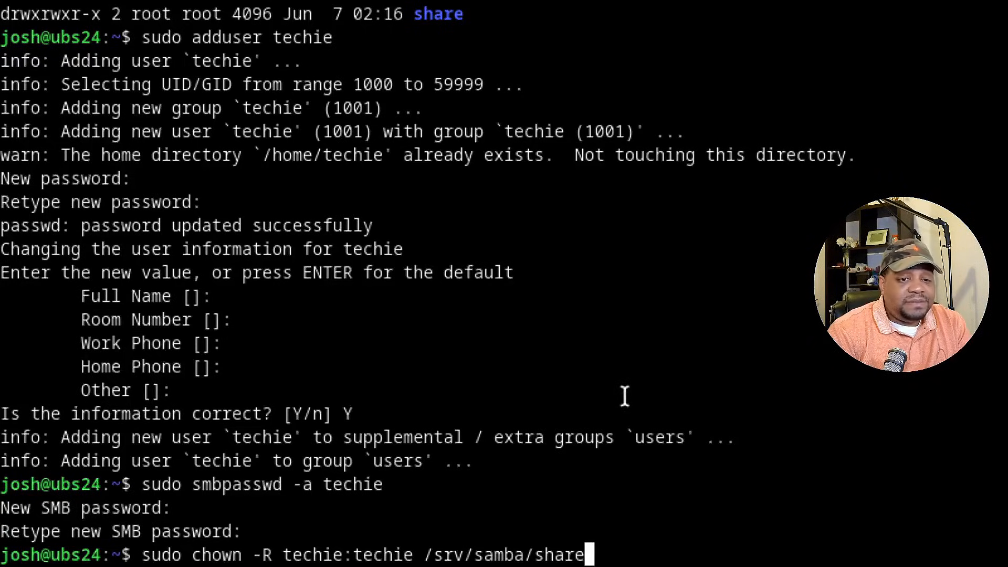
{"action": "key", "text": "Return"}
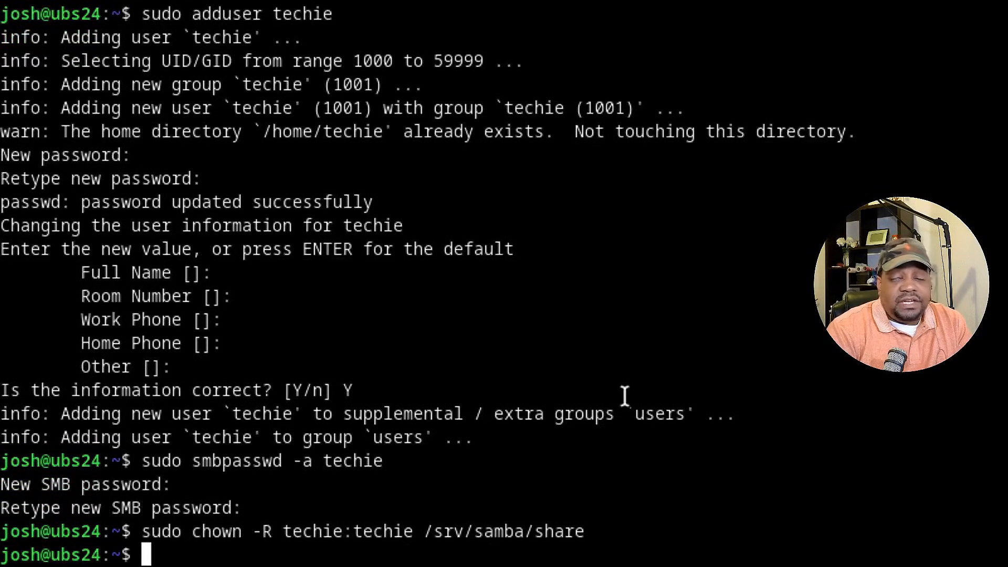
- List /srv/samba with ls -la to confirm the share folder's new owner
{"action": "type", "text": "sudo smbpasswd -a techie"}
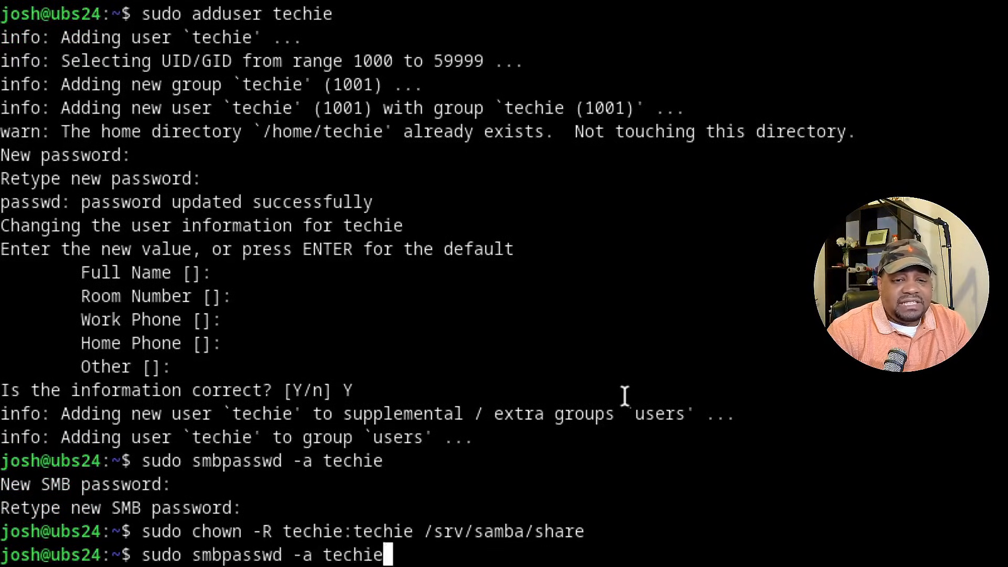
{"action": "type", "text": "ls -la /srv/samba/"}
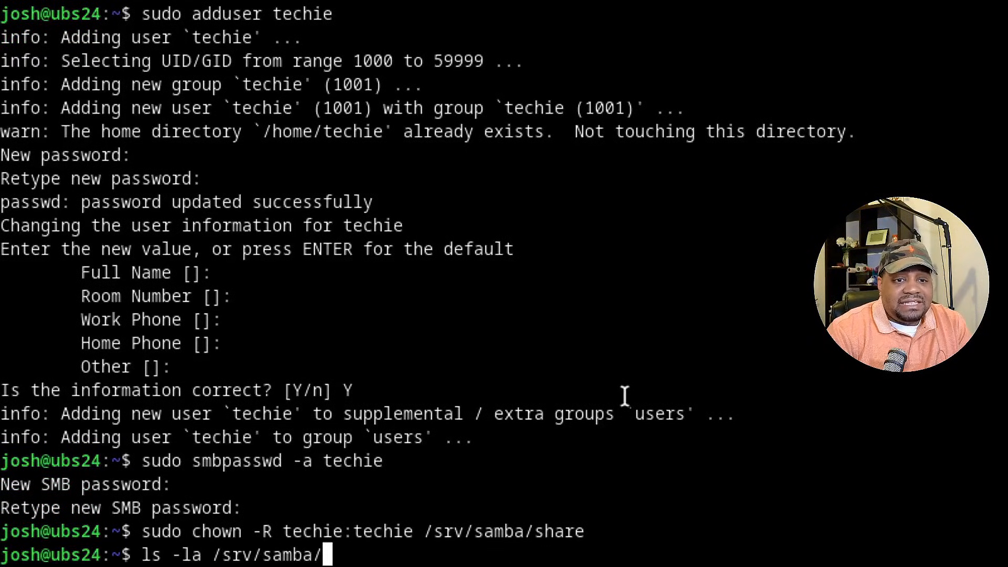
{"action": "key", "text": "Return"}
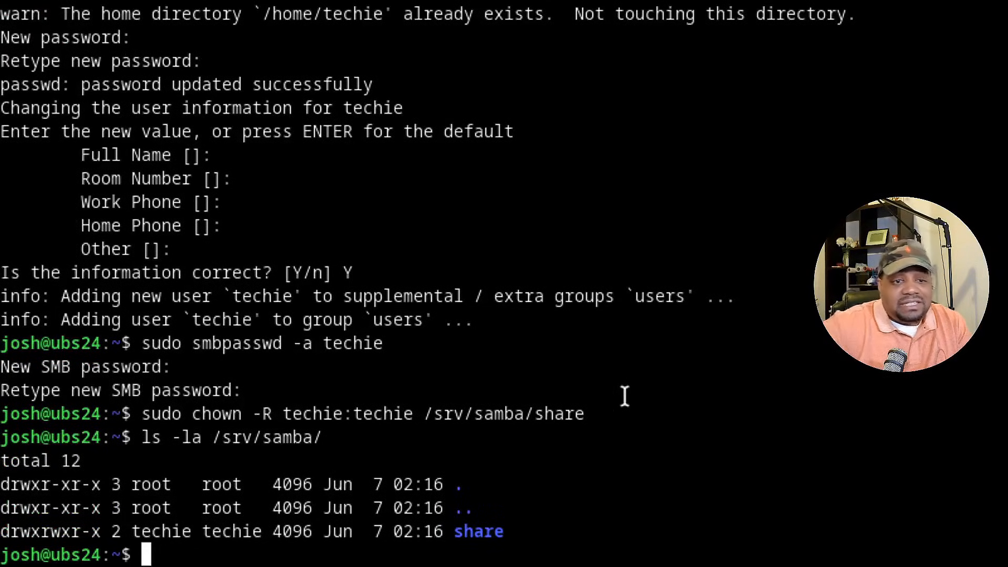
{"action": "mouse_move", "coordinate": [261, 537]}
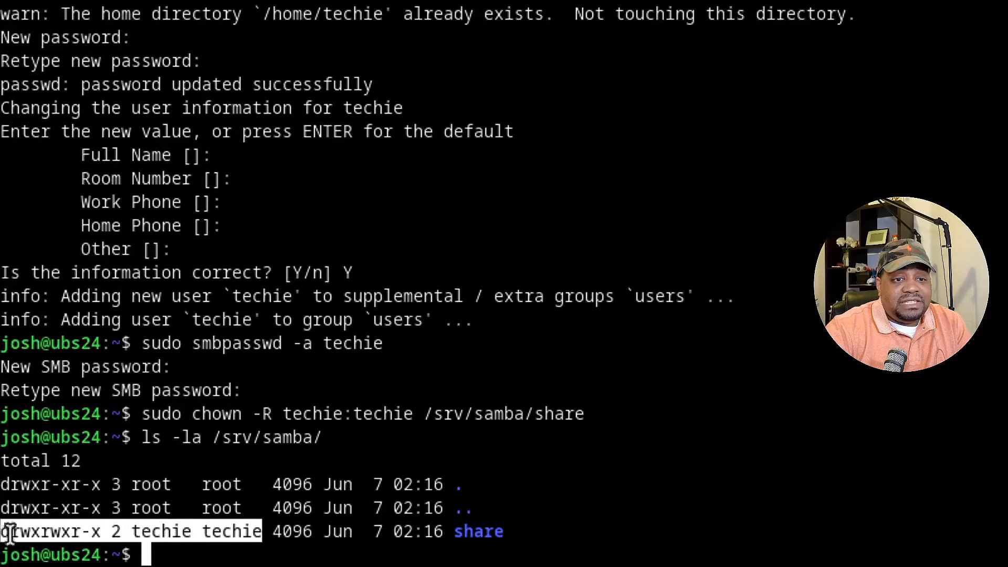
{"action": "mouse_move", "coordinate": [823, 511]}
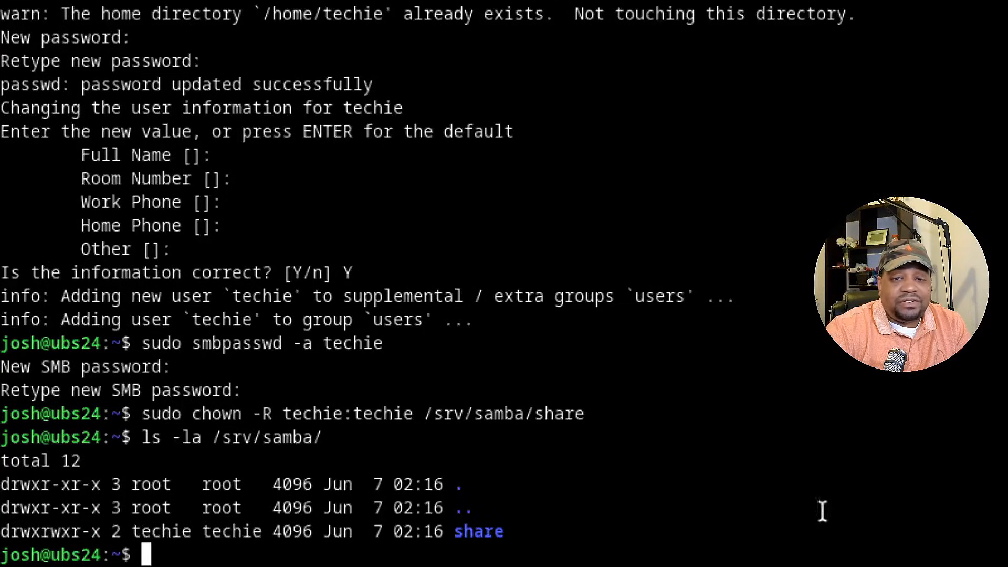
{"action": "mouse_move", "coordinate": [663, 455]}
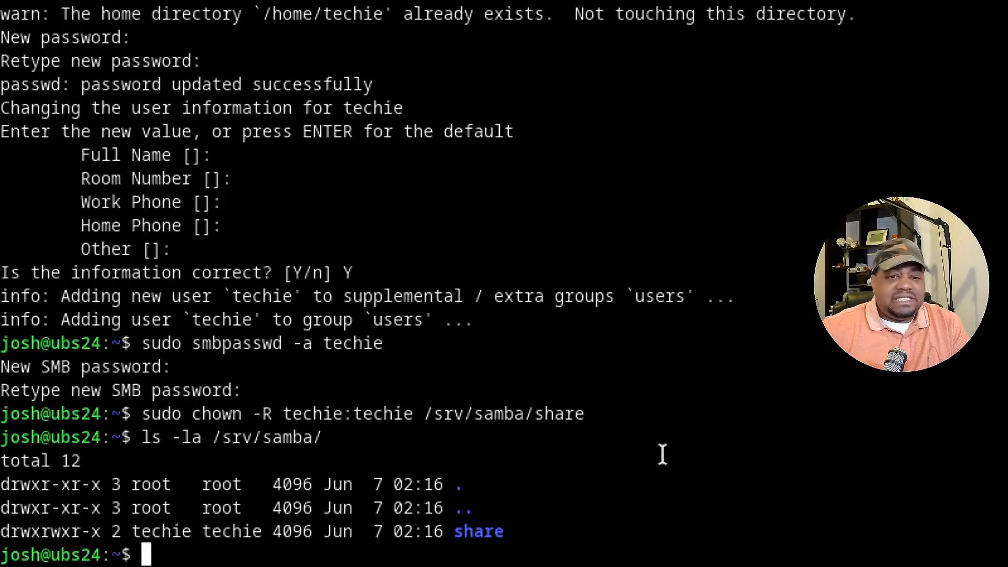
{"action": "mouse_move", "coordinate": [485, 546]}
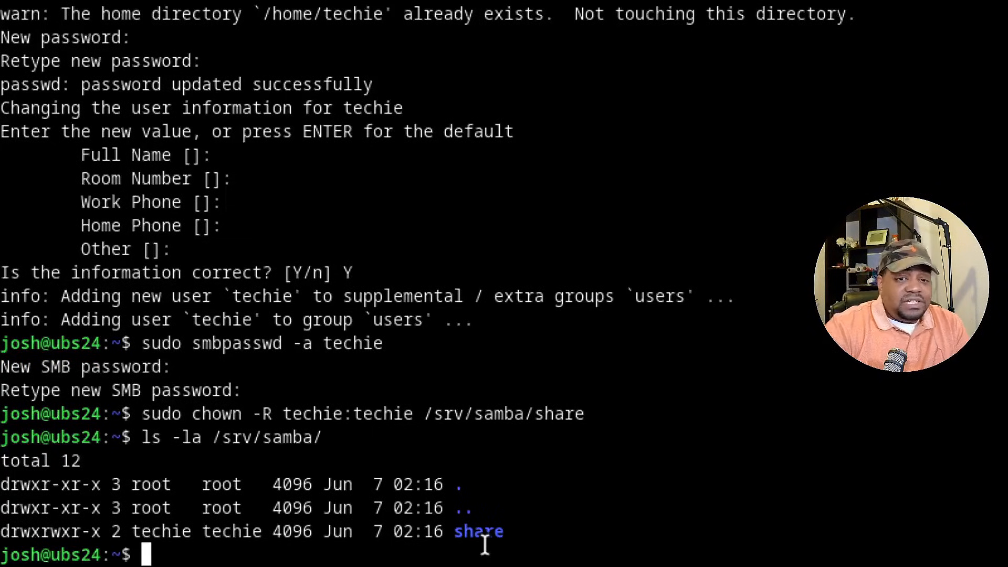
- Restart smbd.service with systemctl and recall the command for editing
{"action": "type", "text": "sudo systemctl"}
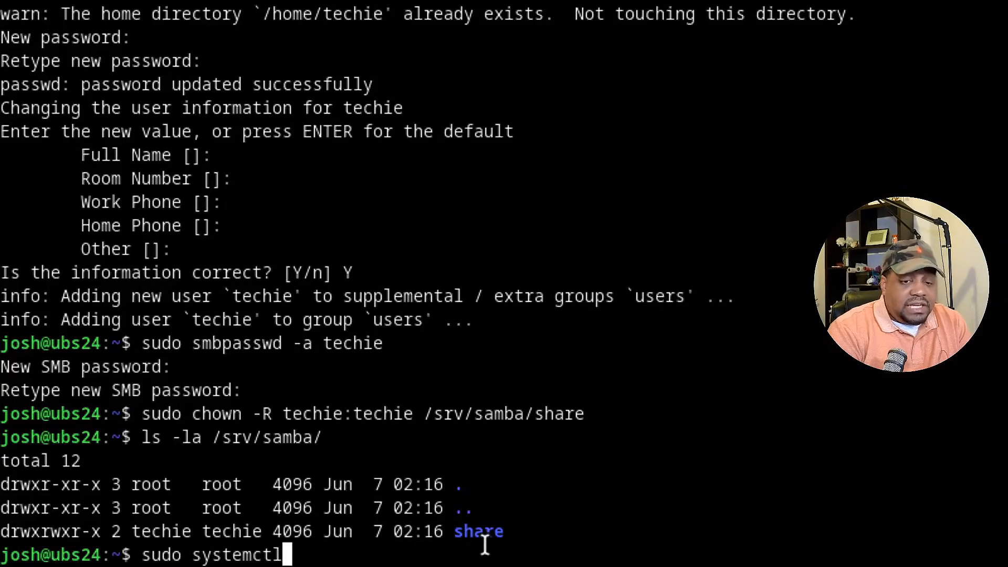
{"action": "type", "text": "restart sm"}
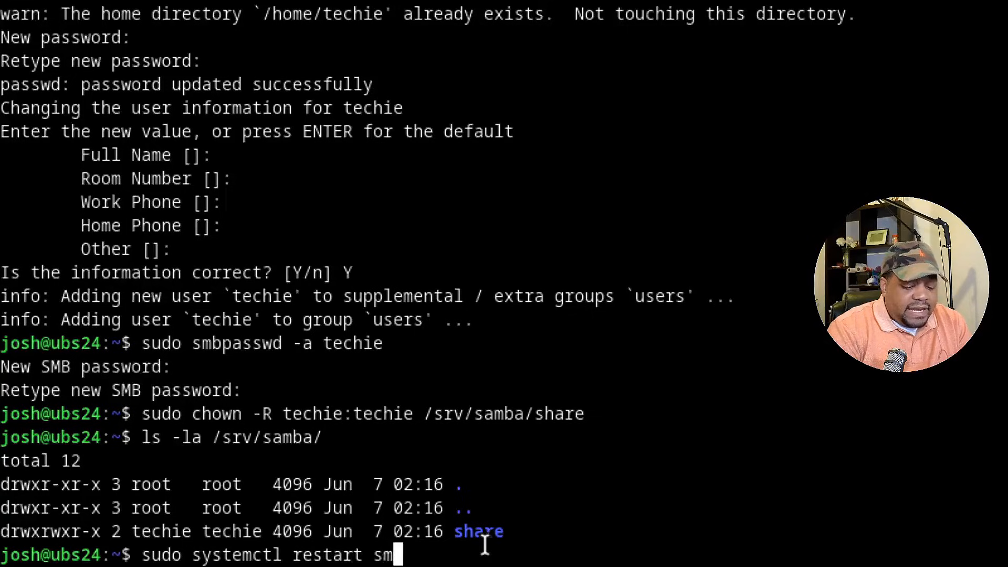
{"action": "type", "text": "bd.service"}
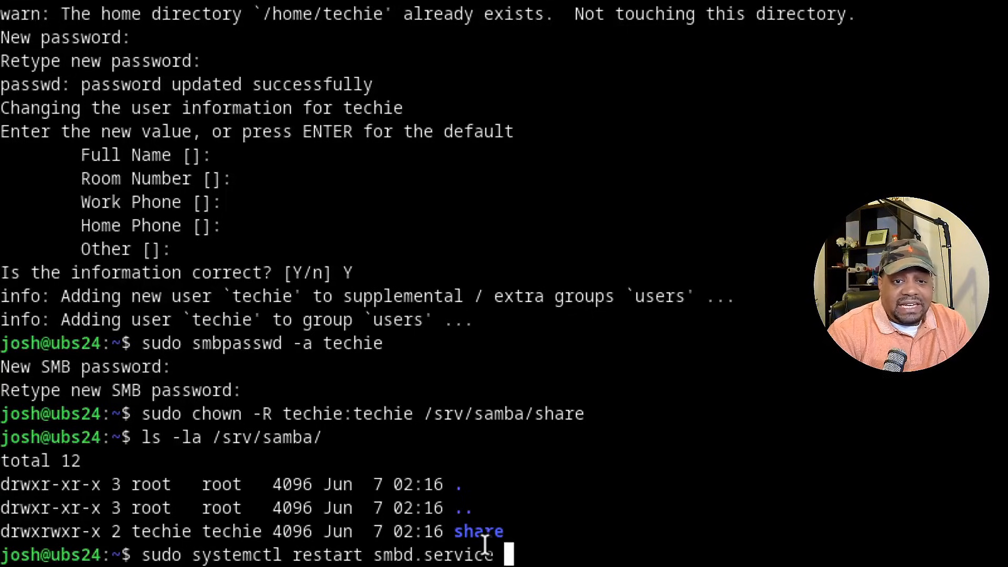
{"action": "key", "text": "Return"}
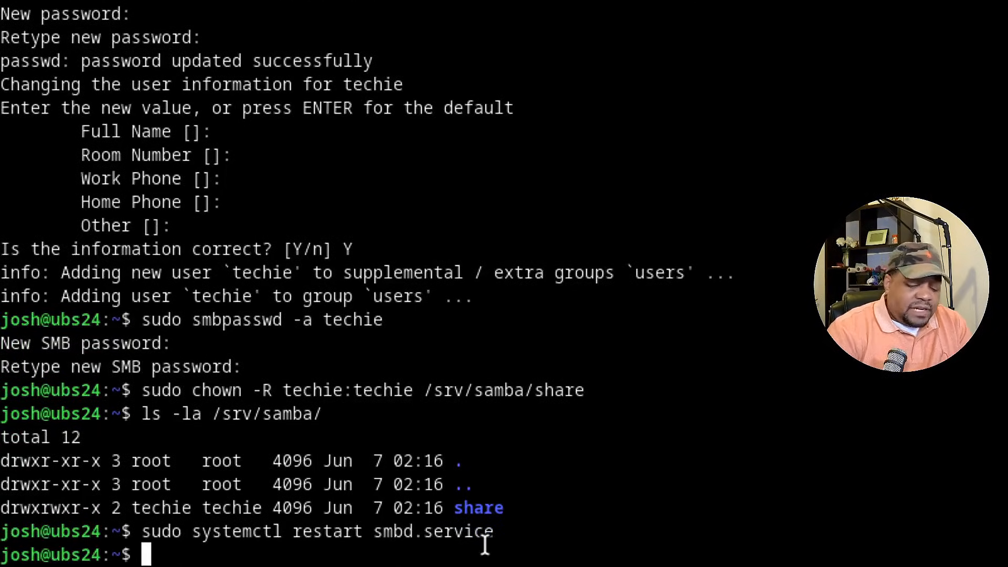
{"action": "type", "text": "sudo systemctl restart smbd.service"}
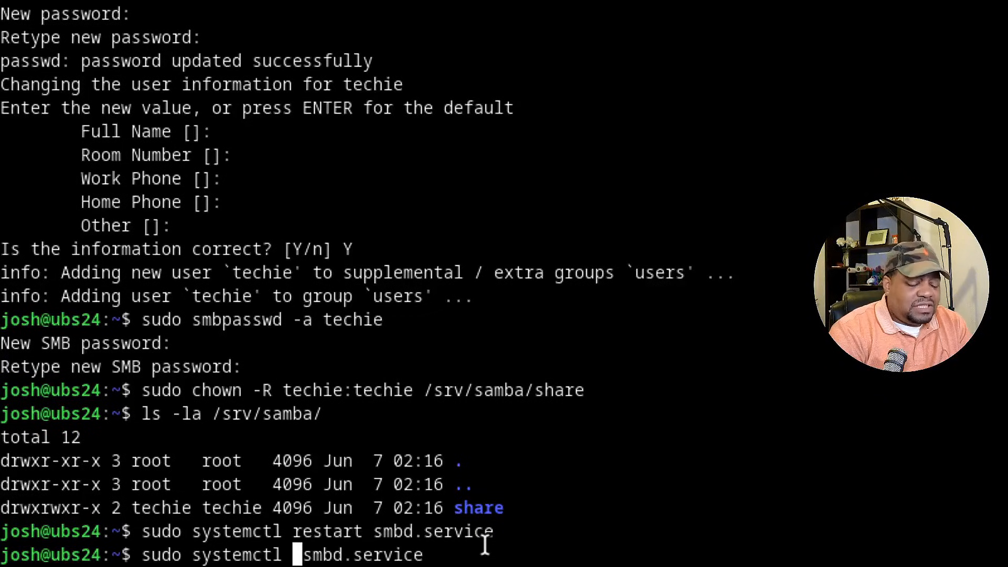
- Check smbd.service status, confirm it is active and running, then leave the pager
{"action": "type", "text": "status"}
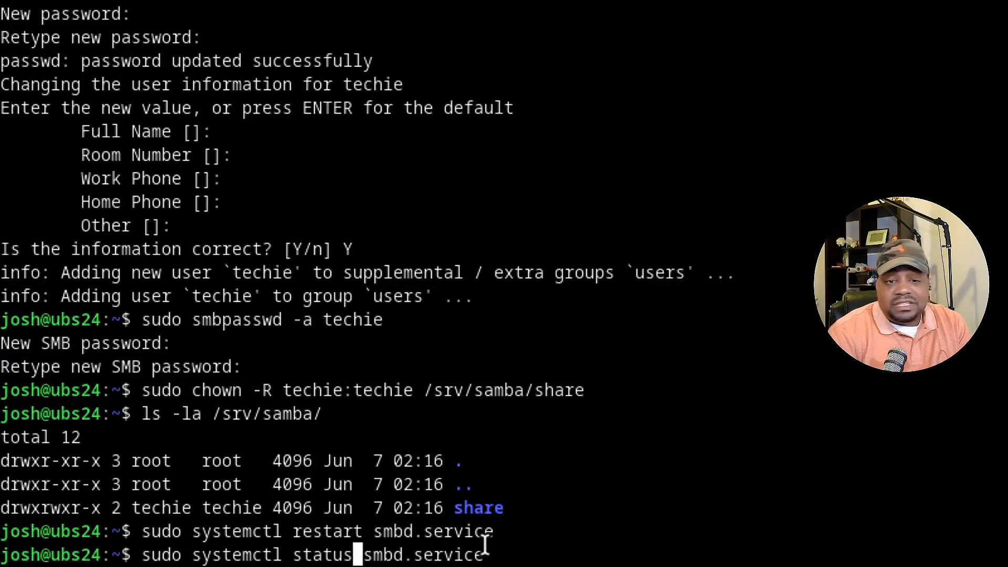
{"action": "key", "text": "Return"}
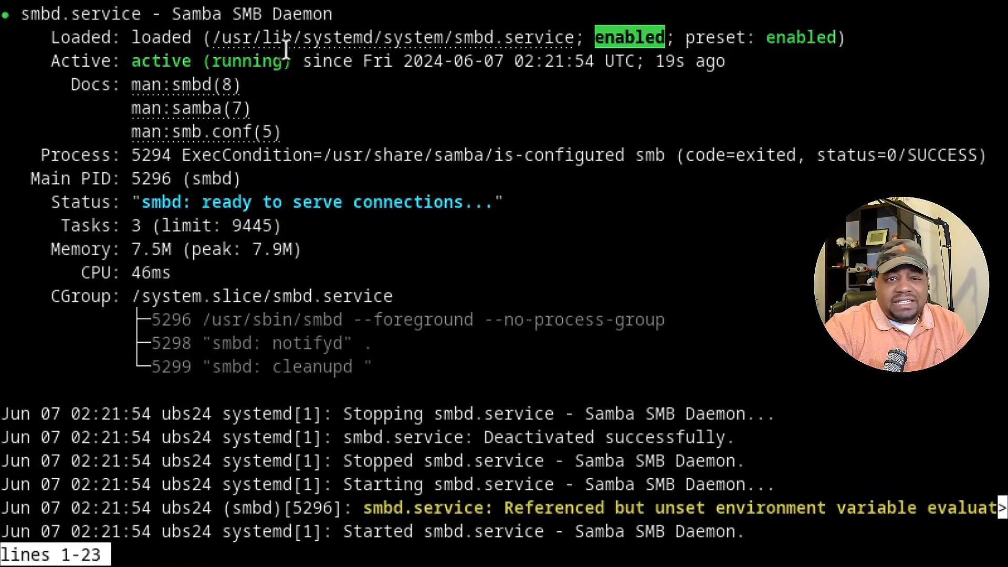
{"action": "mouse_move", "coordinate": [399, 110]}
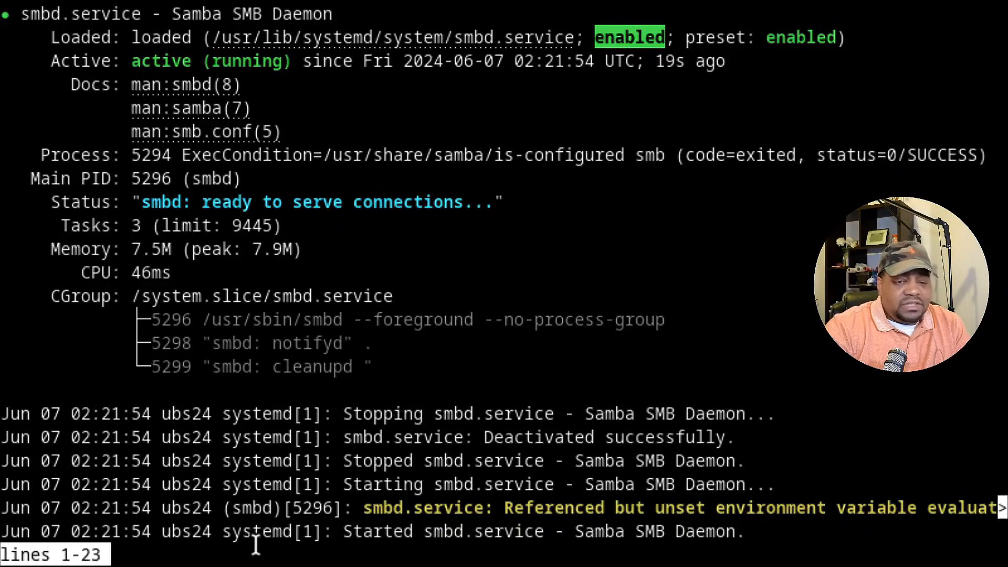
{"action": "key", "text": "q"}
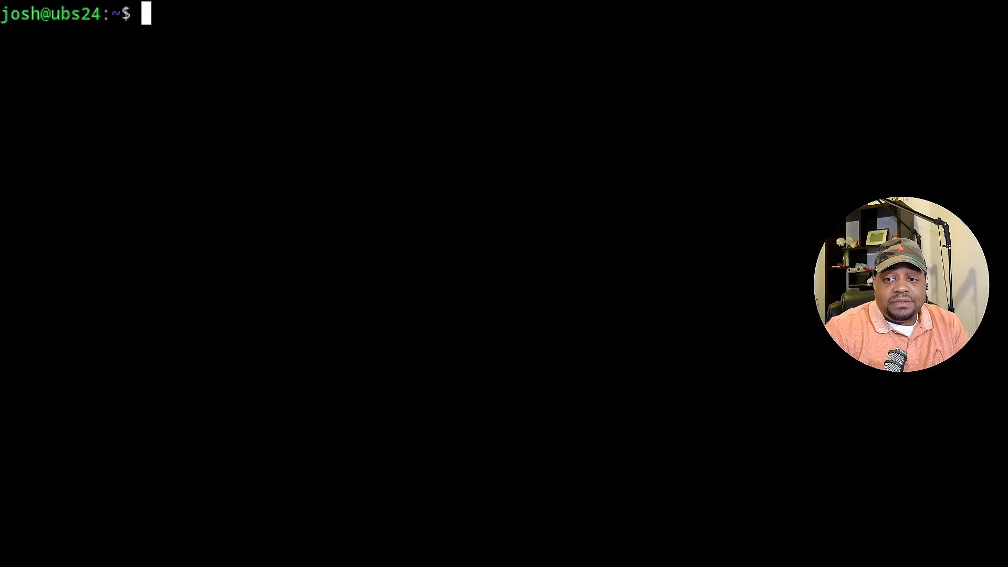
- Show ufw status: active, allowing only OpenSSH and Apache
{"action": "type", "text": "sudo"}
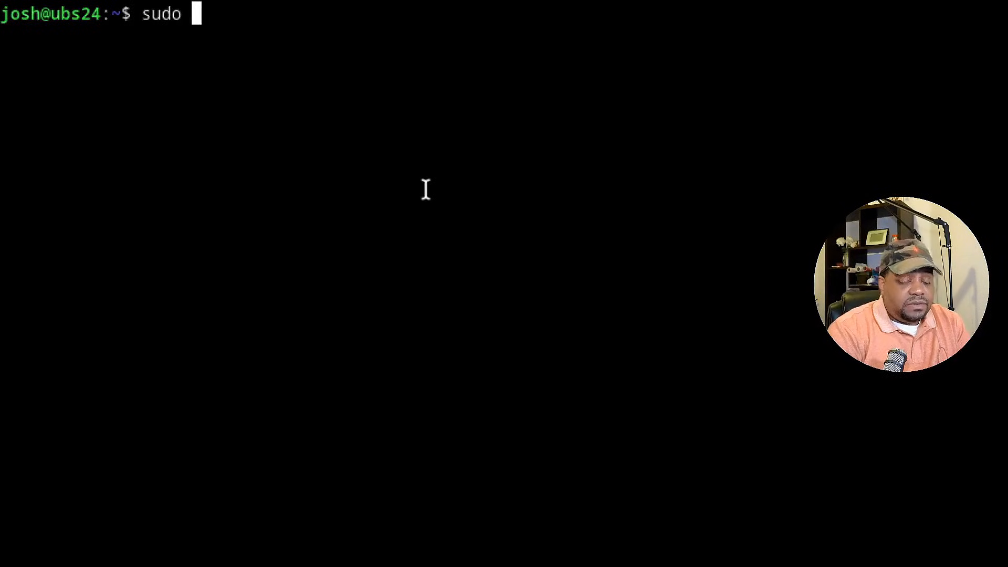
{"action": "type", "text": "ufw status"}
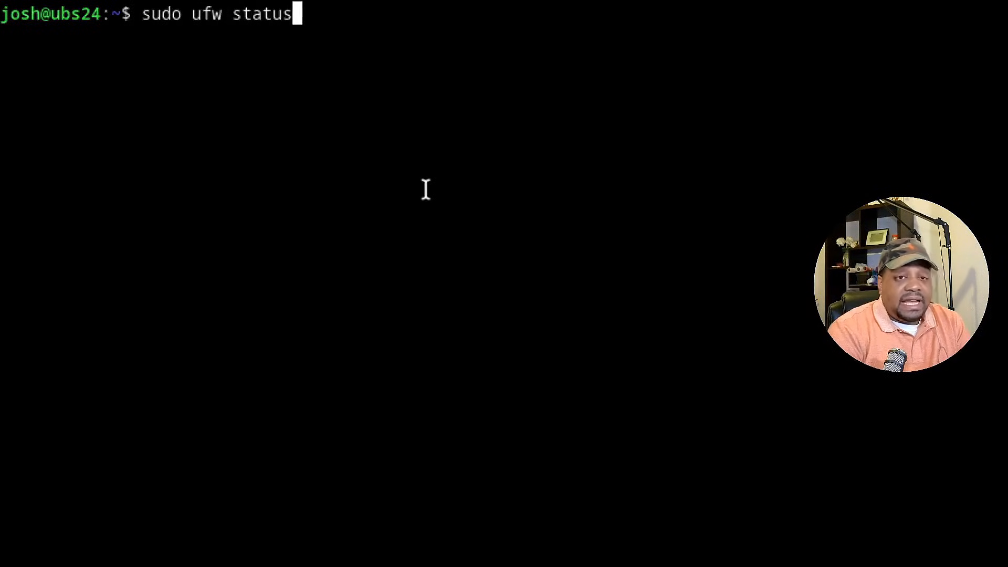
{"action": "key", "text": "Return"}
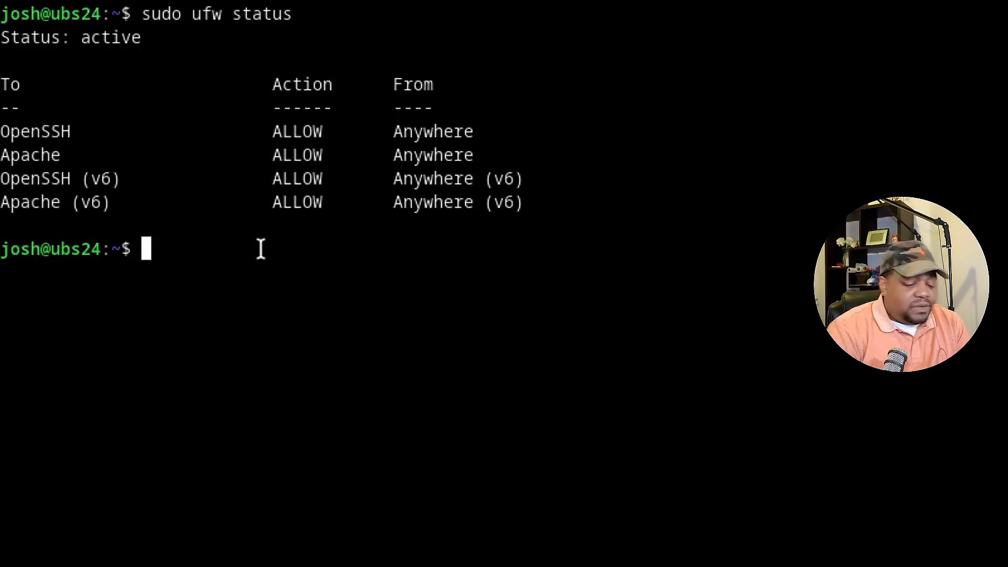
- Prepare the sudo ufw app list command
{"action": "type", "text": "sudo"}
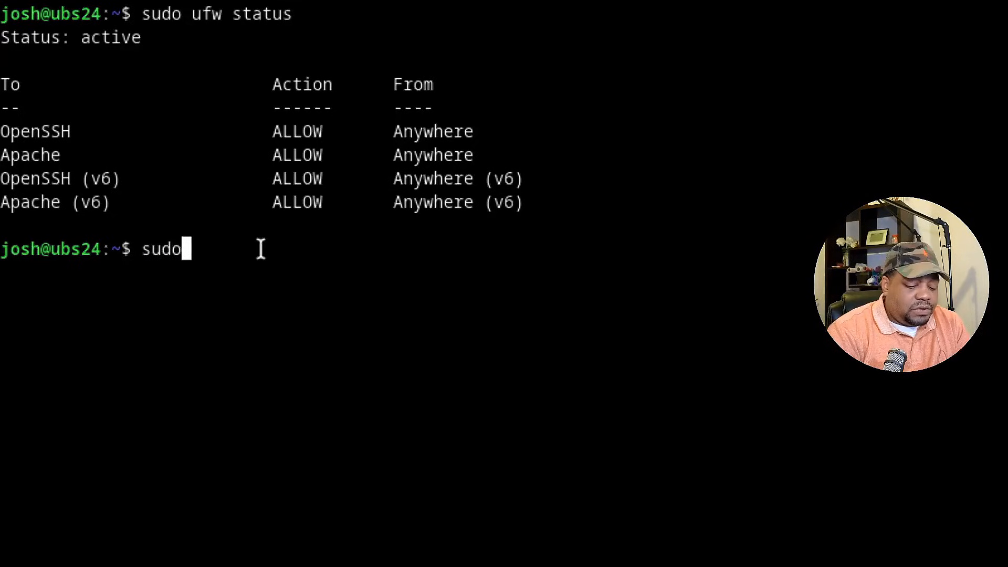
{"action": "type", "text": "ufw"}
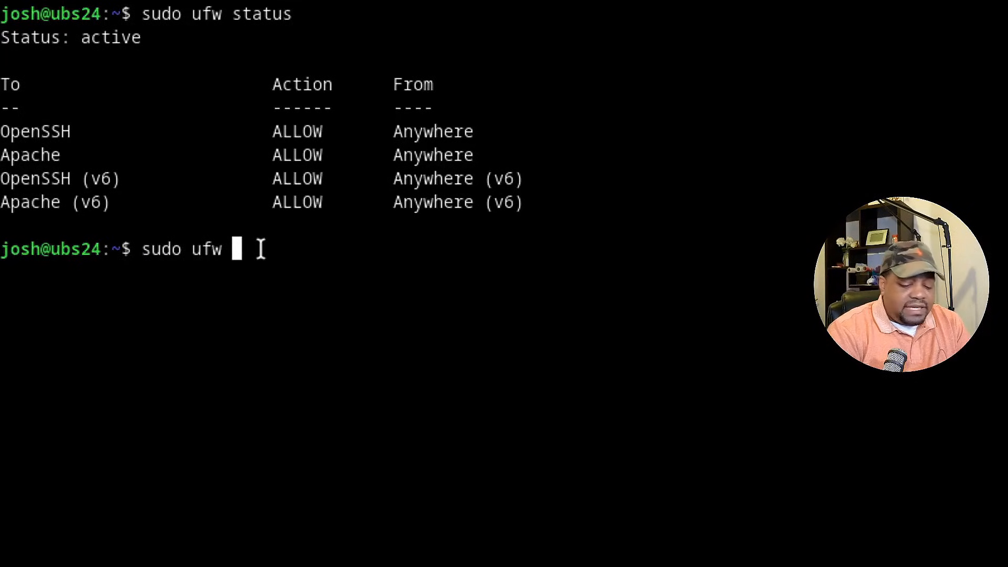
{"action": "type", "text": "app list"}
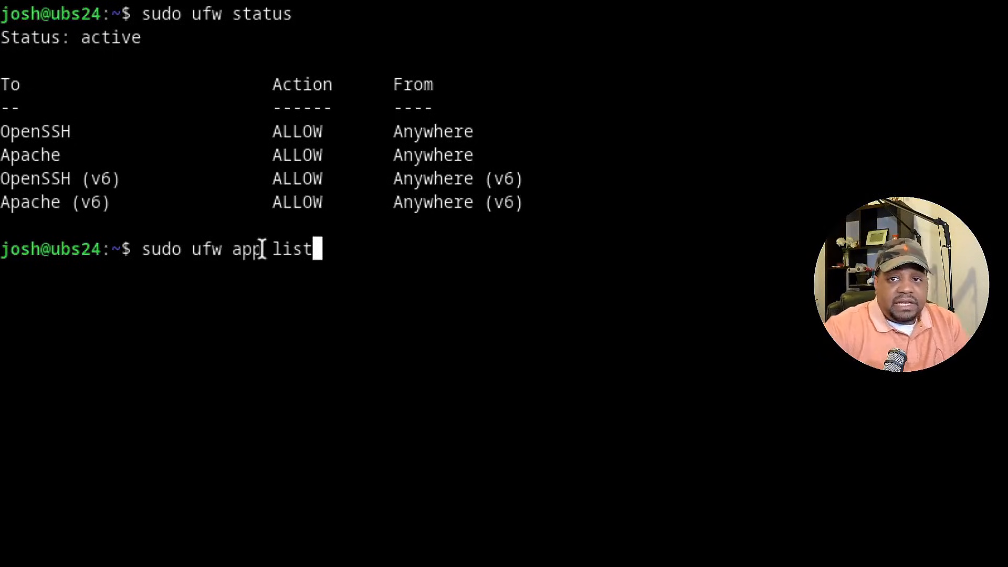
- List ufw application profiles: Apache, Apache Full, Apache Secure, OpenSSH and Samba
{"action": "key", "text": "Return"}
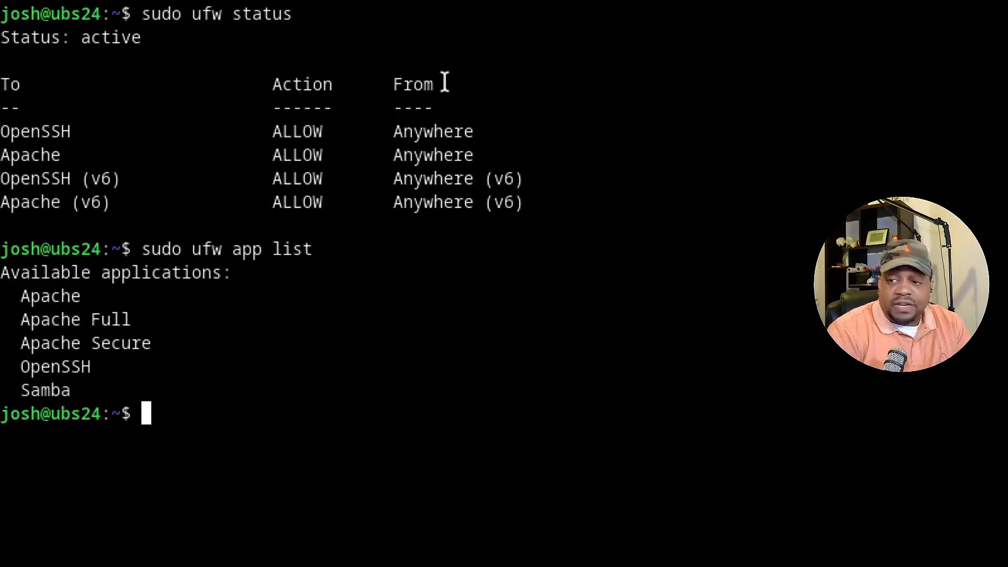
- Allow Samba through ufw and confirm the new IPv4 and IPv6 rules in the status list
{"action": "type", "text": "sudo ufw allow"}
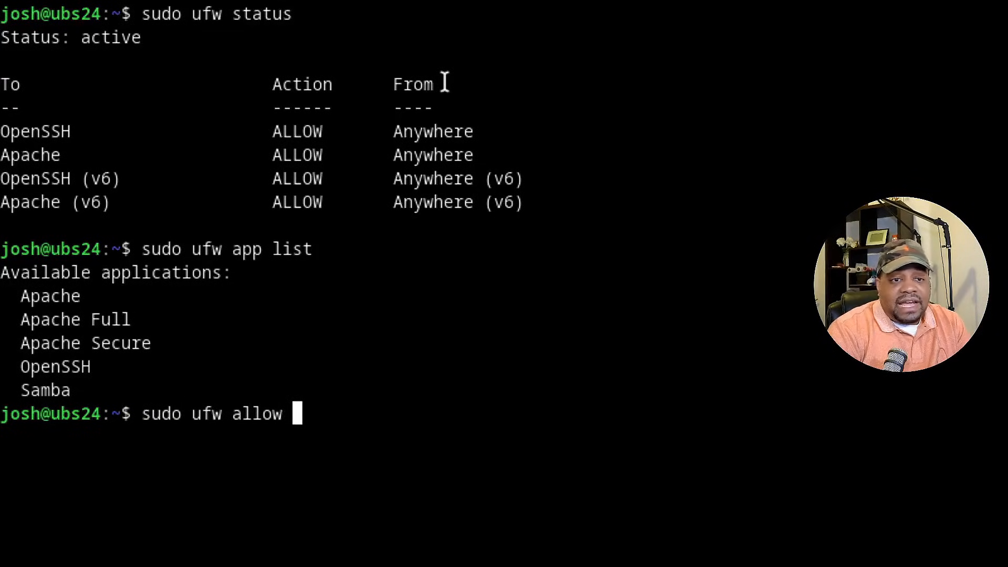
{"action": "type", "text": "Samba"}
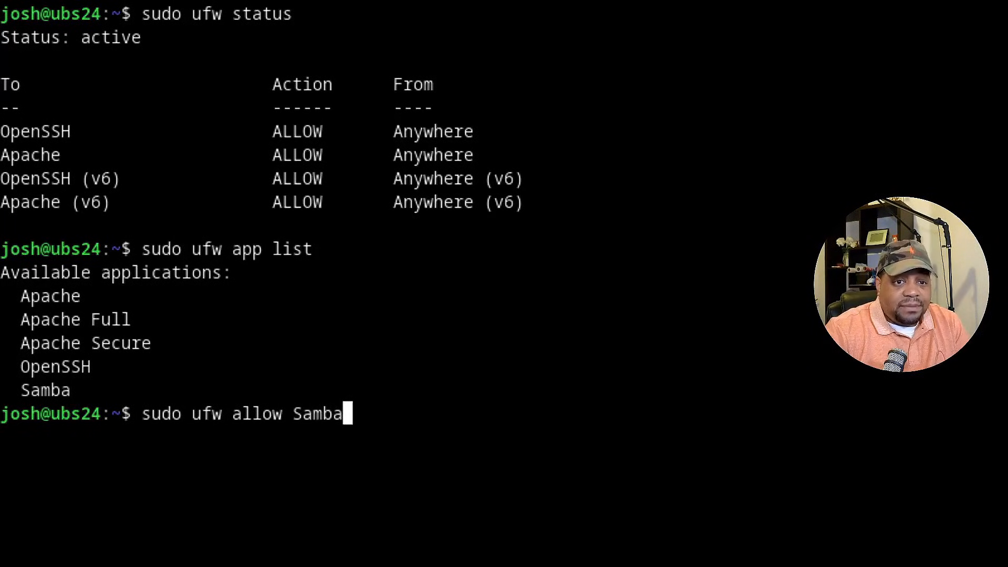
{"action": "mouse_move", "coordinate": [388, 410]}
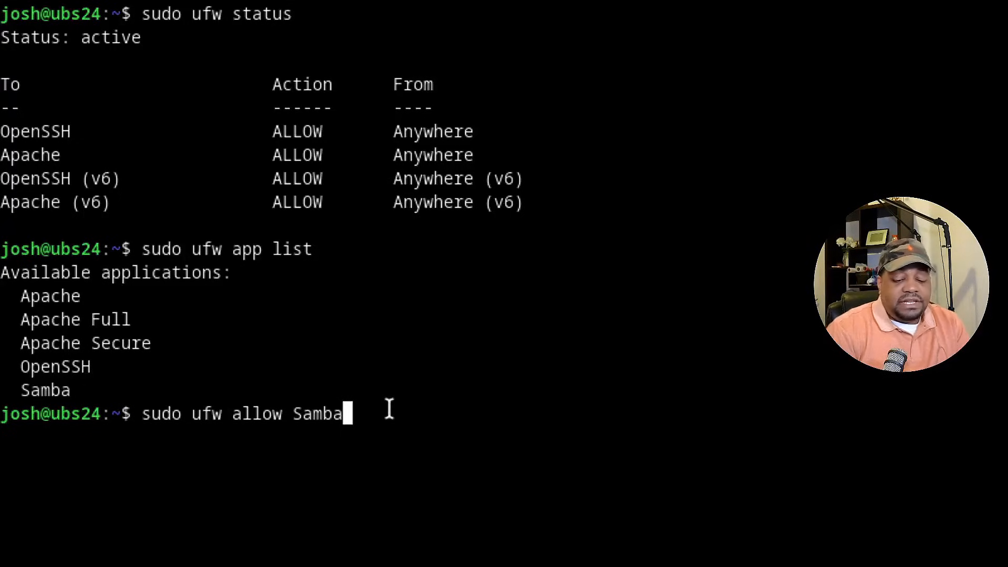
{"action": "key", "text": "Return"}
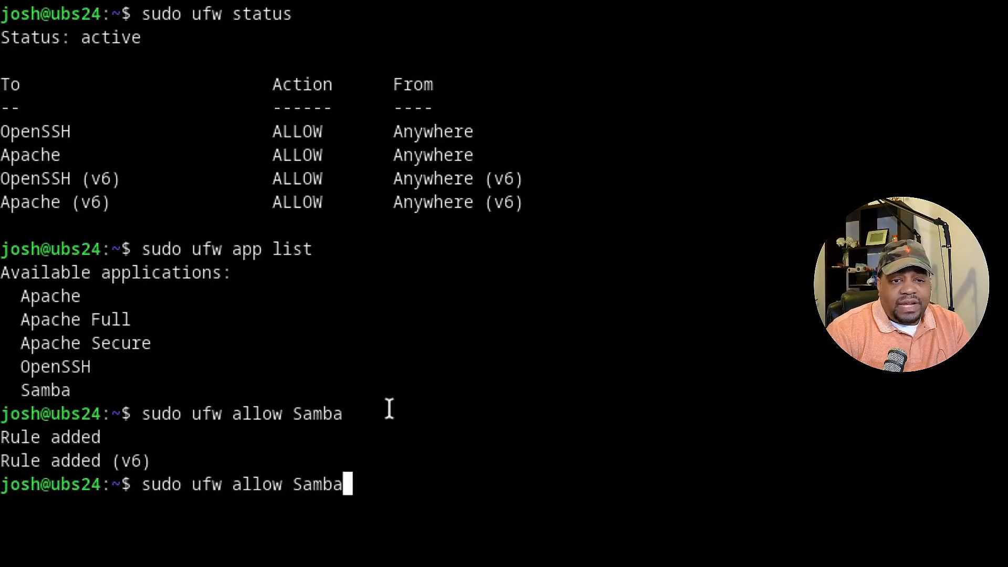
{"action": "key", "text": "Return"}
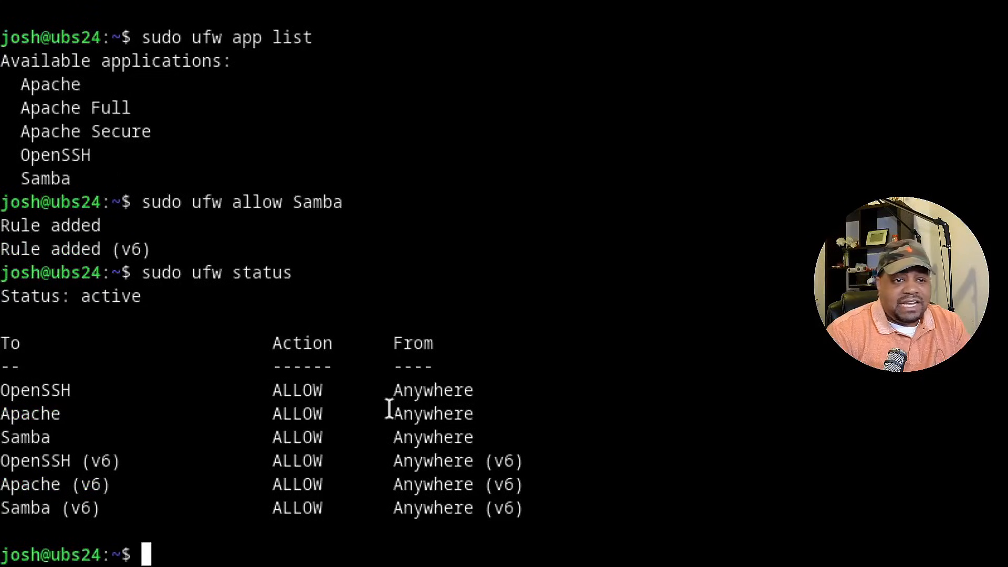
{"action": "double_click", "coordinate": [24, 436]}
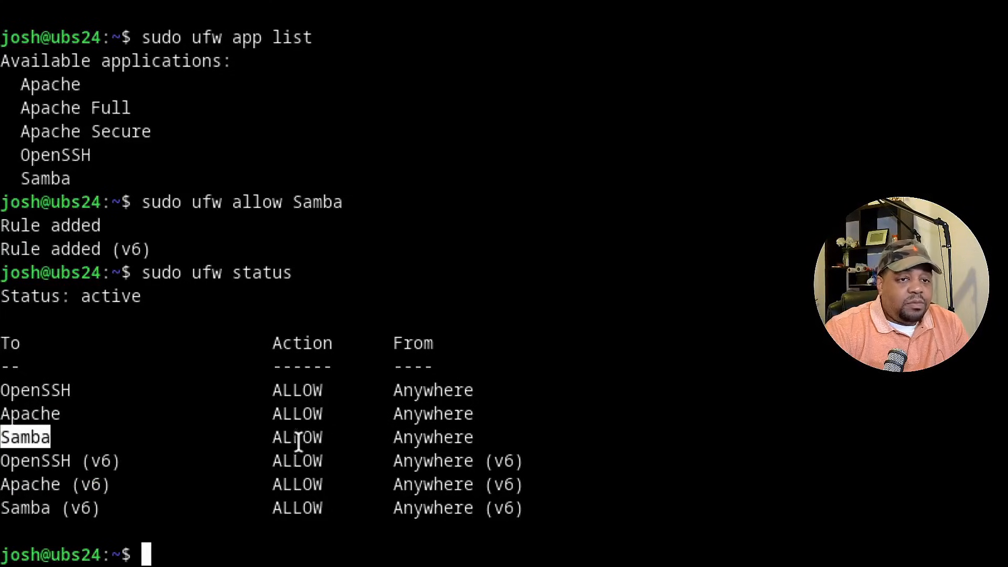
{"action": "mouse_move", "coordinate": [52, 508]}
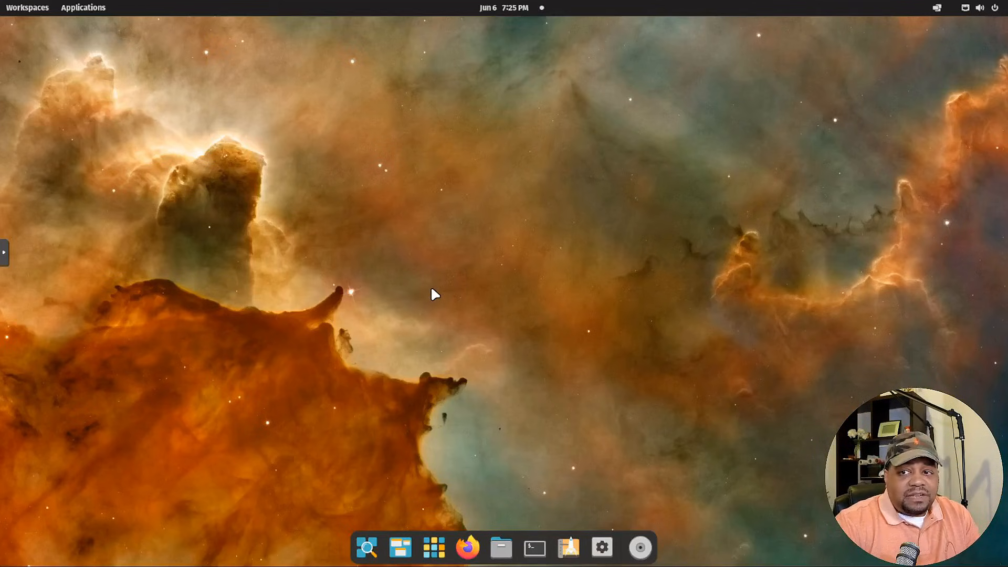
{"action": "mouse_move", "coordinate": [527, 491]}
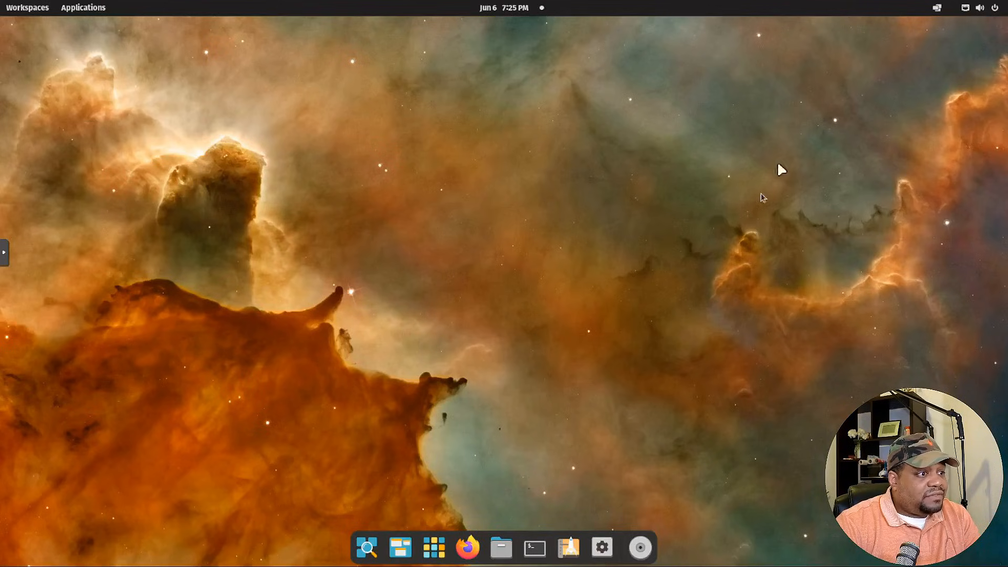
{"action": "mouse_move", "coordinate": [739, 270]}
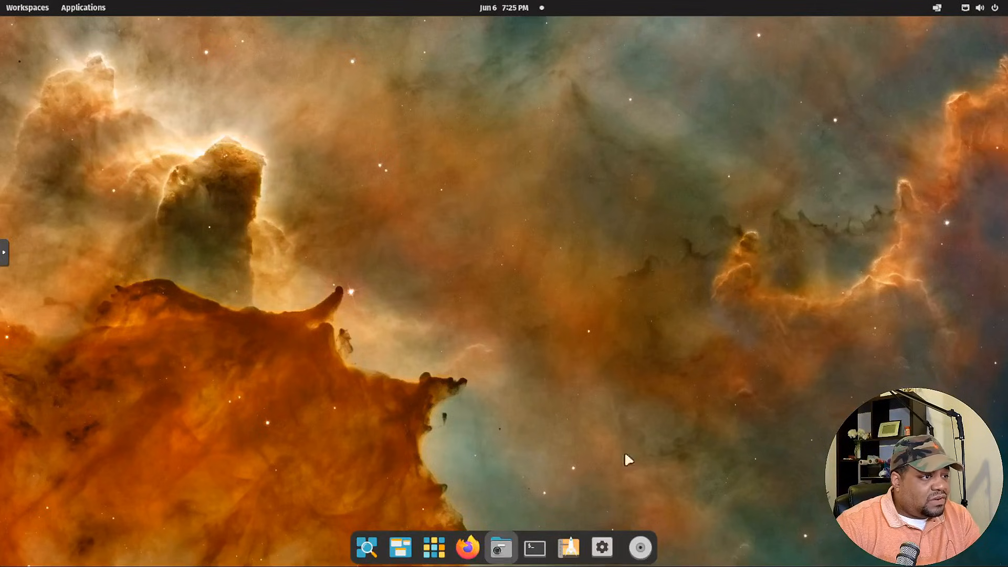
- Show Other Locations in Files with the server address field ready for input
{"action": "left_click", "coordinate": [501, 547]}
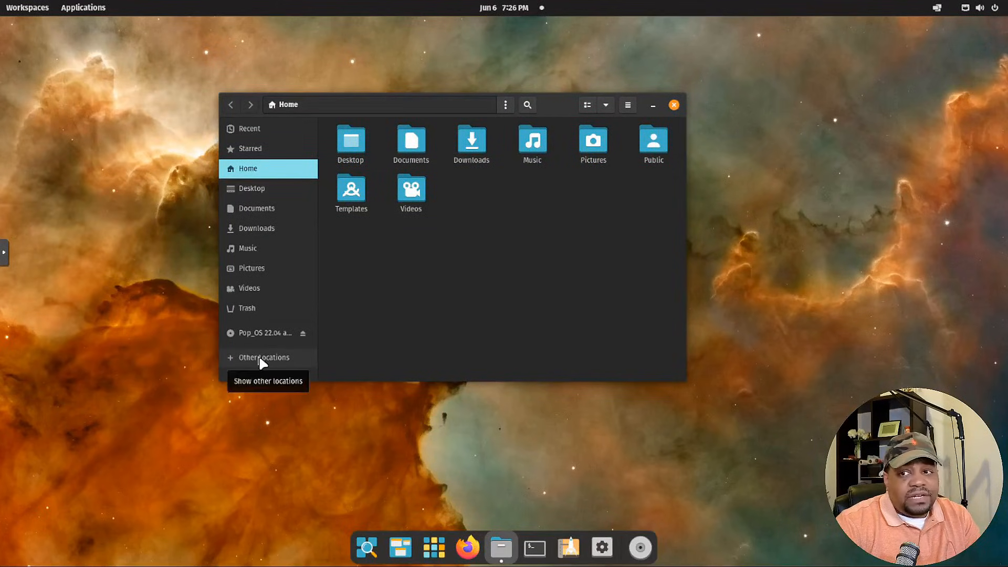
{"action": "left_click", "coordinate": [263, 357]}
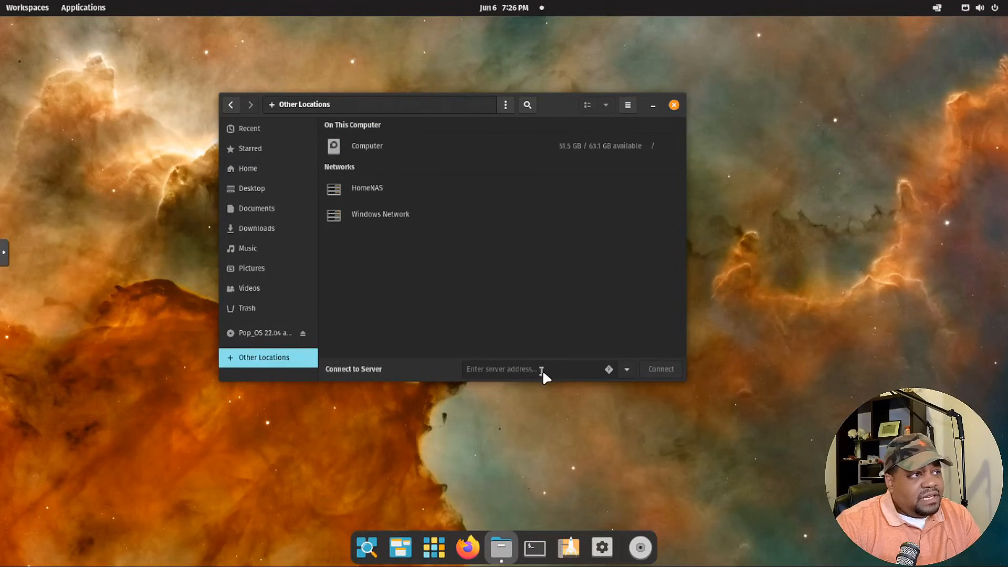
{"action": "mouse_move", "coordinate": [425, 380]}
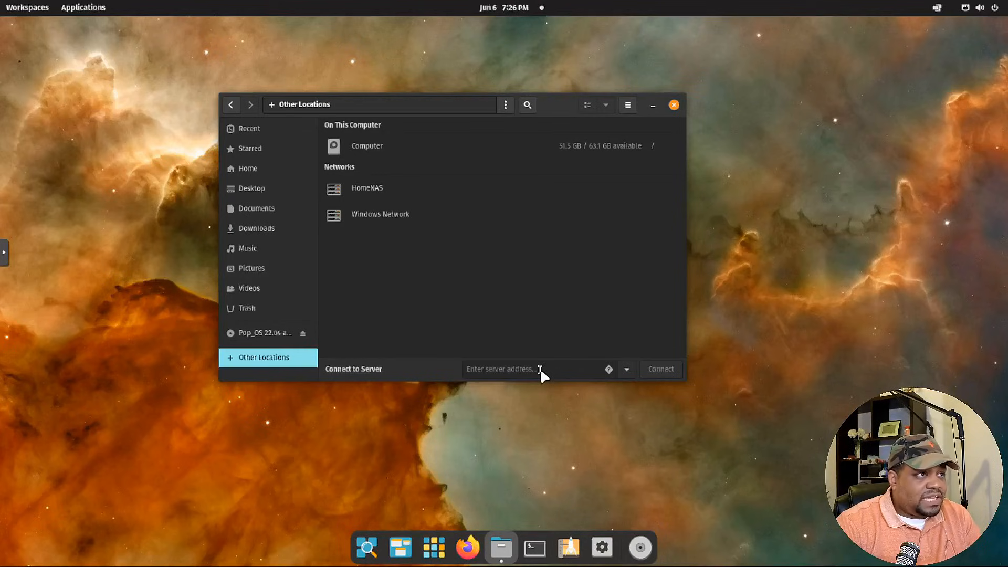
{"action": "mouse_move", "coordinate": [543, 394]}
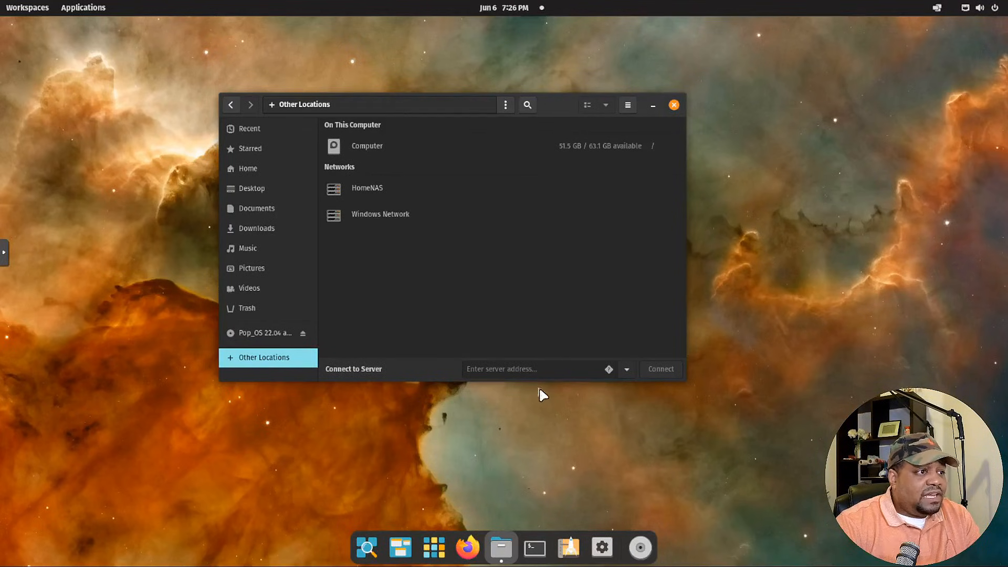
{"action": "left_click", "coordinate": [539, 369]}
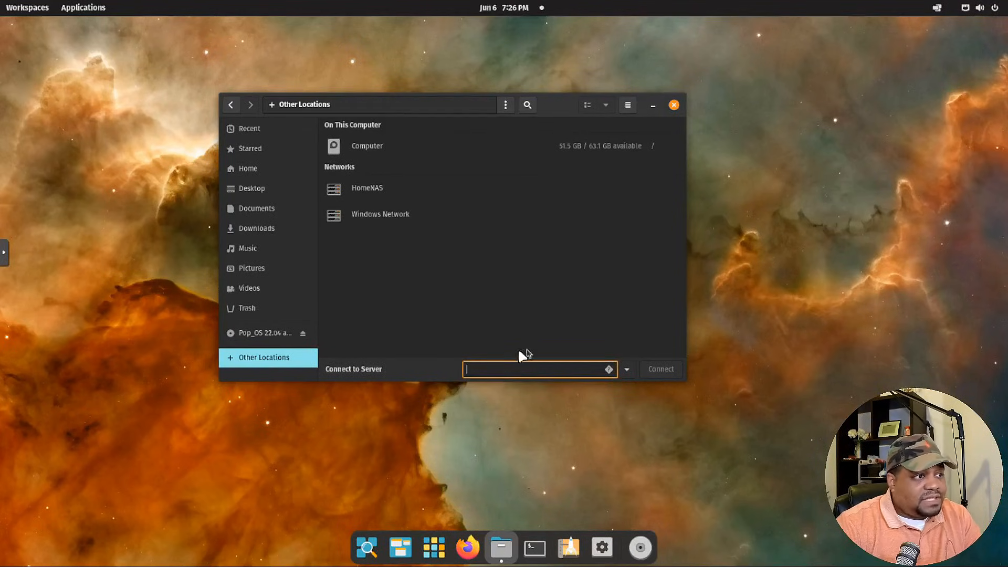
{"action": "mouse_move", "coordinate": [373, 200]}
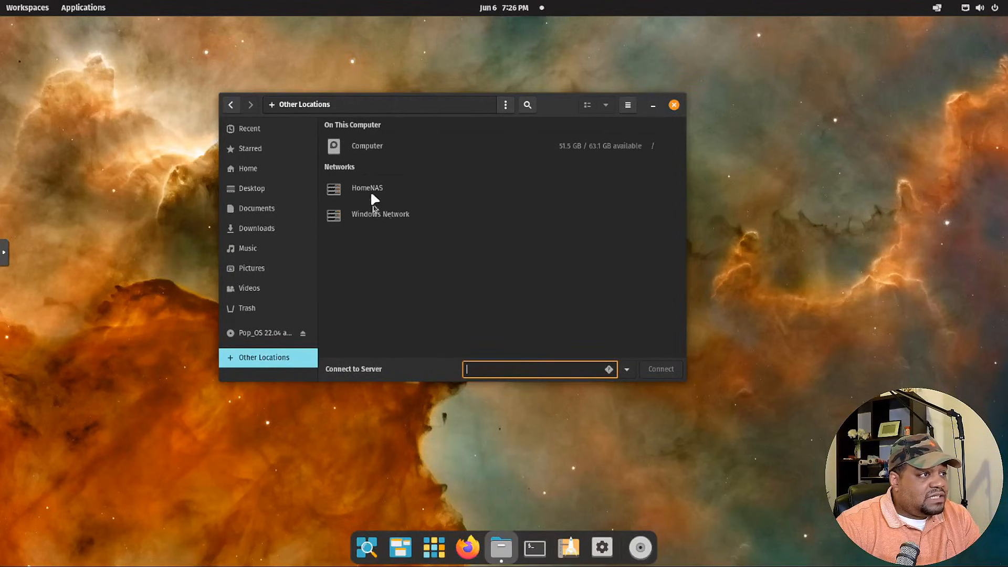
{"action": "mouse_move", "coordinate": [382, 257]}
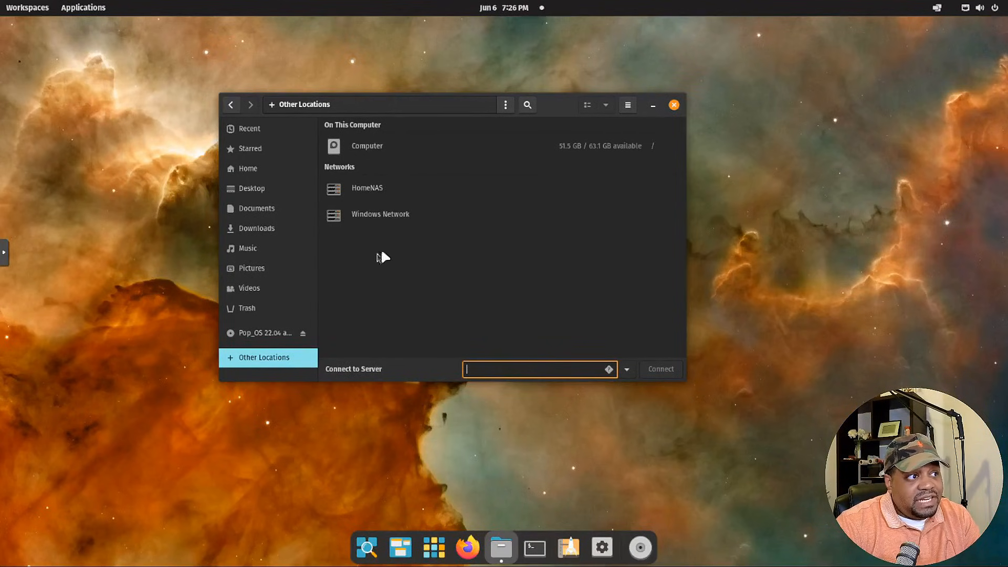
{"action": "mouse_move", "coordinate": [376, 198]}
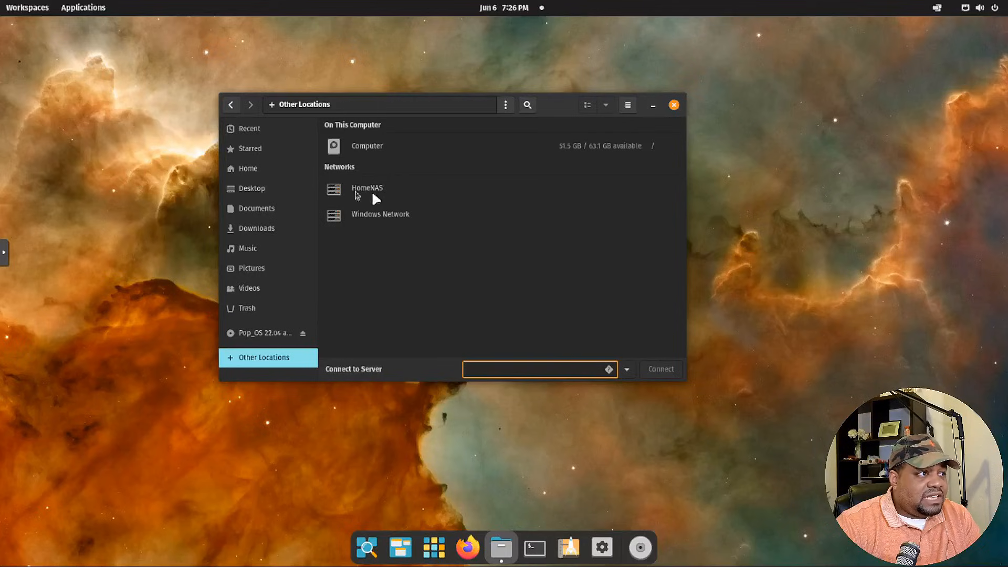
{"action": "mouse_move", "coordinate": [381, 225]}
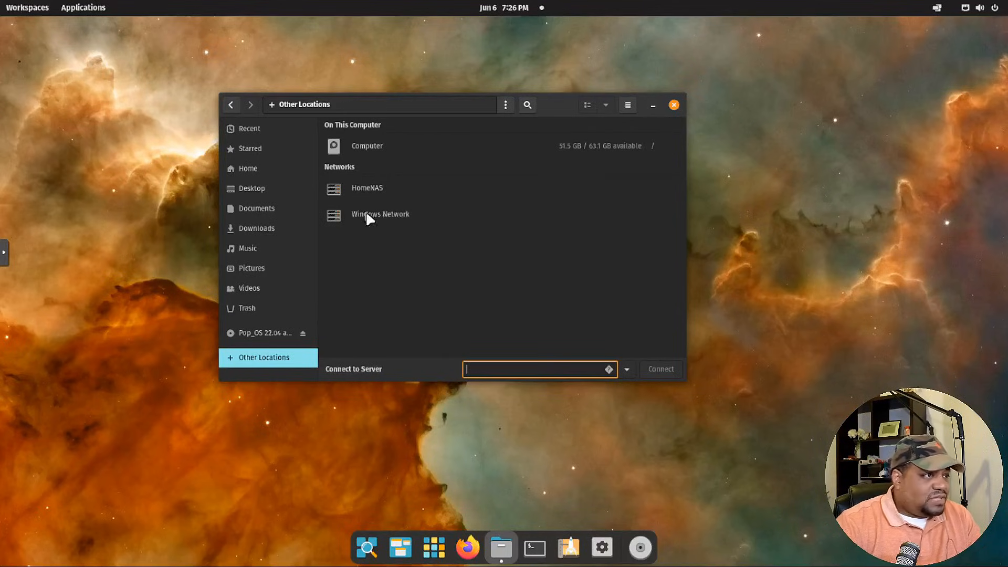
{"action": "mouse_move", "coordinate": [543, 373]}
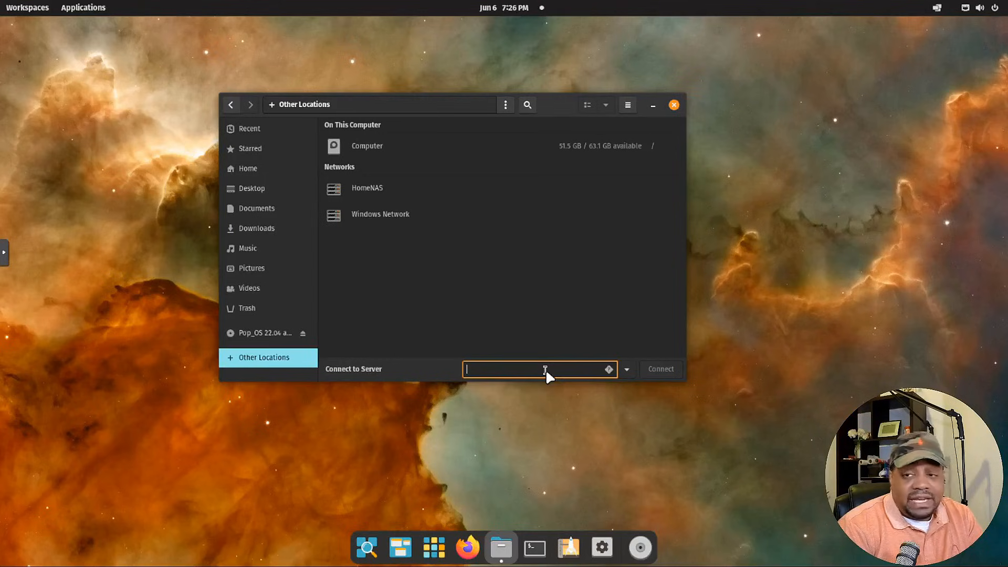
- Connect to smb://192.168.10.213/share from the Connect to Server field
{"action": "type", "text": "s"}
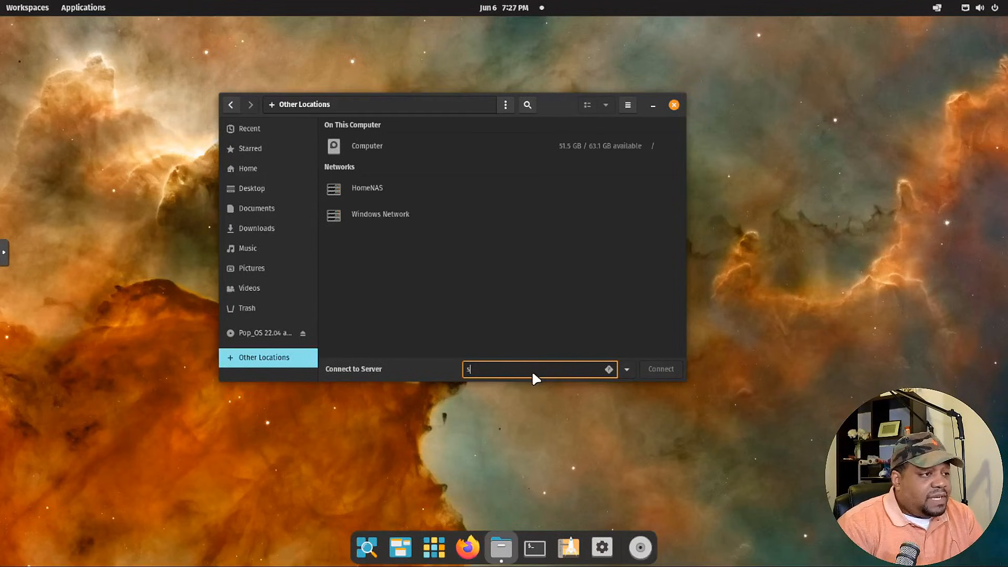
{"action": "type", "text": "mb:"}
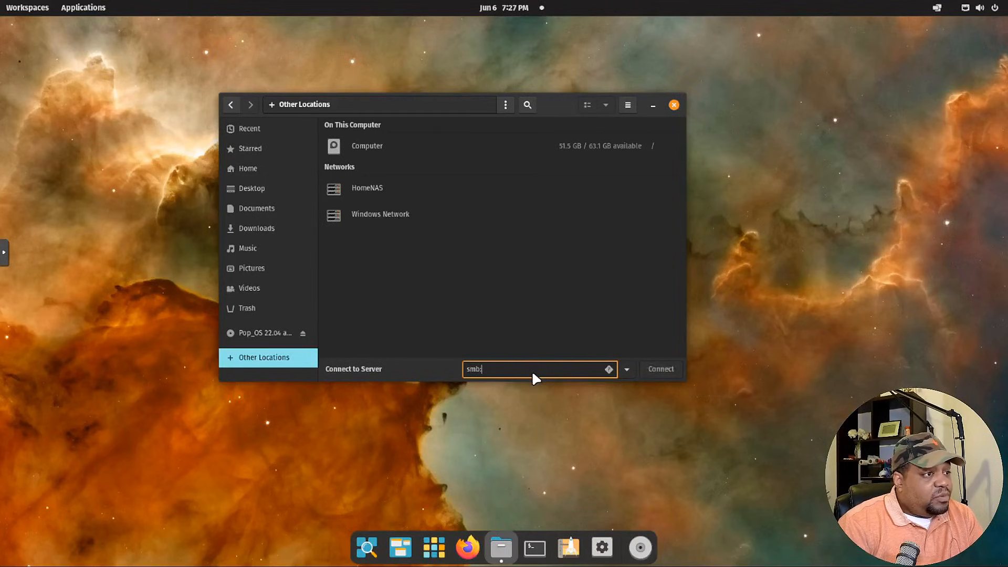
{"action": "type", "text": "//"}
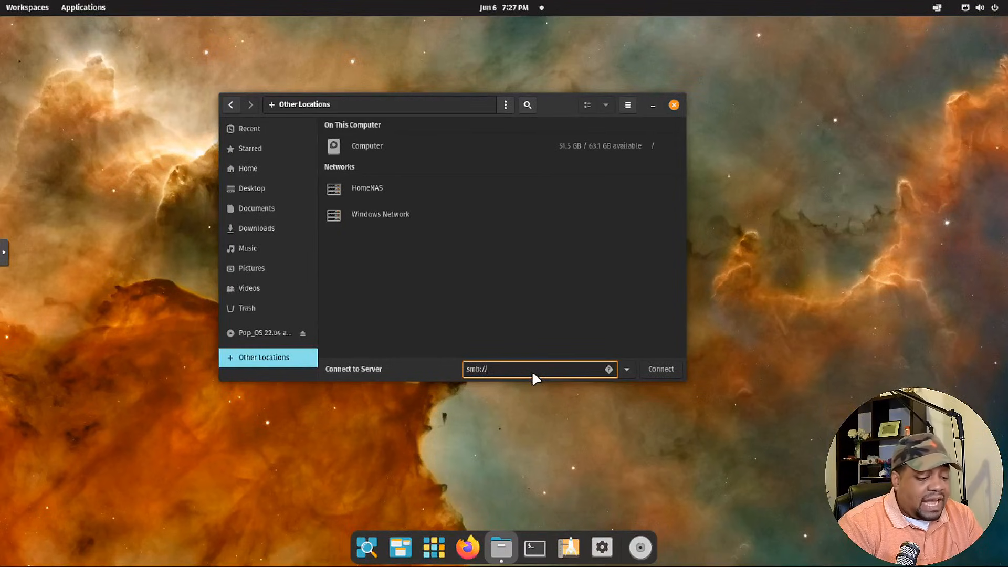
{"action": "type", "text": "192"}
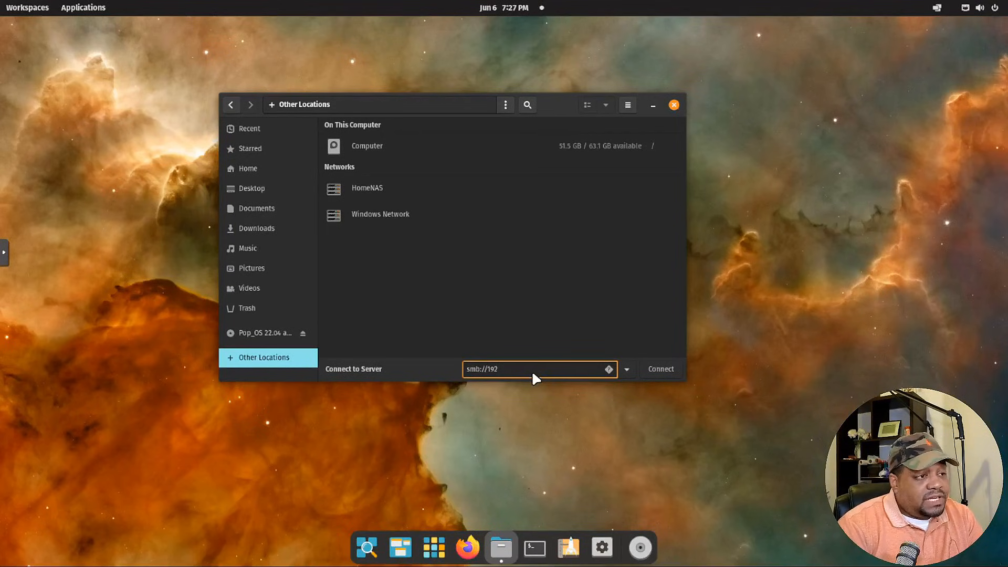
{"action": "type", "text": ".168"}
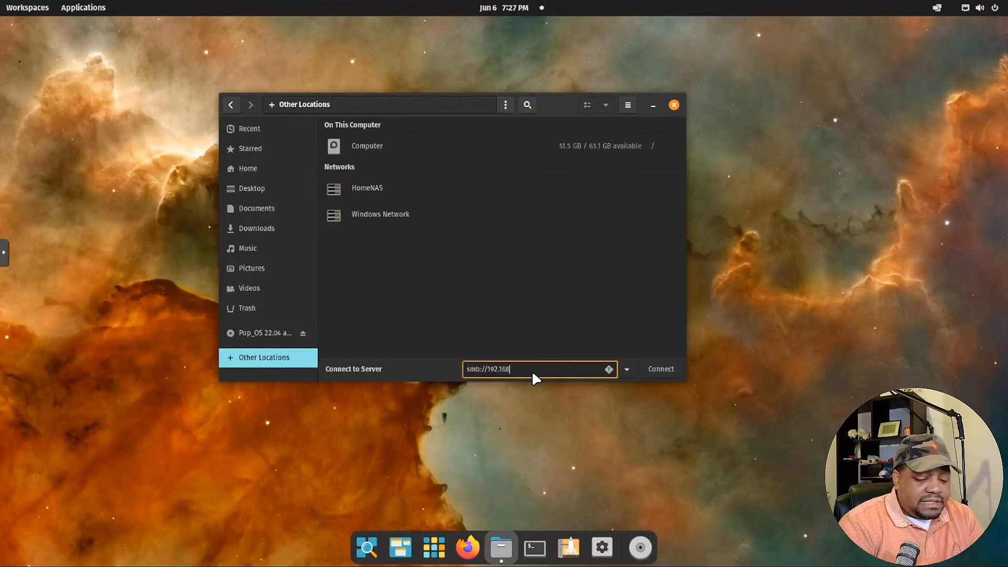
{"action": "type", "text": "10."}
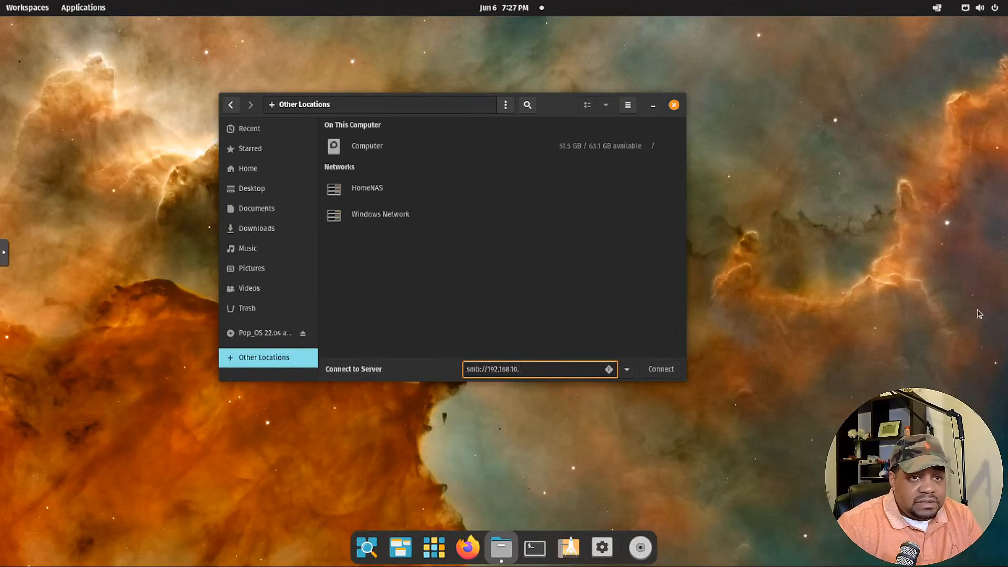
{"action": "type", "text": "213"}
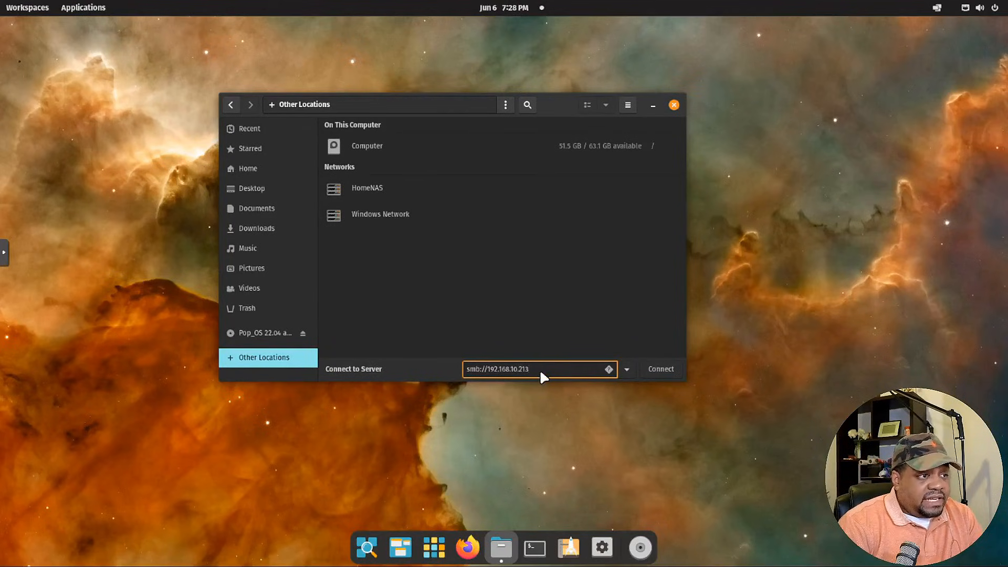
{"action": "type", "text": "/"}
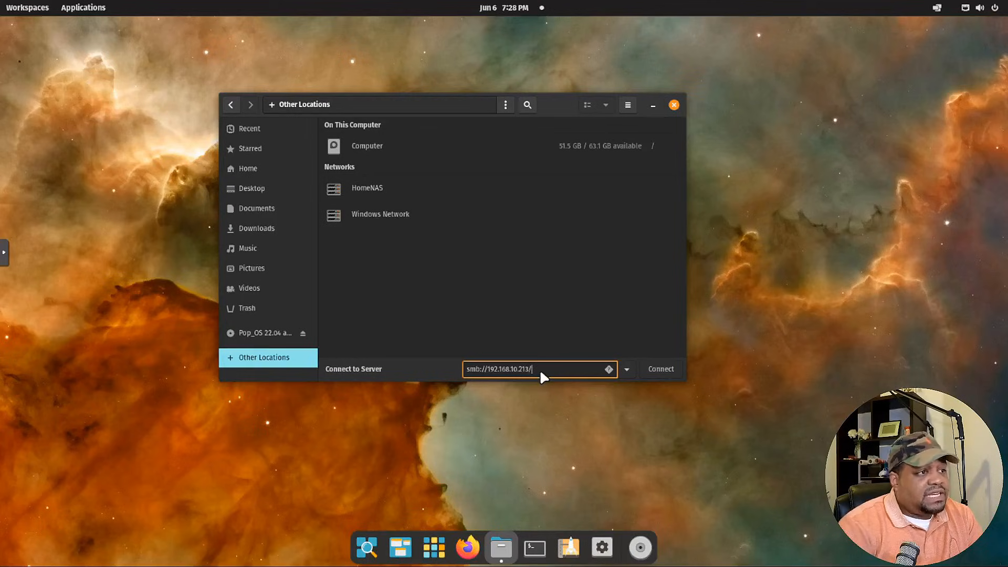
{"action": "type", "text": "share"}
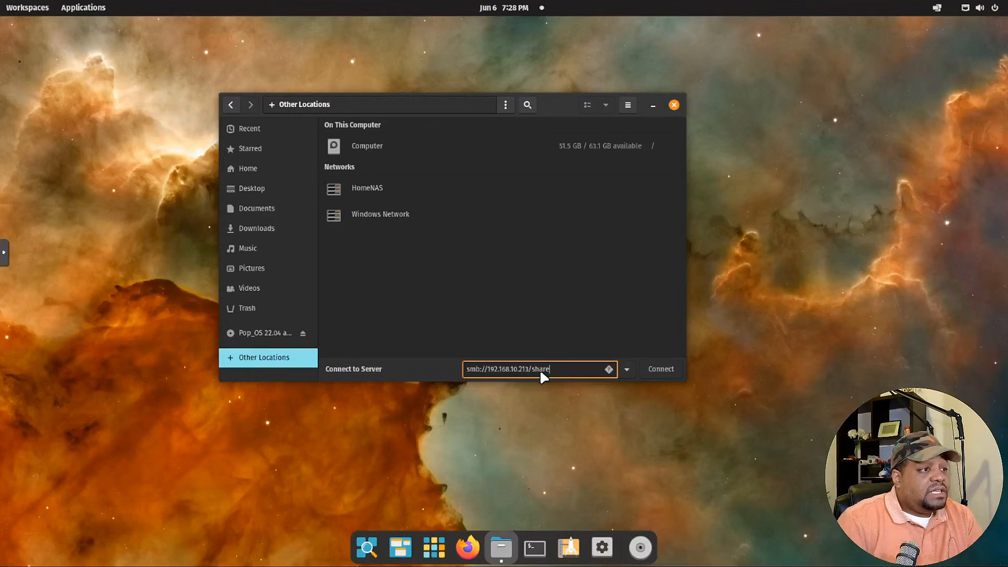
{"action": "mouse_move", "coordinate": [661, 372]}
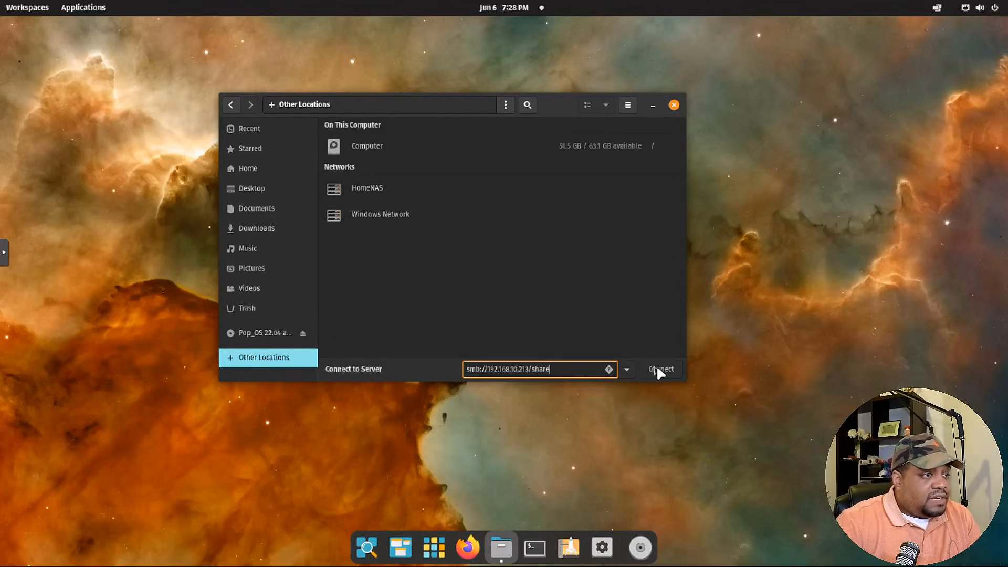
{"action": "left_click", "coordinate": [660, 368]}
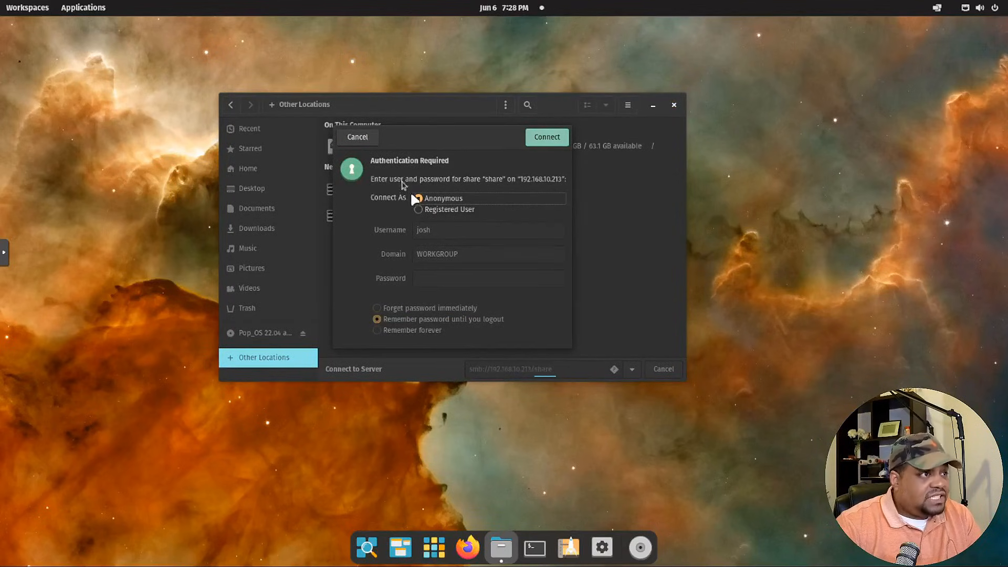
- Authenticate as registered user techie, forgetting the password immediately, and mount the share
{"action": "left_click", "coordinate": [418, 210]}
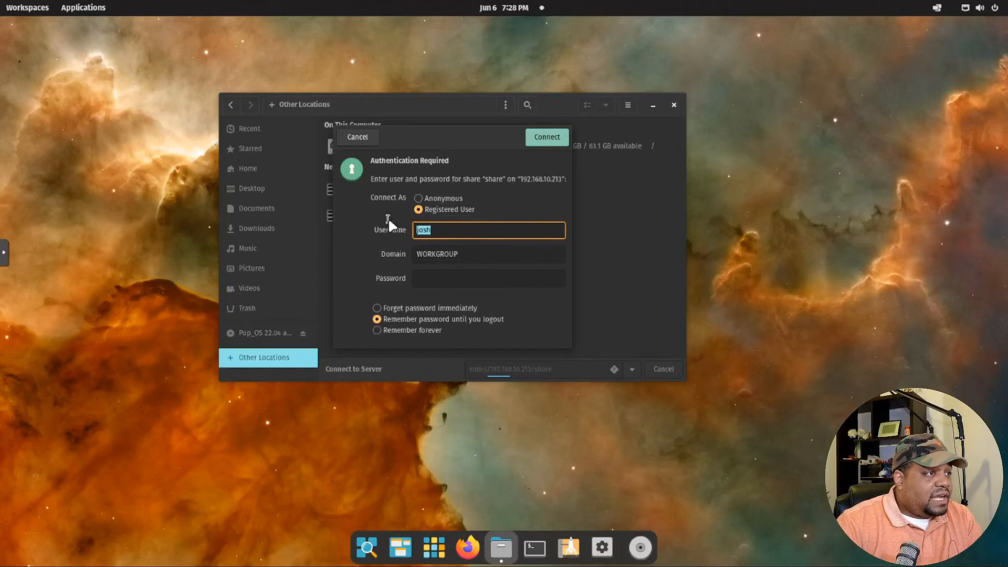
{"action": "type", "text": "tech"}
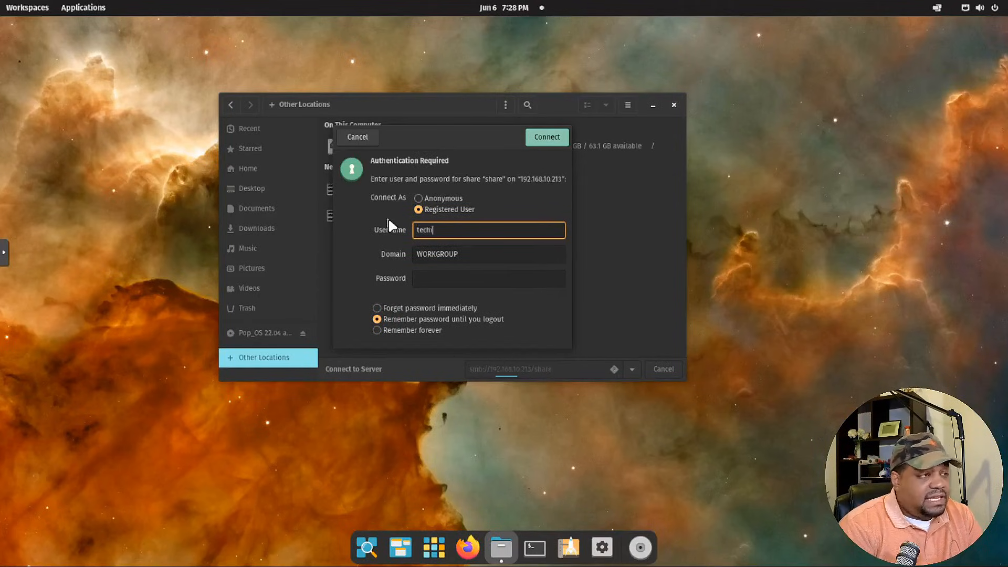
{"action": "type", "text": "e"}
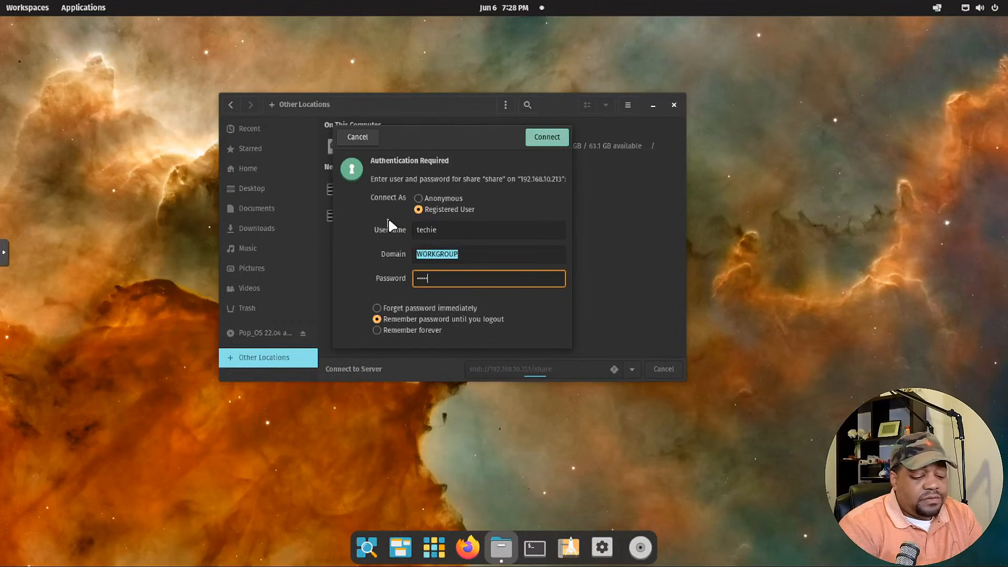
{"action": "type", "text": "password"}
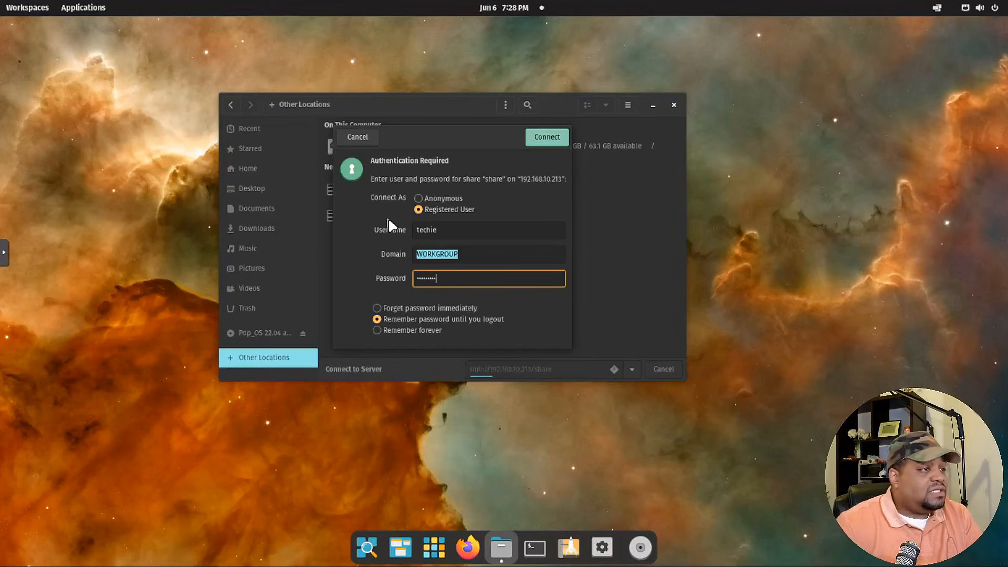
{"action": "mouse_move", "coordinate": [431, 318]}
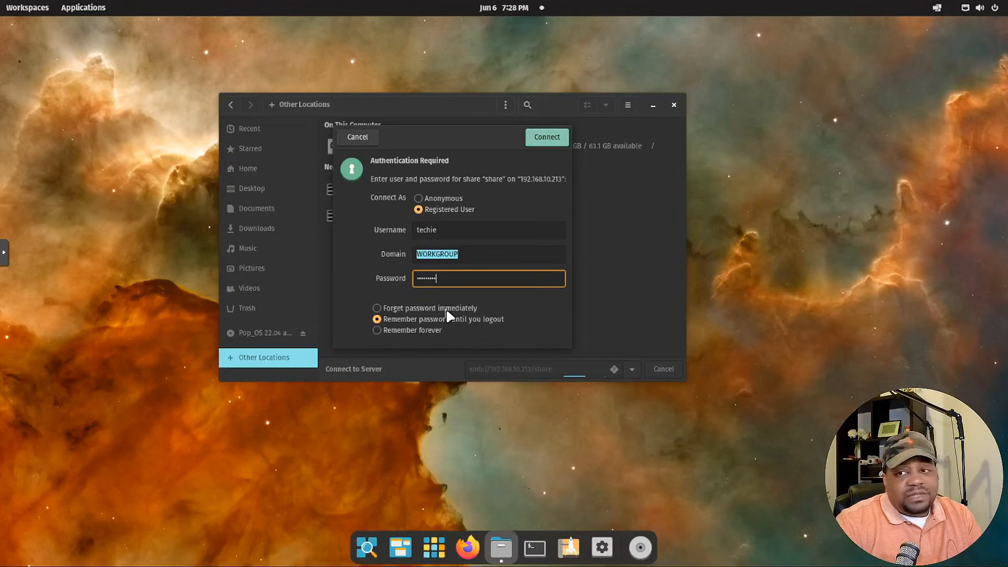
{"action": "left_click", "coordinate": [377, 308]}
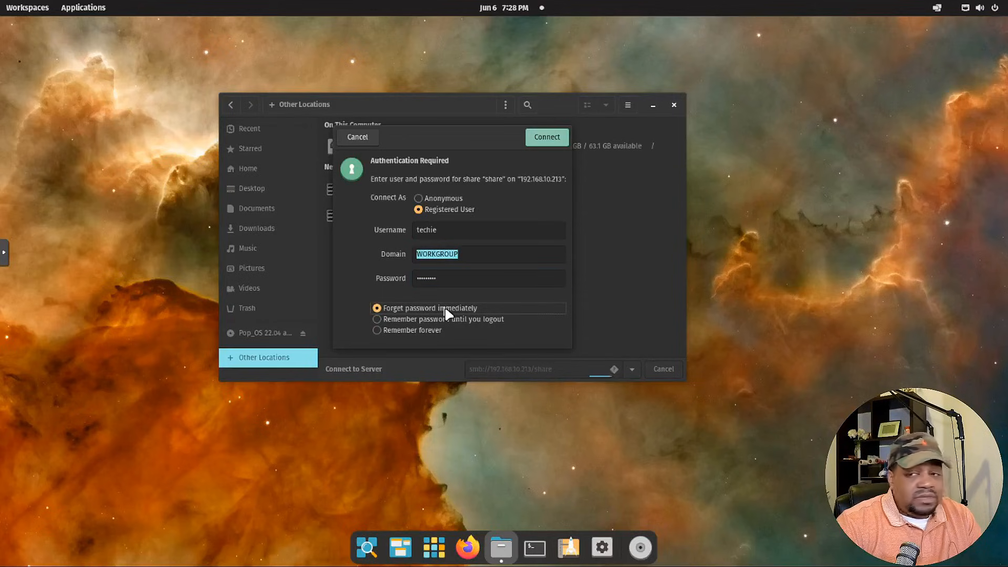
{"action": "mouse_move", "coordinate": [678, 266]}
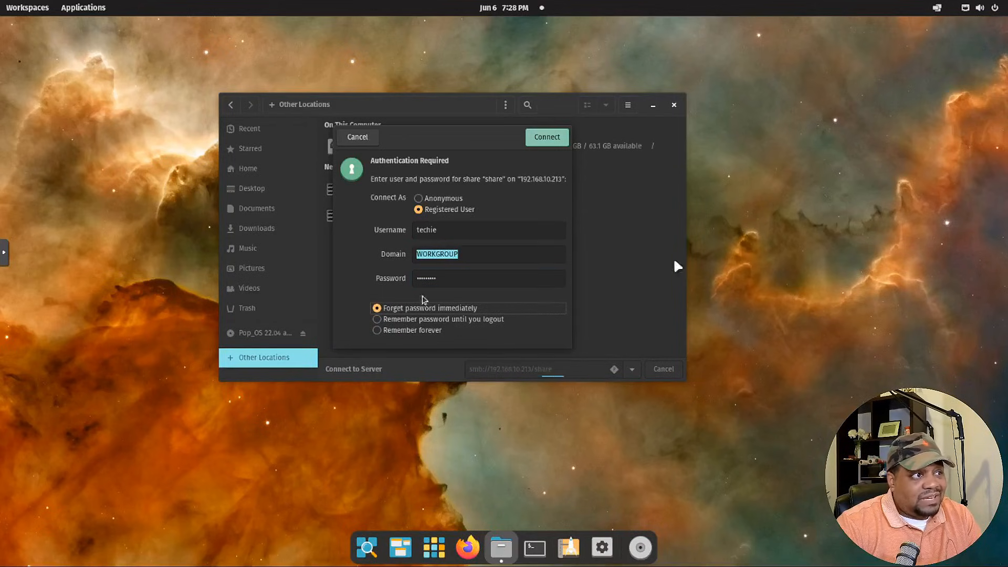
{"action": "mouse_move", "coordinate": [430, 313]}
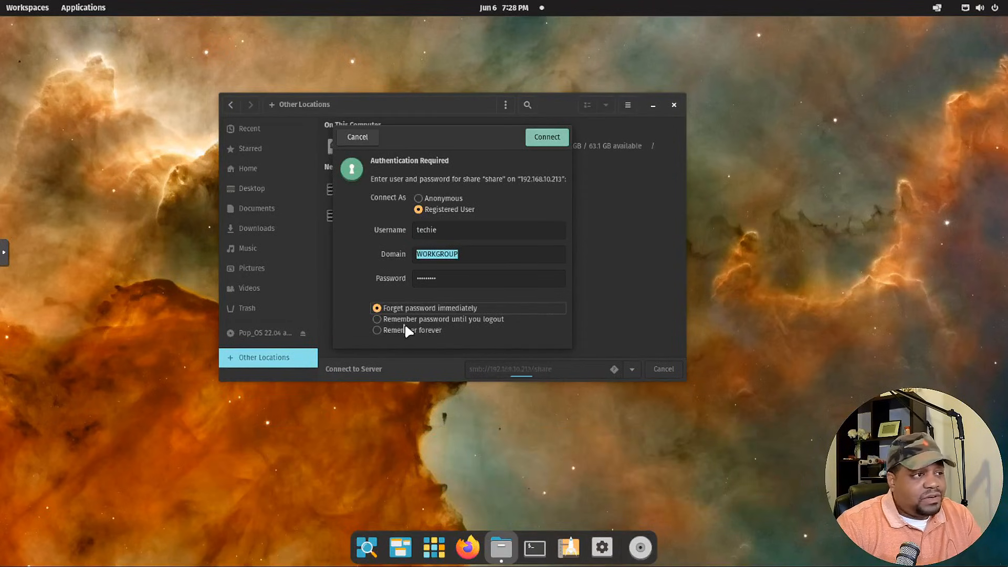
{"action": "mouse_move", "coordinate": [502, 327]}
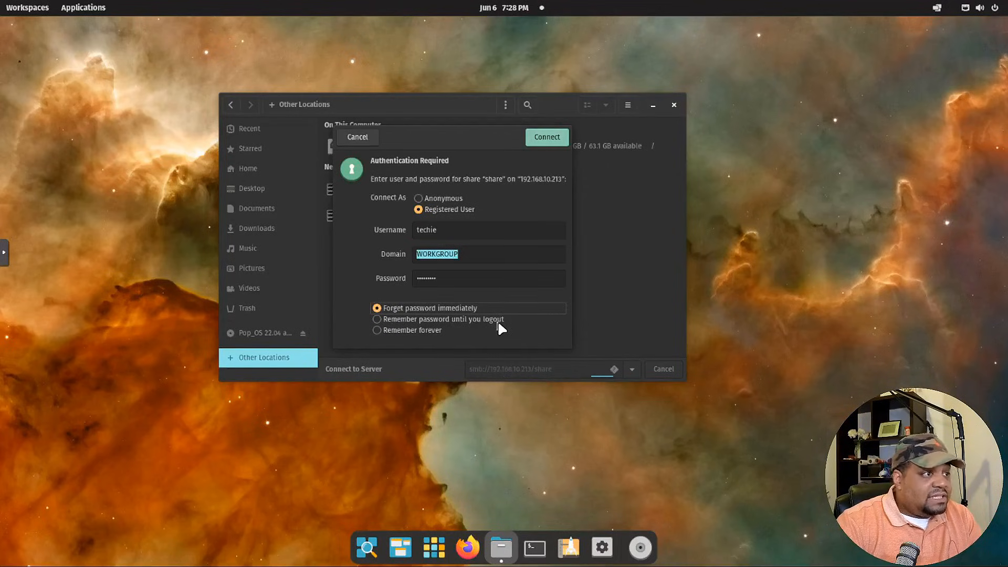
{"action": "mouse_move", "coordinate": [396, 334]}
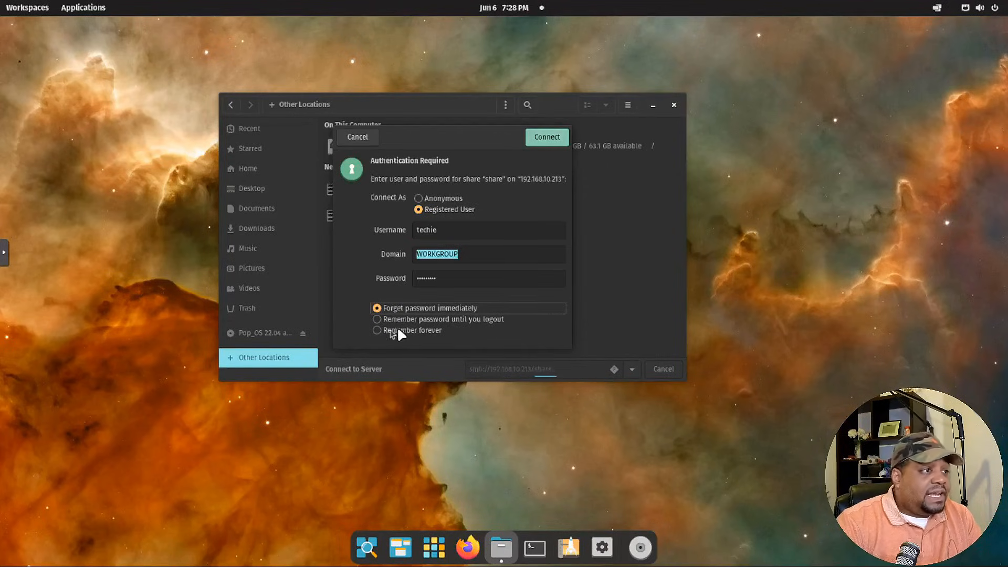
{"action": "mouse_move", "coordinate": [396, 340]}
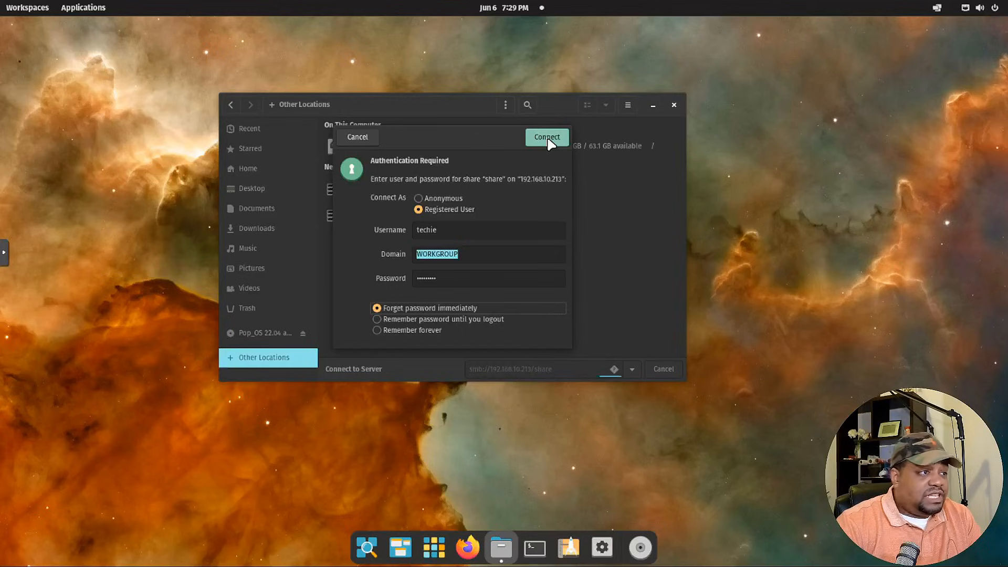
{"action": "left_click", "coordinate": [546, 136]}
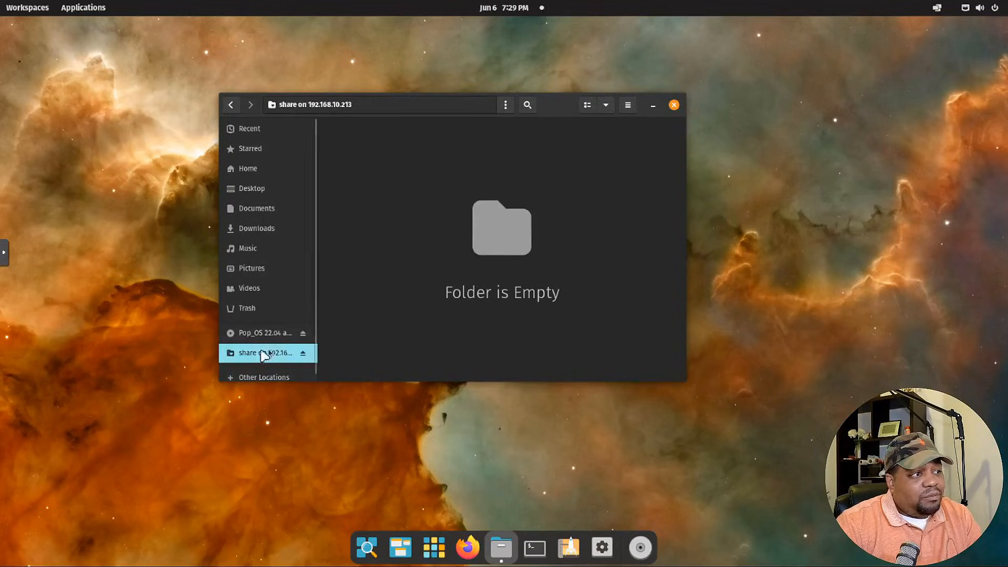
{"action": "mouse_move", "coordinate": [417, 183]}
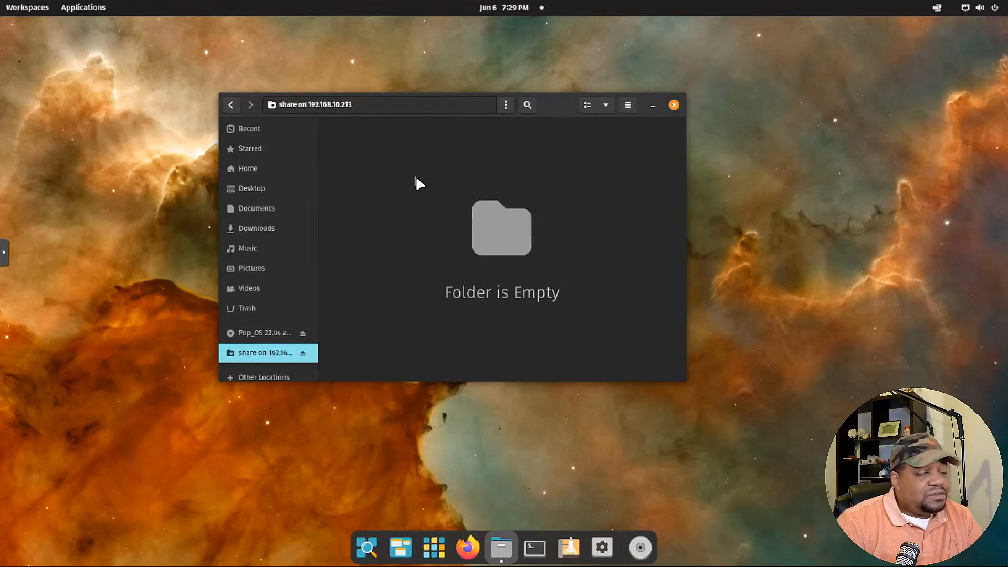
{"action": "mouse_move", "coordinate": [427, 166]}
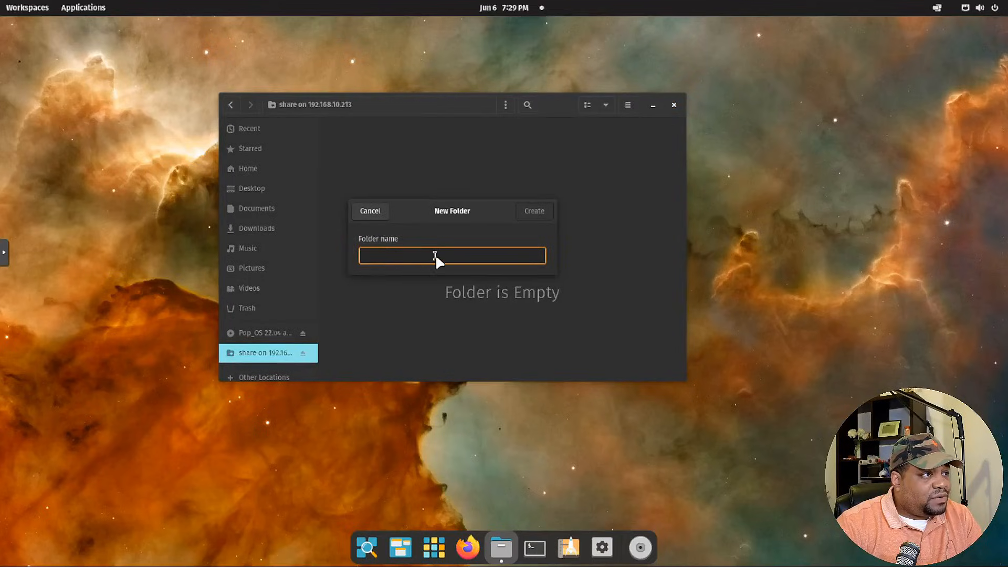
- Create a folder named test on the mounted share and open it to see it is empty
{"action": "type", "text": "test"}
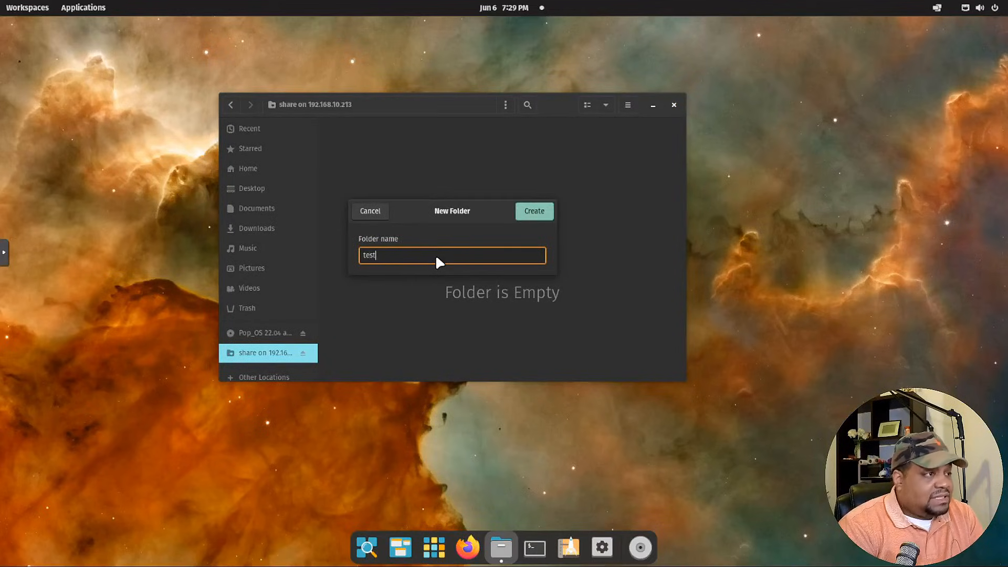
{"action": "left_click", "coordinate": [534, 211]}
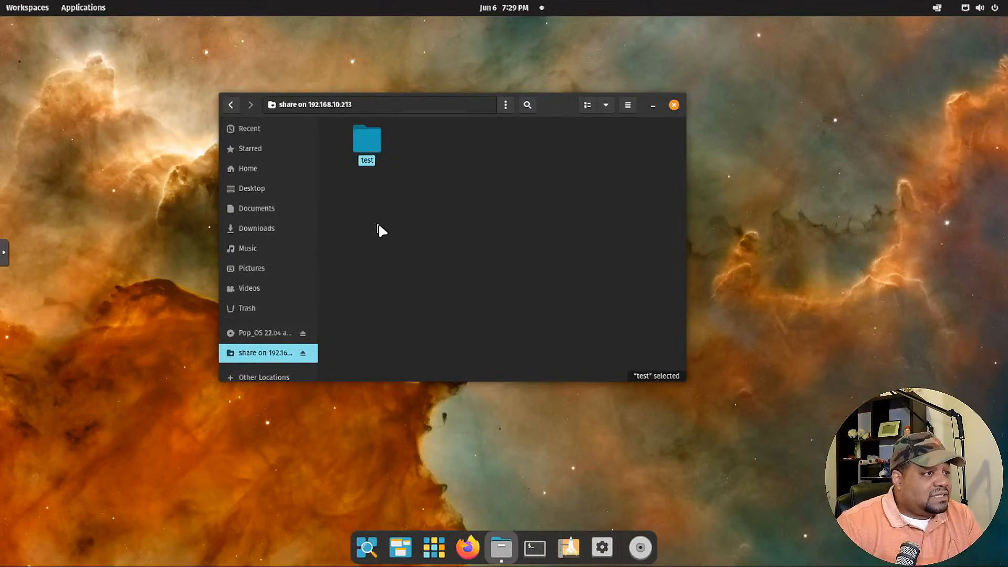
{"action": "double_click", "coordinate": [366, 137]}
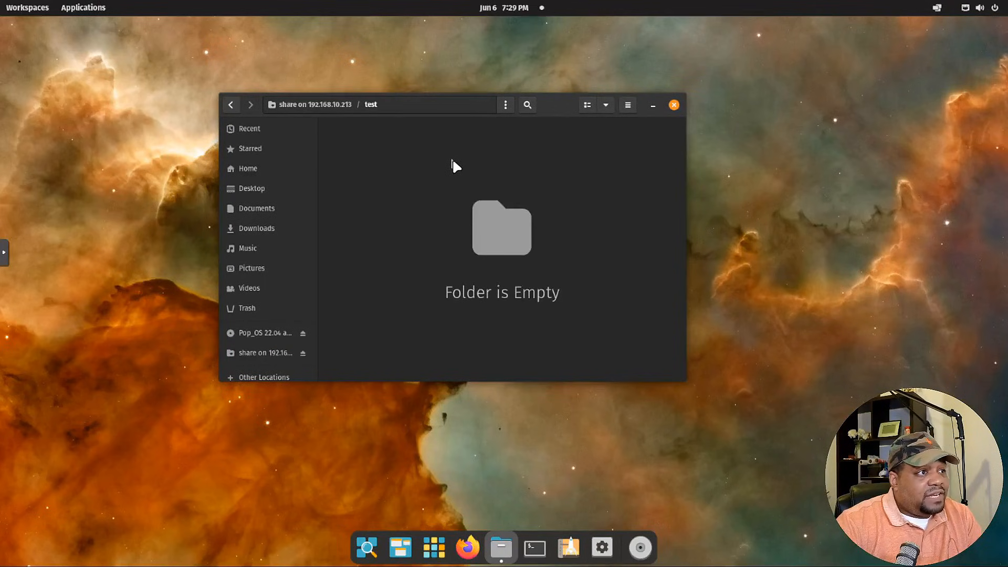
{"action": "right_click", "coordinate": [452, 166]}
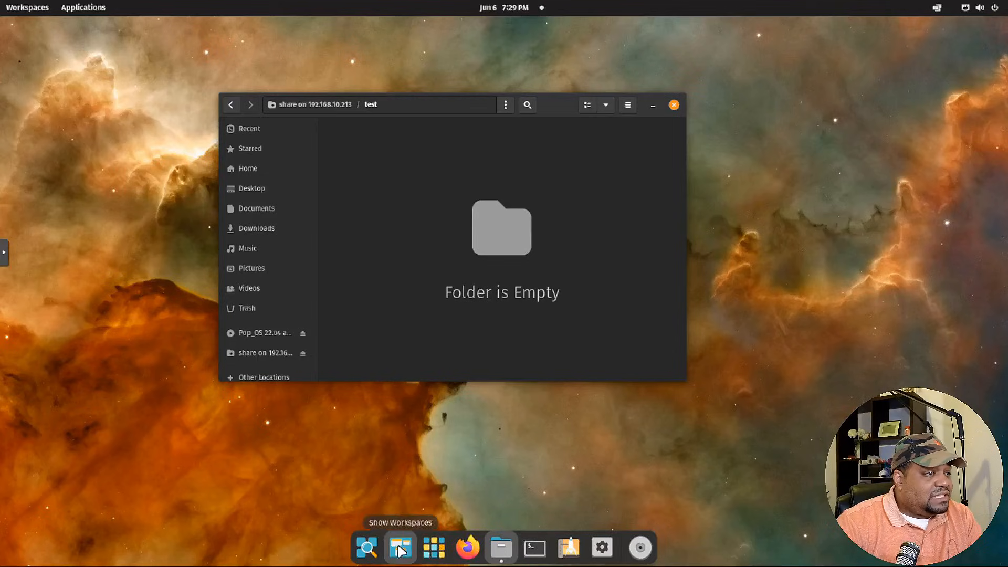
{"action": "mouse_move", "coordinate": [434, 547]}
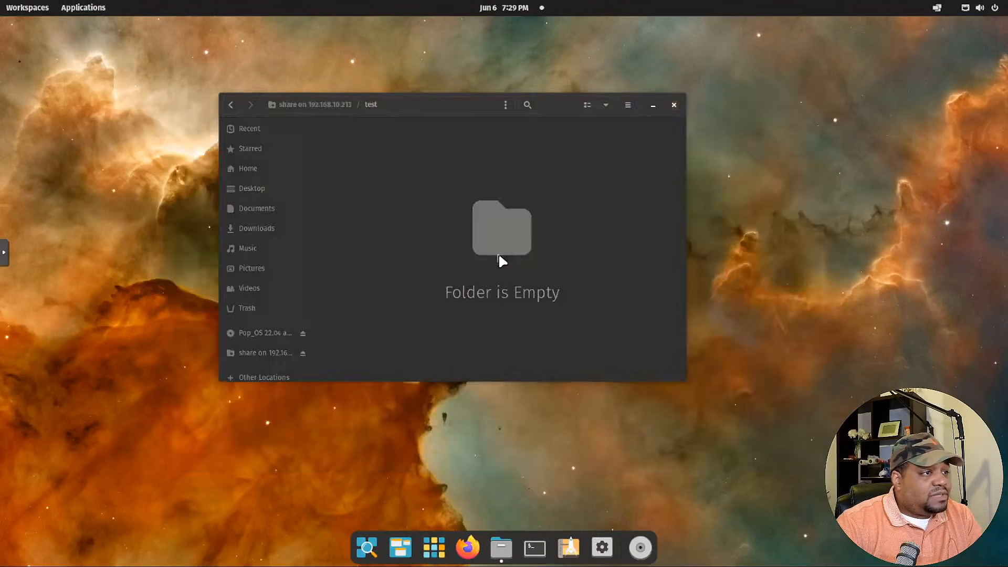
{"action": "left_click", "coordinate": [621, 547]}
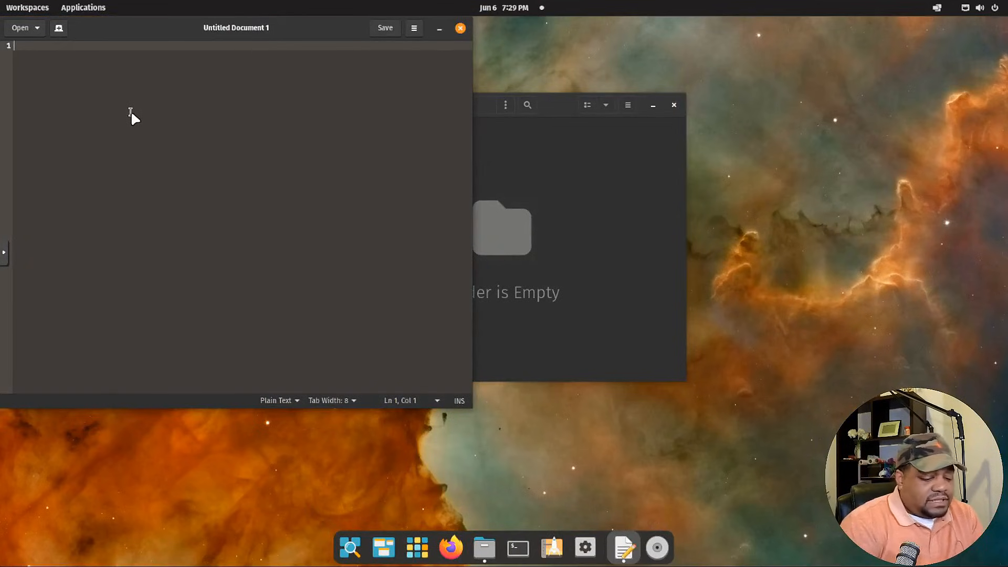
{"action": "type", "text": "test 123"}
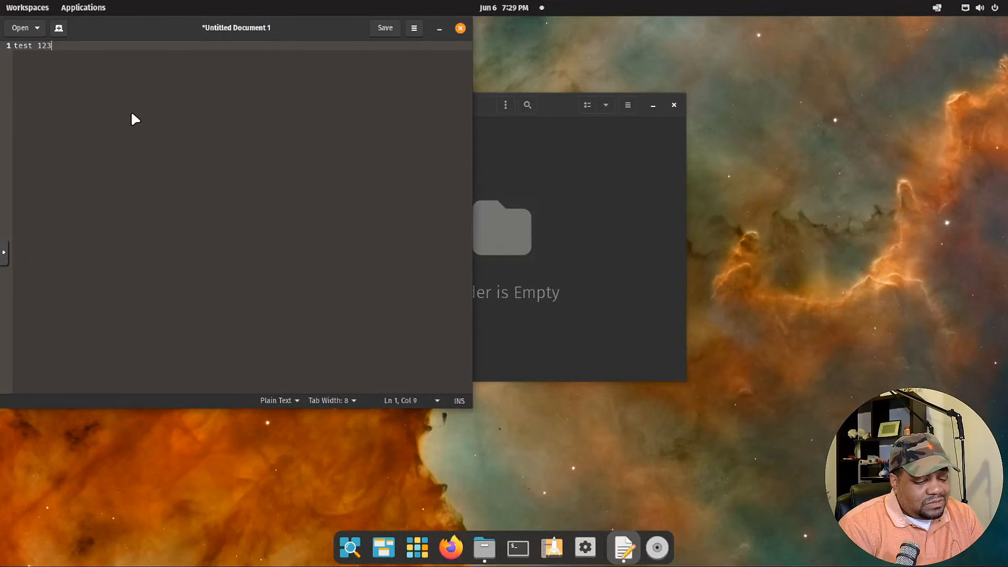
{"action": "type", "text": "456789"}
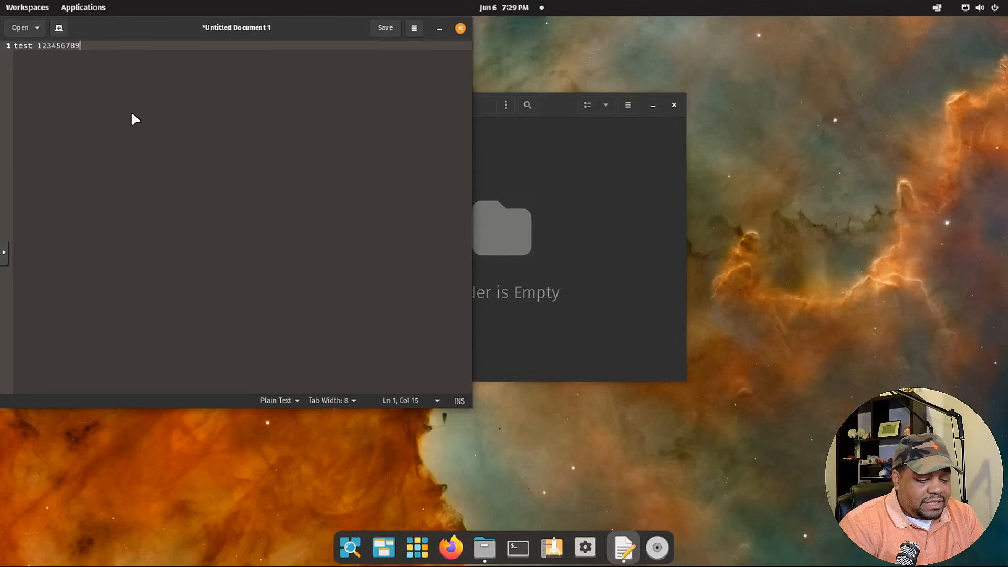
{"action": "type", "text": "10"}
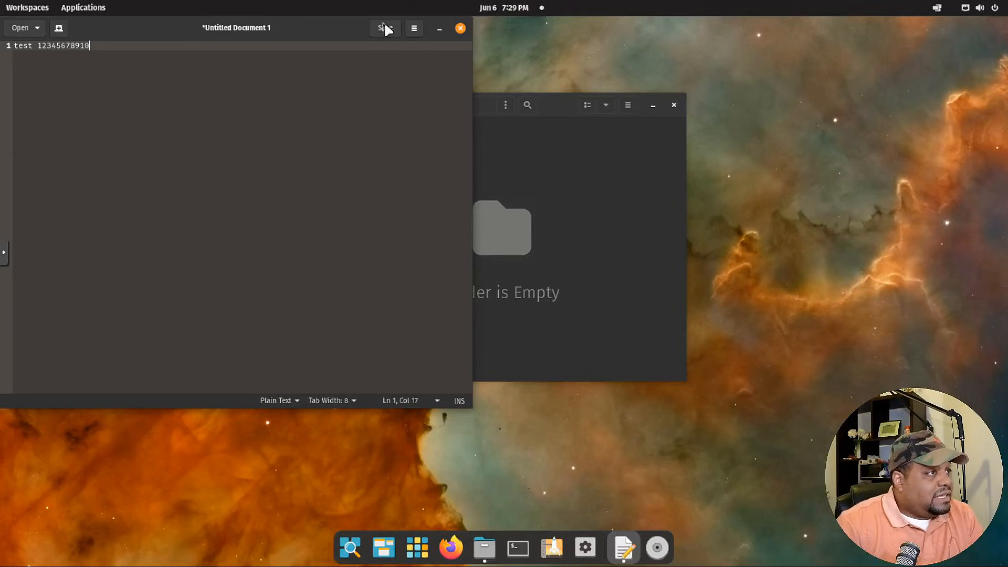
- Start Save As and browse to the test folder on the 192.168.10.213 share
{"action": "left_click", "coordinate": [414, 27]}
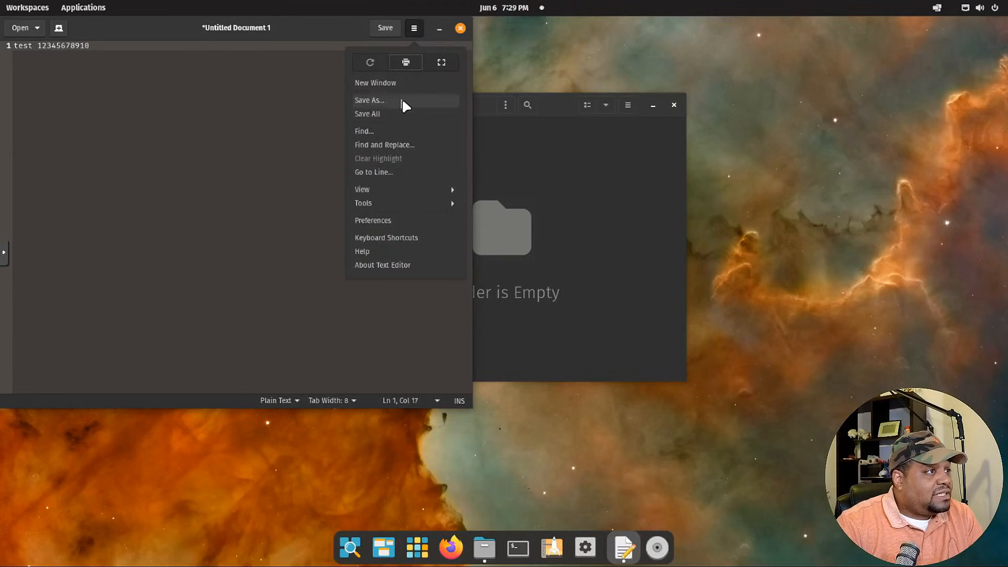
{"action": "left_click", "coordinate": [368, 100]}
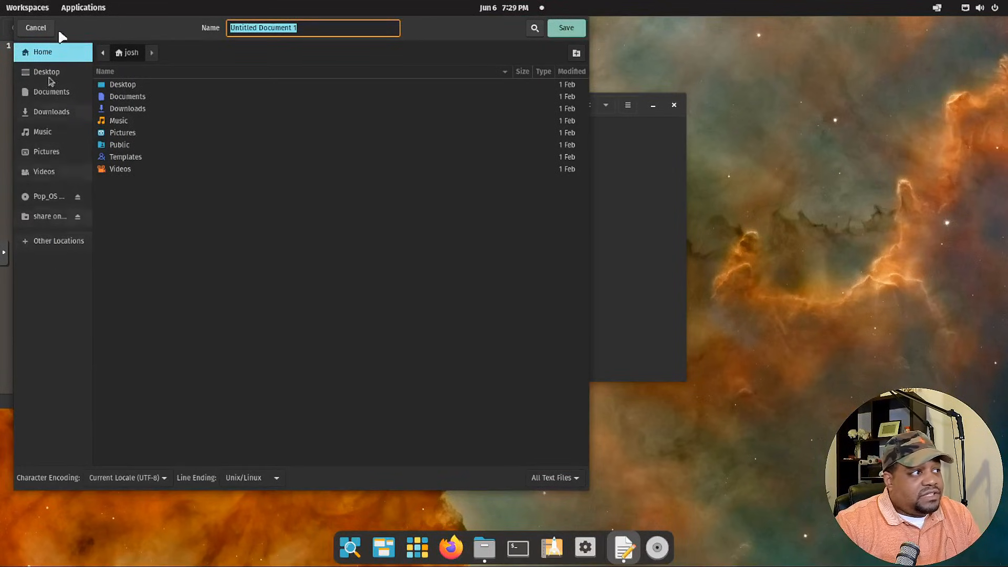
{"action": "mouse_move", "coordinate": [45, 224]}
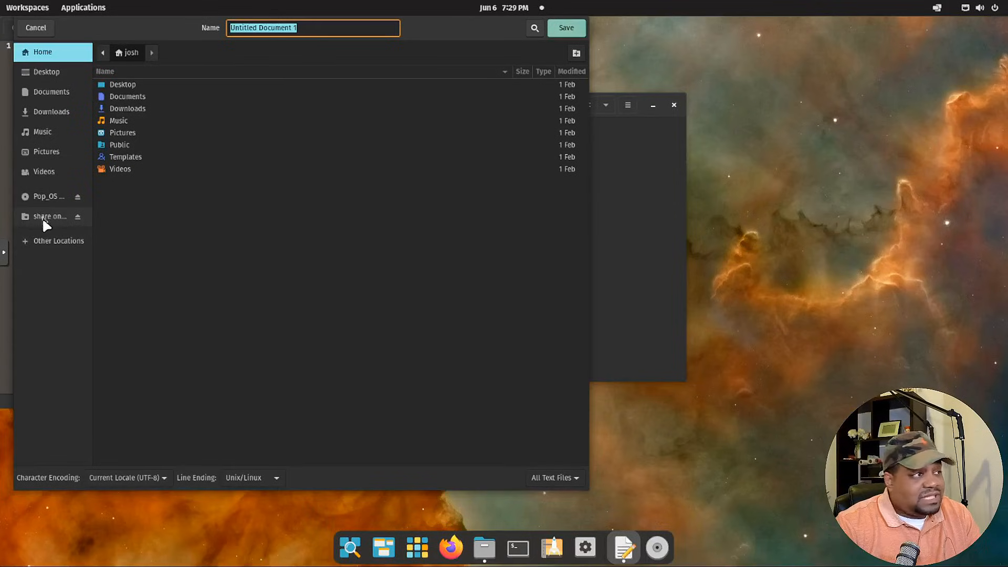
{"action": "left_click", "coordinate": [49, 216]}
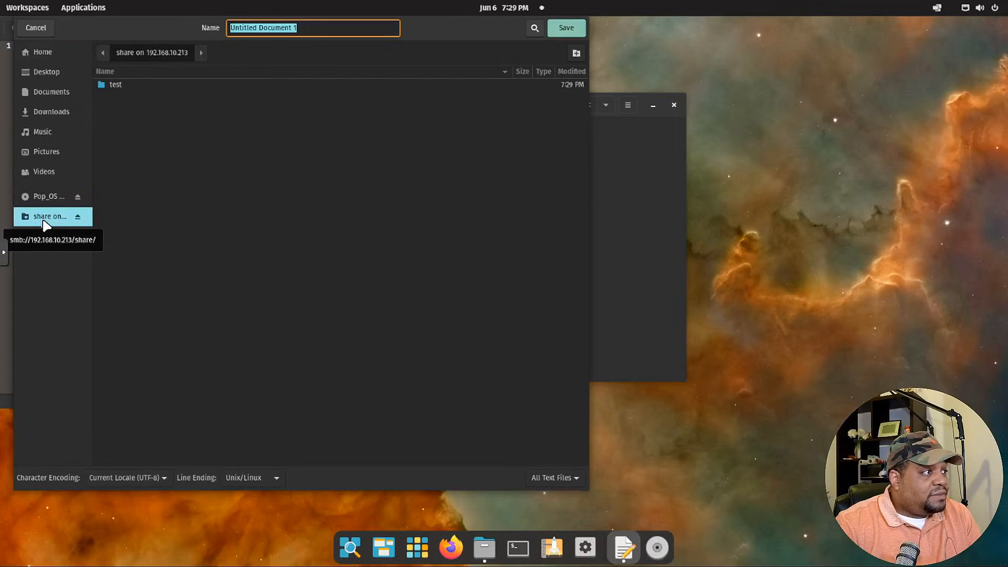
{"action": "right_click", "coordinate": [48, 216]}
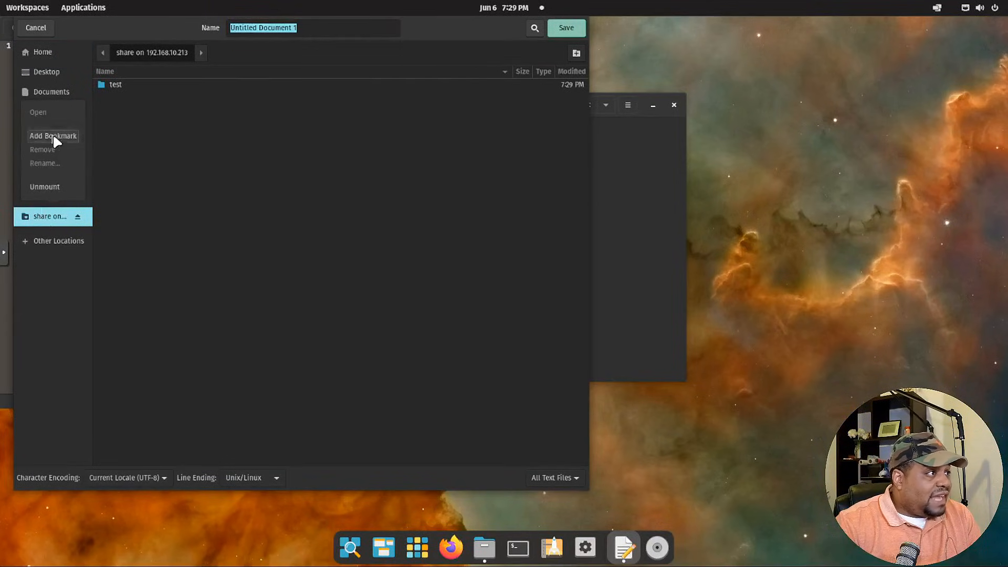
{"action": "mouse_move", "coordinate": [53, 321]}
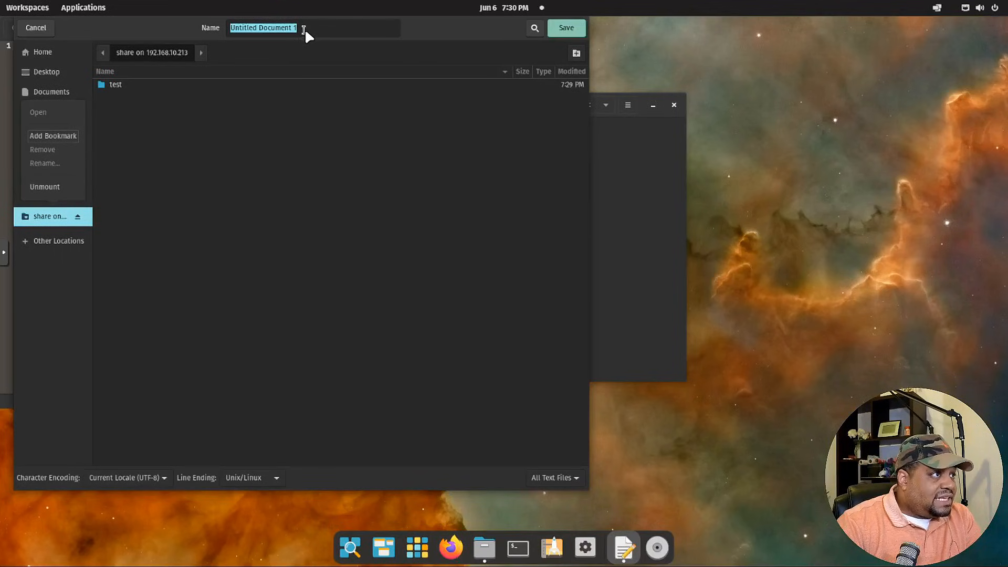
{"action": "left_click", "coordinate": [116, 84]}
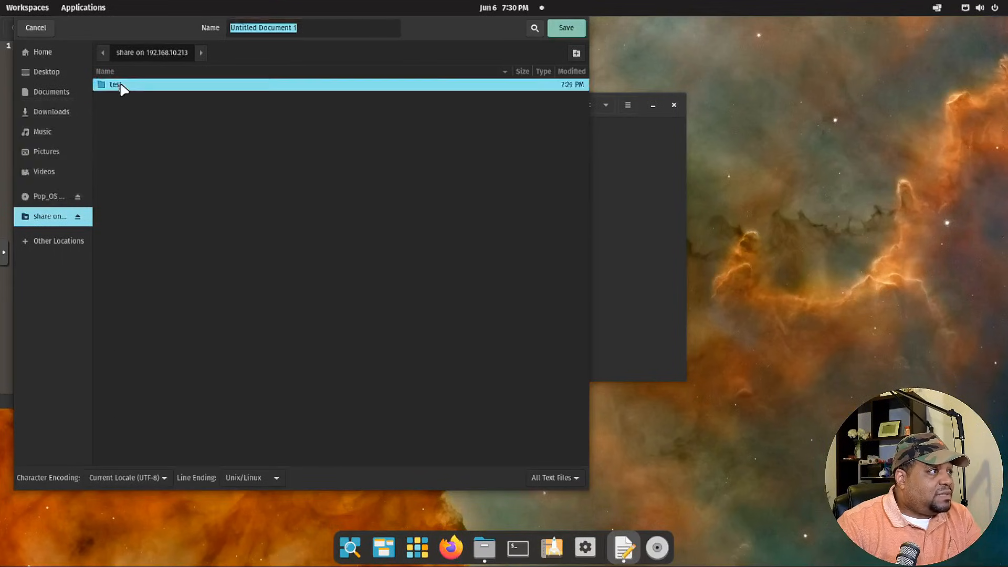
{"action": "double_click", "coordinate": [115, 84]}
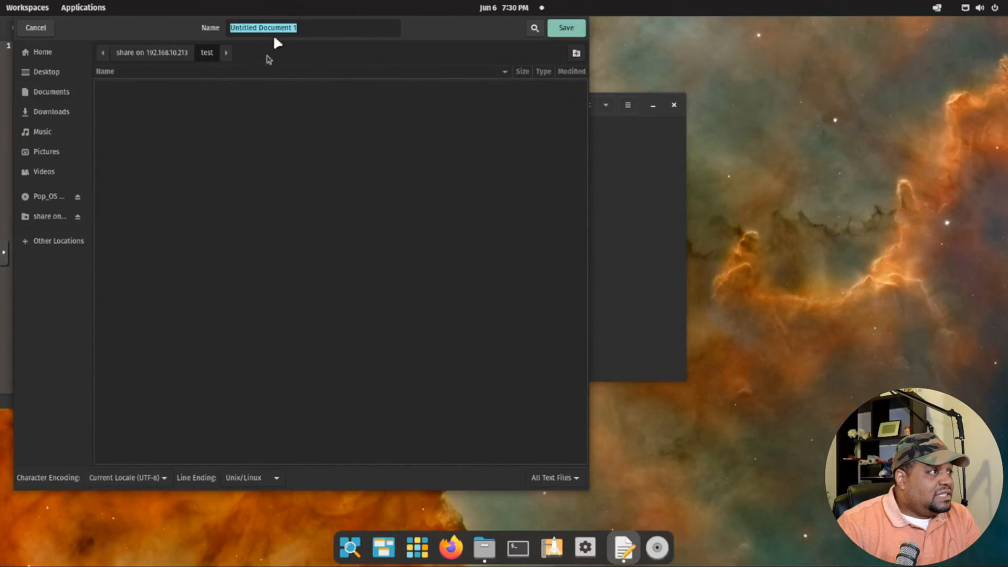
- Save the note as test1.txt inside the share's test folder
{"action": "left_click", "coordinate": [313, 28]}
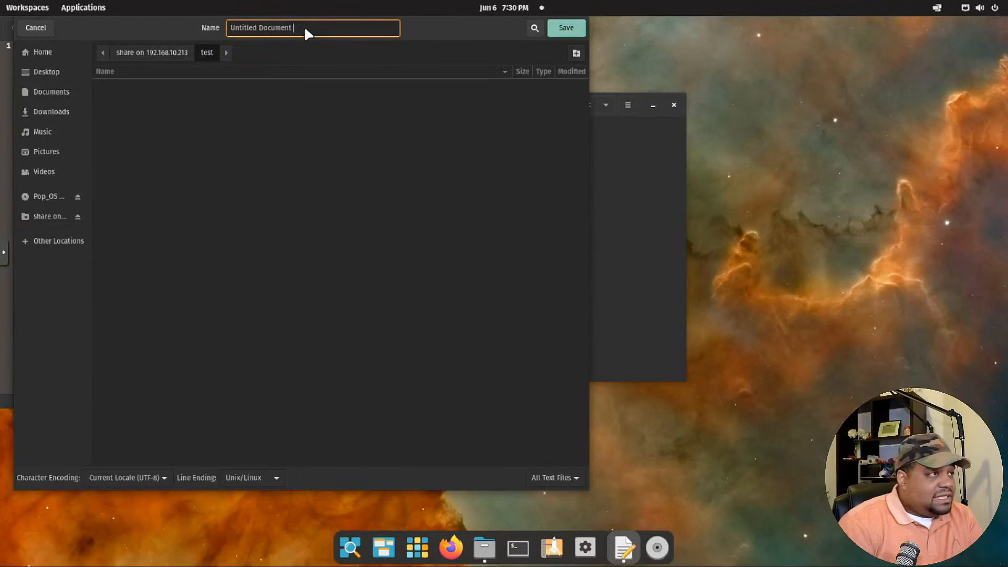
{"action": "type", "text": "test1.txt"}
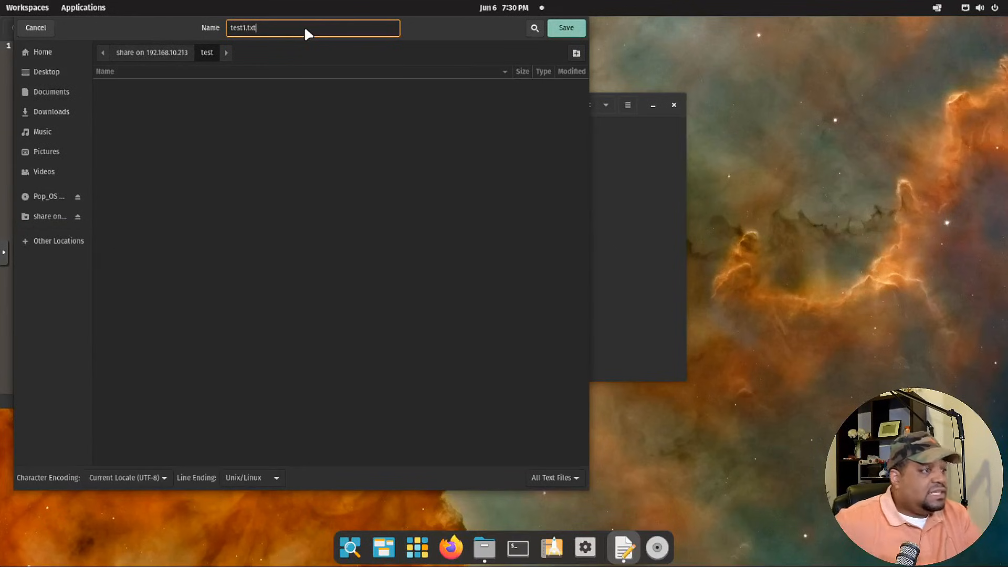
{"action": "left_click", "coordinate": [565, 27]}
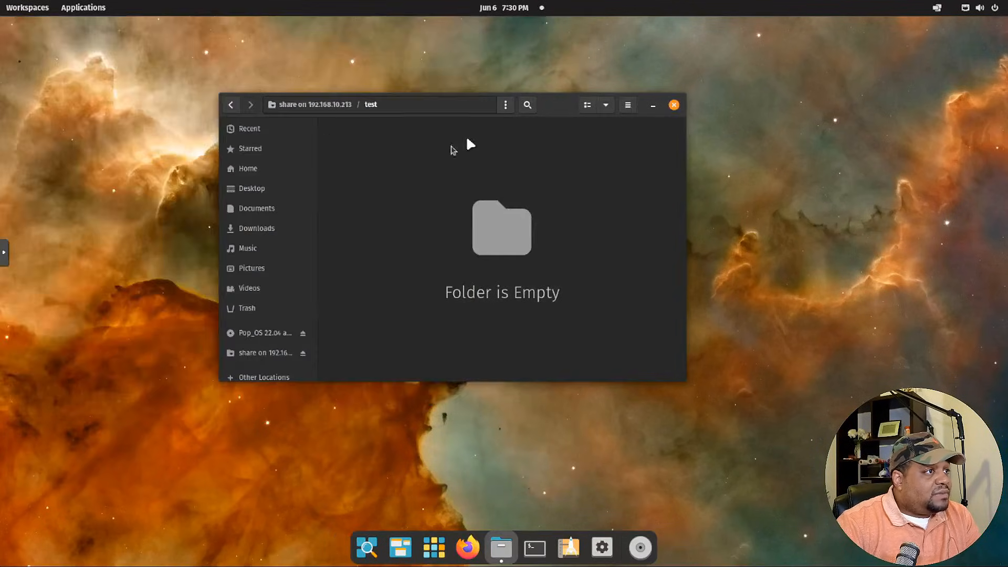
- Refresh Files to confirm test1.txt appears in the test folder, then close the window
{"action": "left_click", "coordinate": [626, 104]}
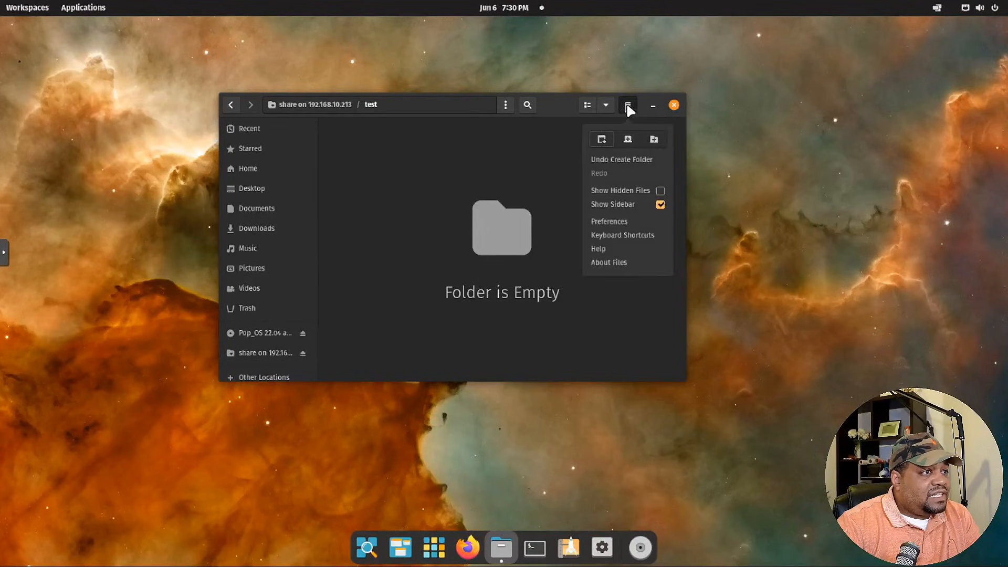
{"action": "mouse_move", "coordinate": [608, 106]}
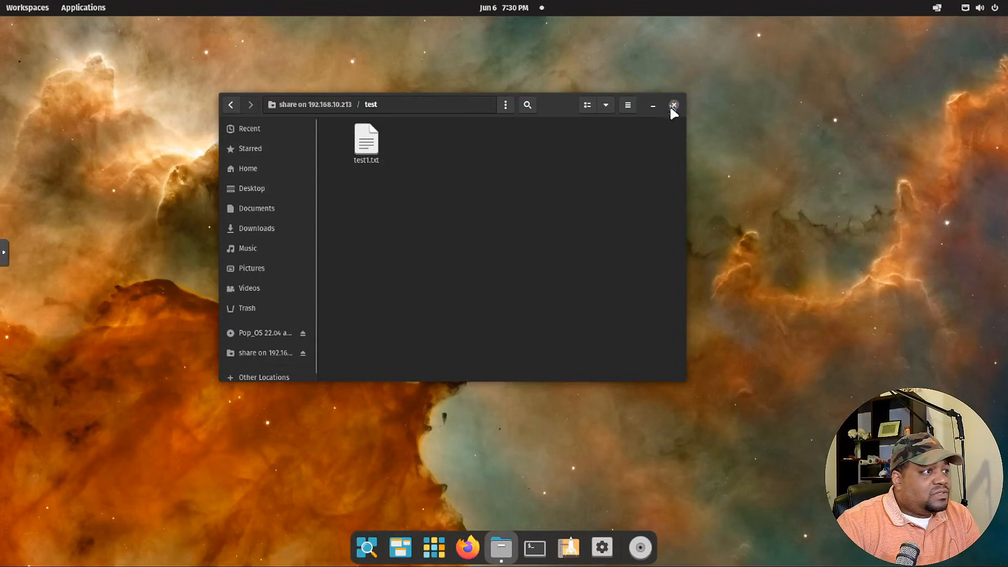
{"action": "left_click", "coordinate": [248, 168]}
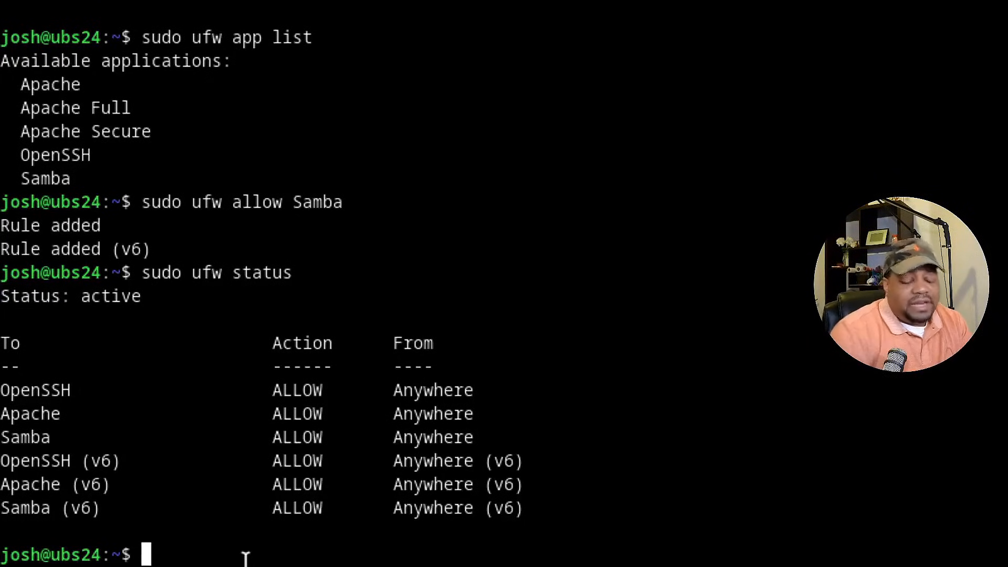
- List /srv/samba/share/ and its test folder with ls -la, showing test1.txt on the server
{"action": "type", "text": "ls"}
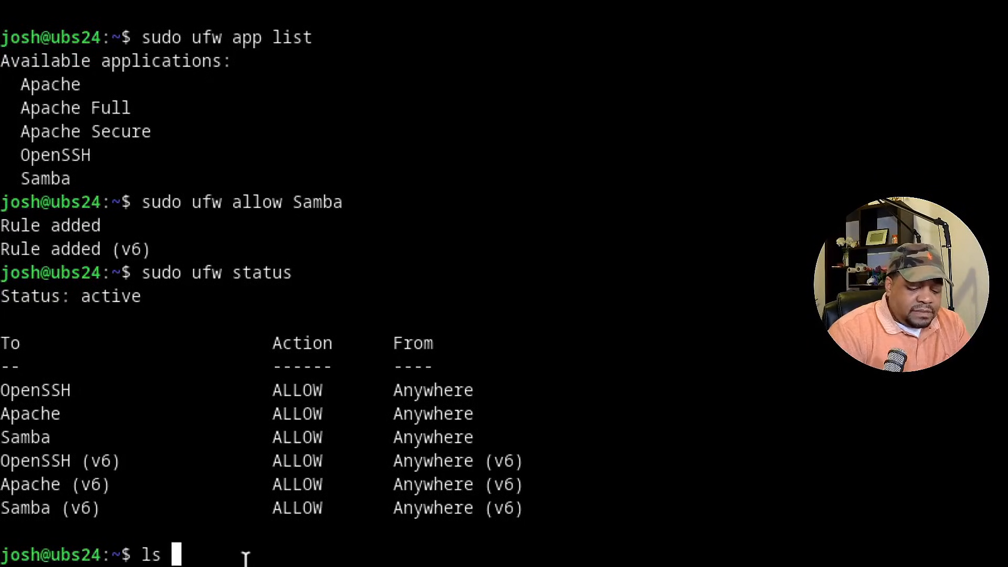
{"action": "type", "text": "-la /"}
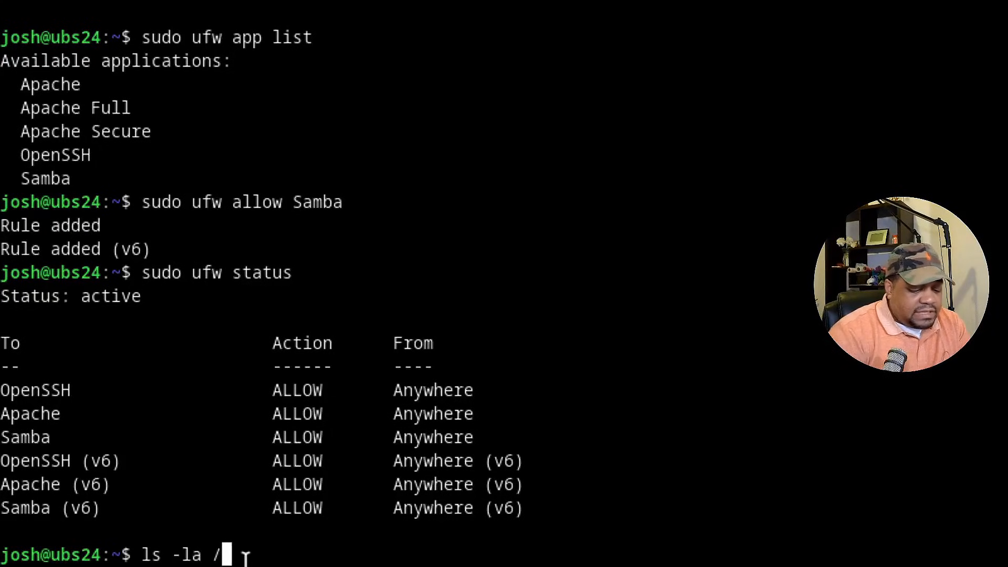
{"action": "type", "text": "srv/"}
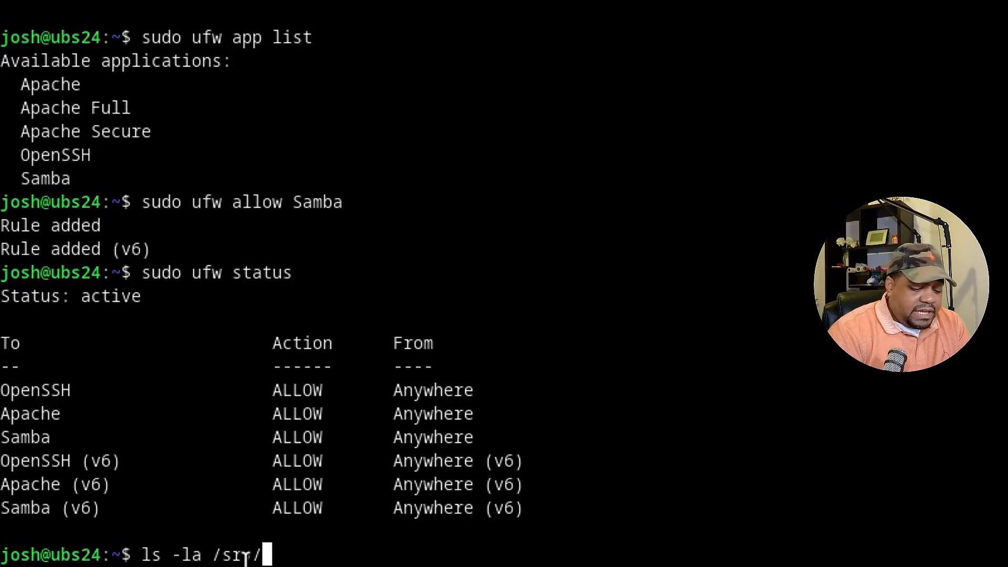
{"action": "type", "text": "samba/sh"}
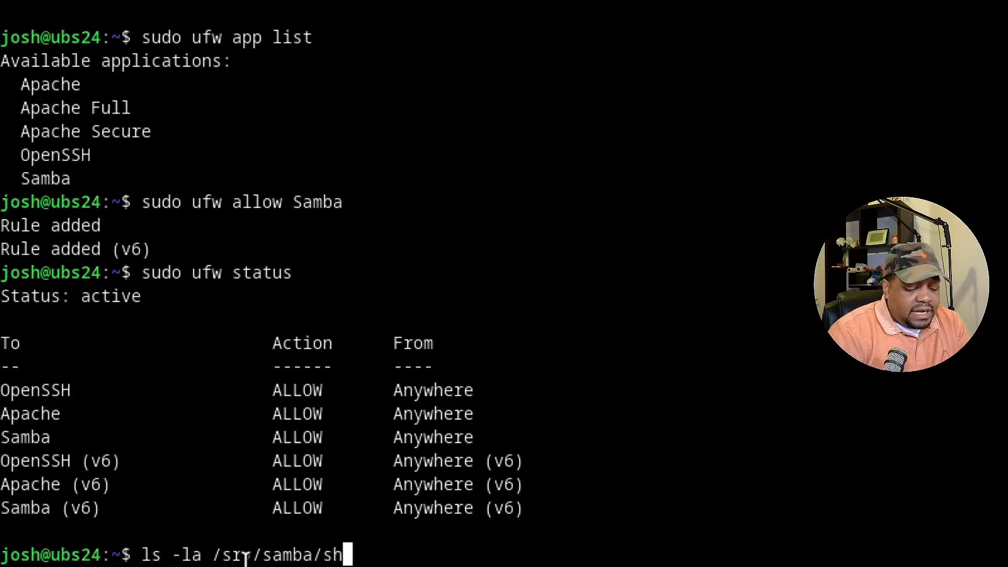
{"action": "type", "text": "are/"}
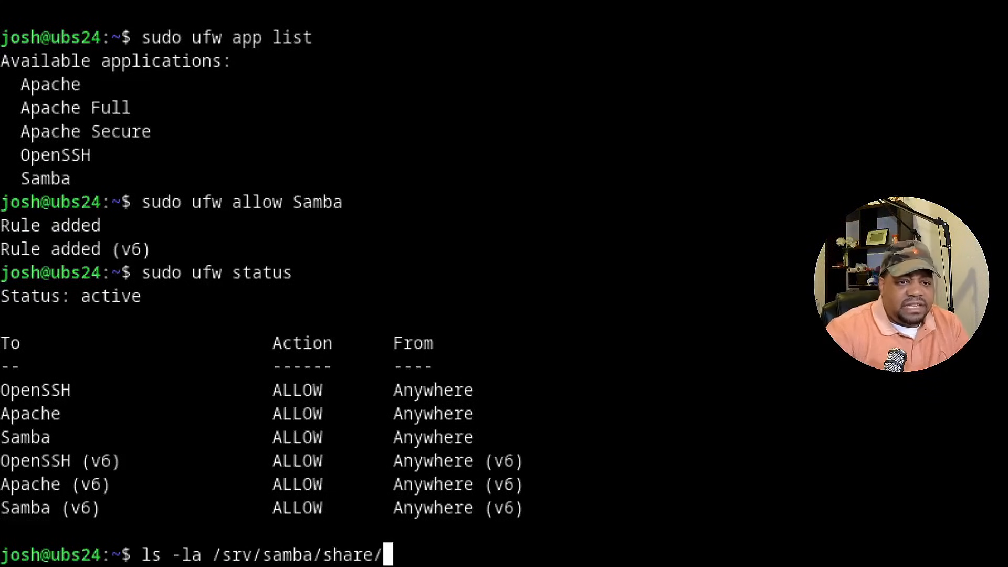
{"action": "key", "text": "Return"}
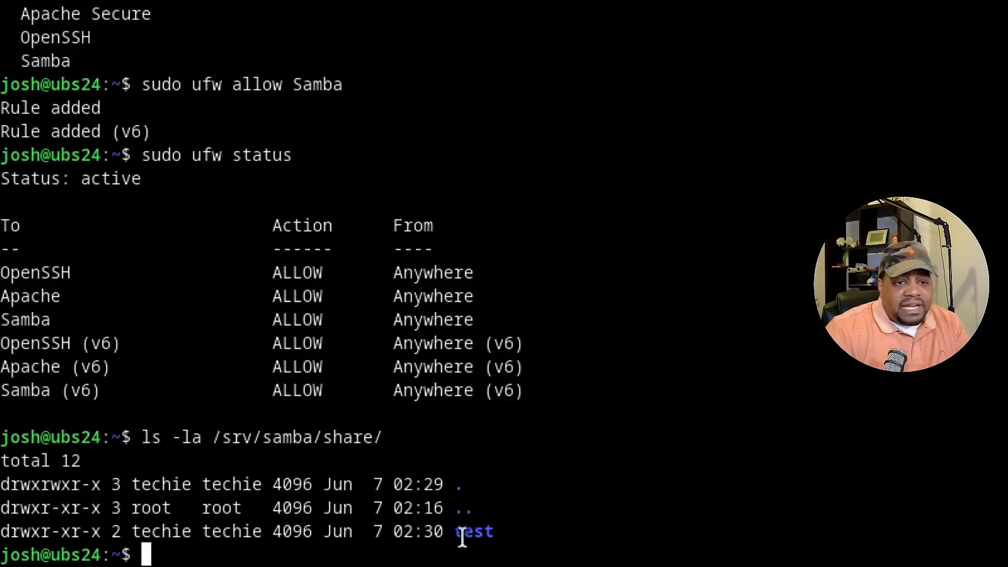
{"action": "mouse_move", "coordinate": [10, 540]}
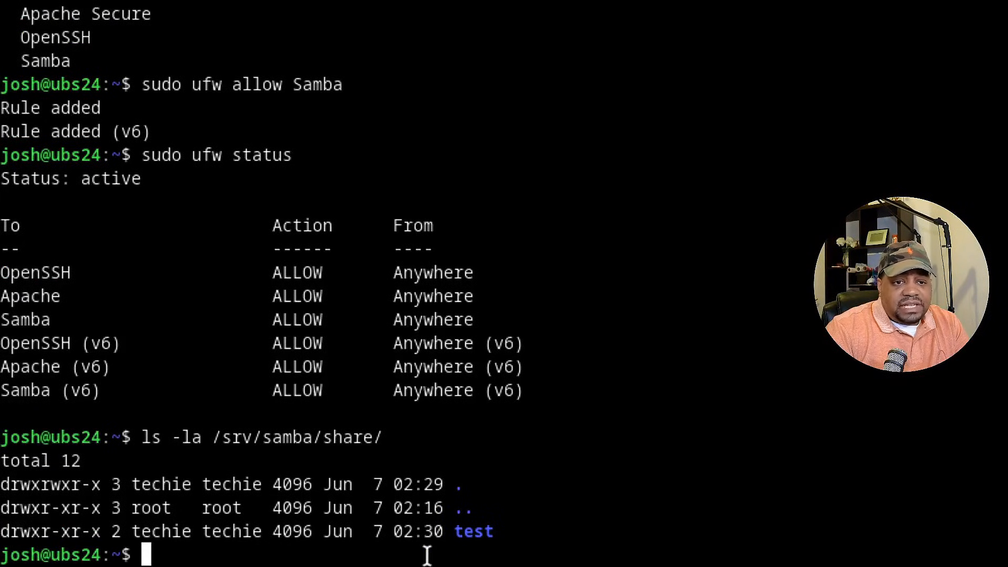
{"action": "mouse_move", "coordinate": [334, 556]}
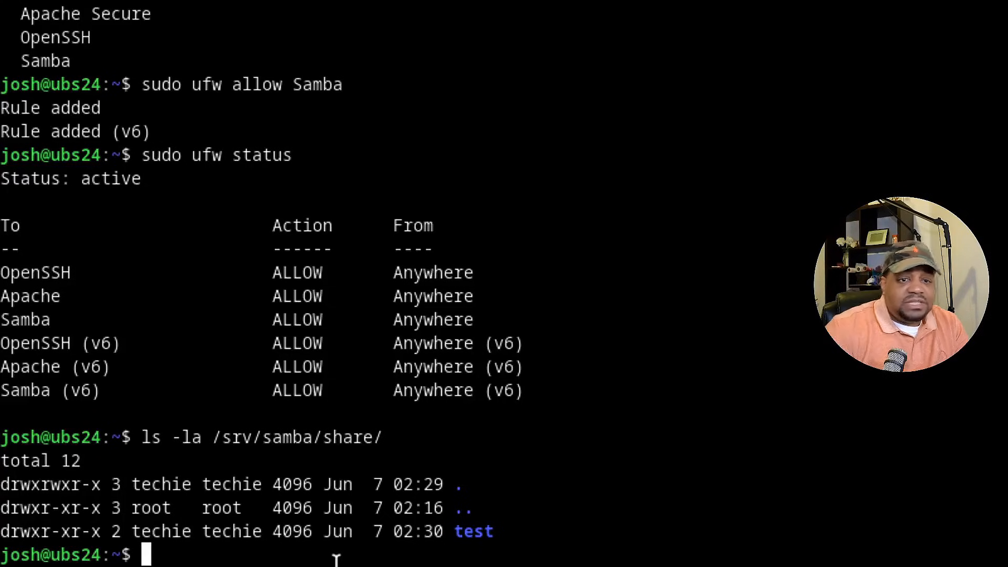
{"action": "type", "text": "ls -la /srv/samba/share/"}
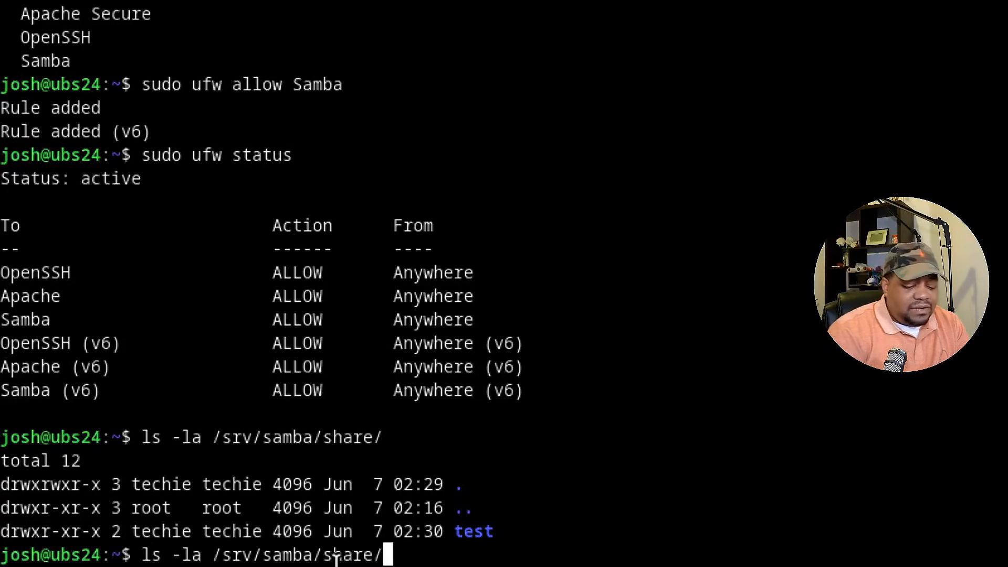
{"action": "key", "text": "Return"}
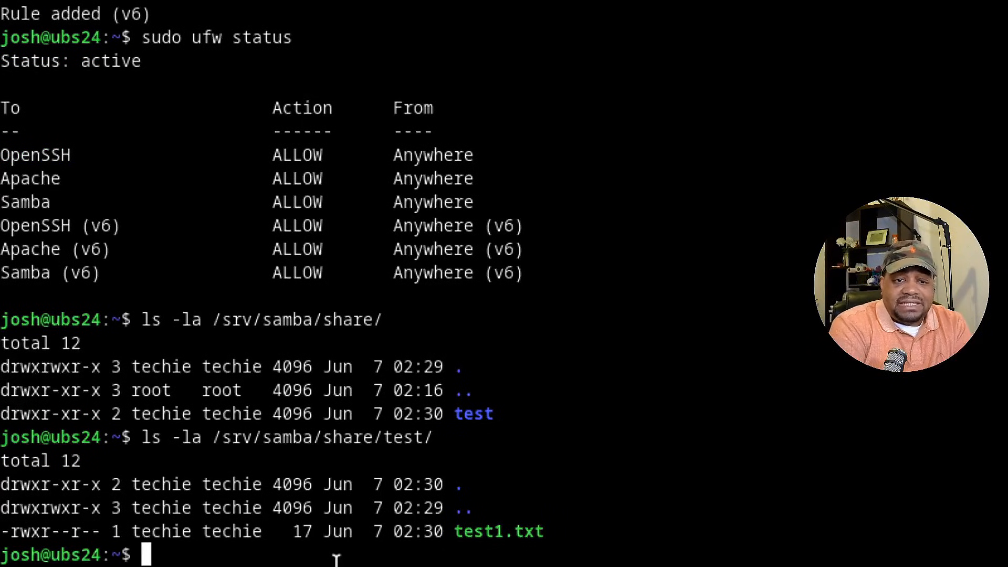
{"action": "type", "text": "ls -la /srv/samba/share/test/"}
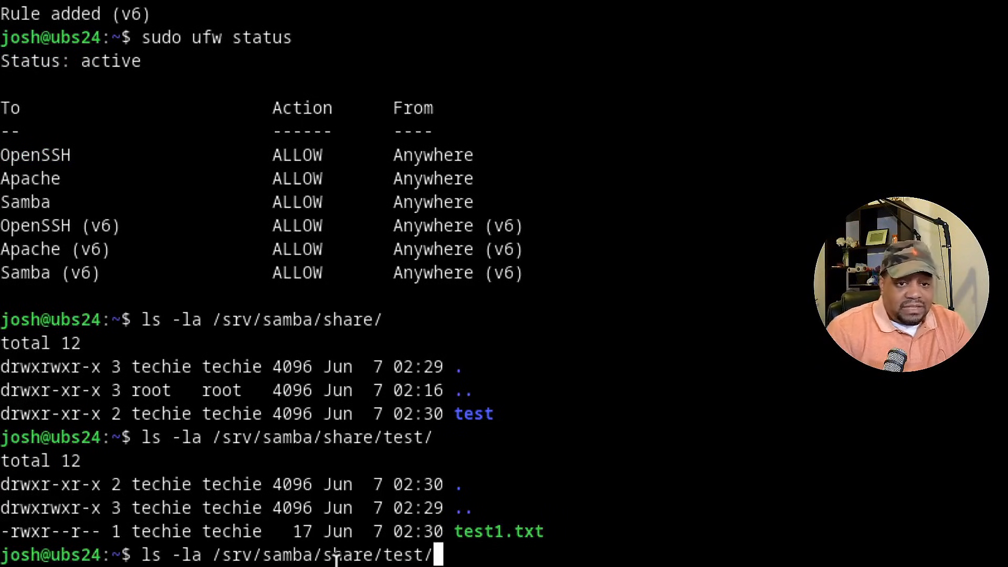
{"action": "type", "text": "test1.txt"}
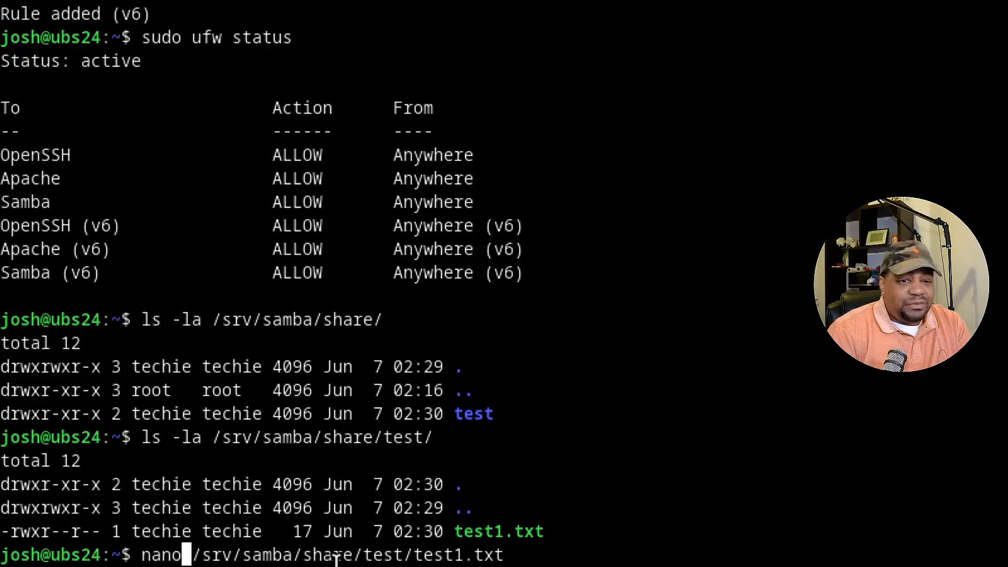
{"action": "key", "text": "Return"}
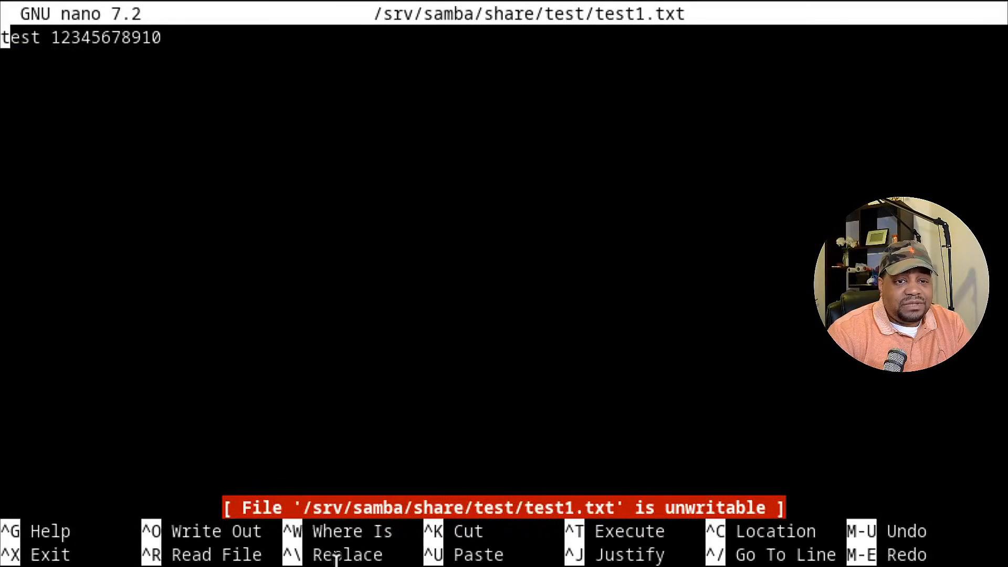